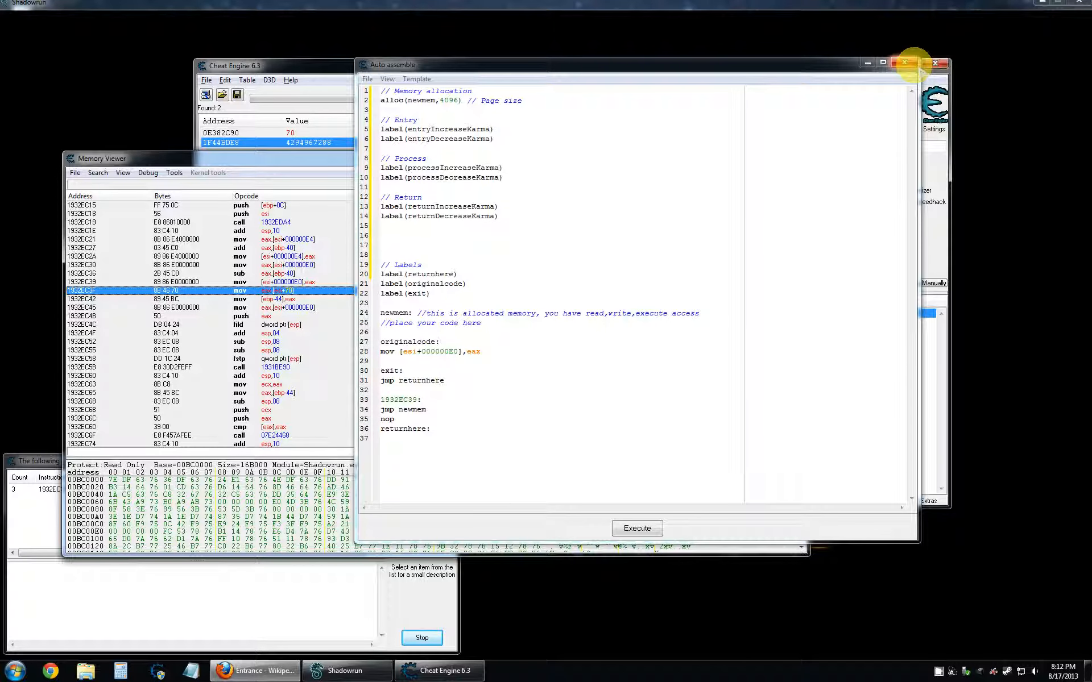
pyautogui.moveTo(914, 63)
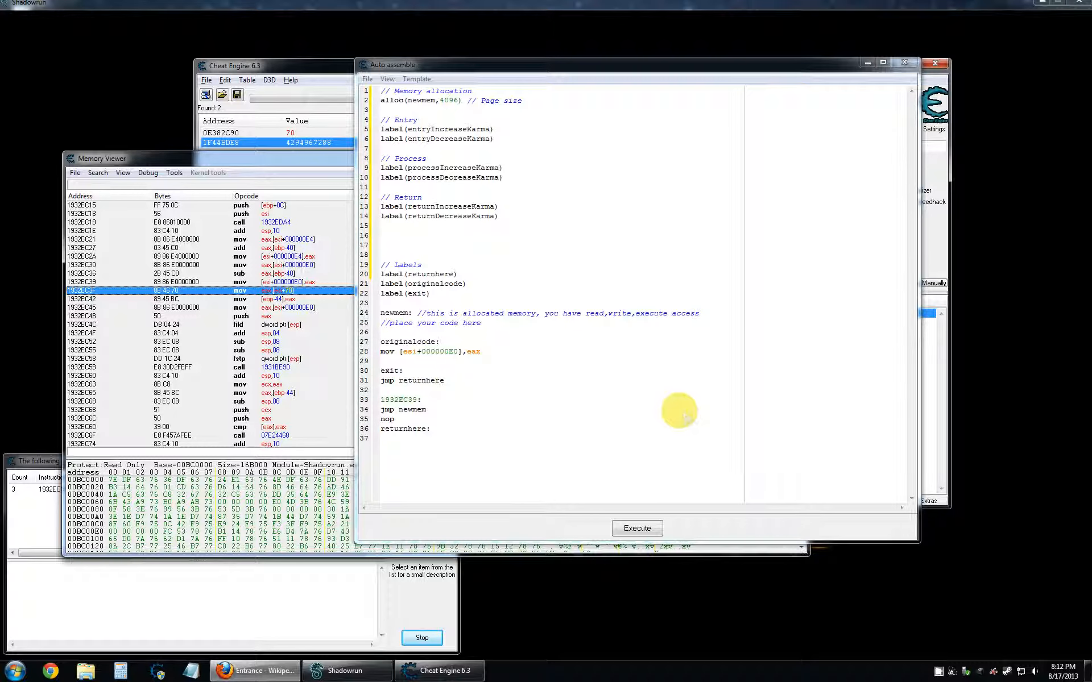
pyautogui.moveTo(672, 406)
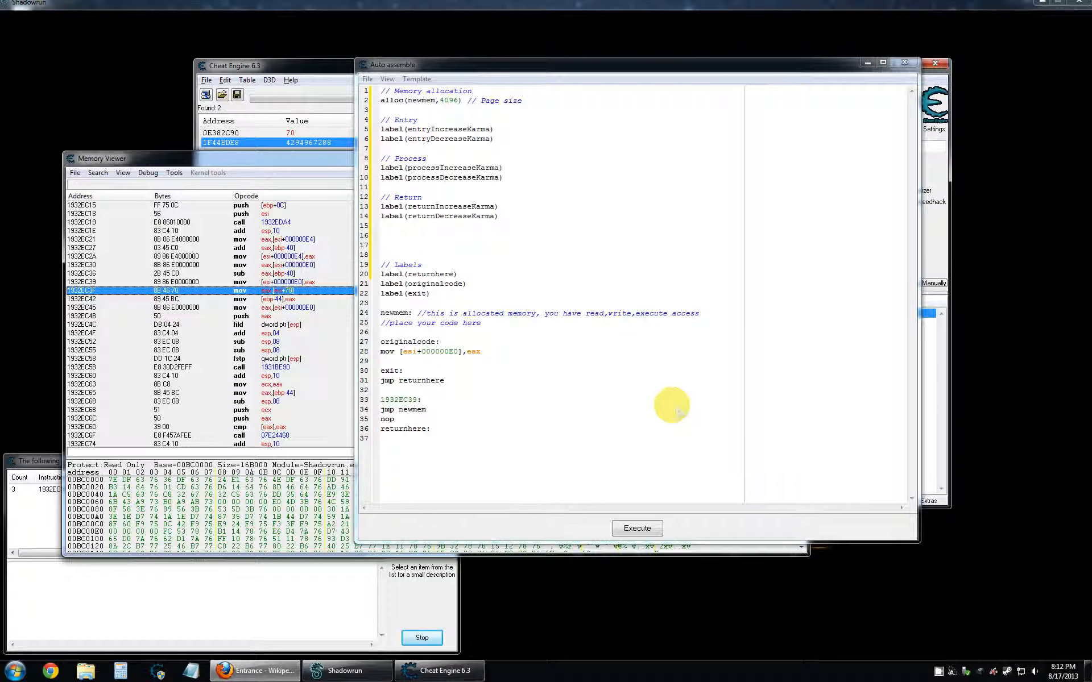
pyautogui.moveTo(457, 245)
pyautogui.write('S')
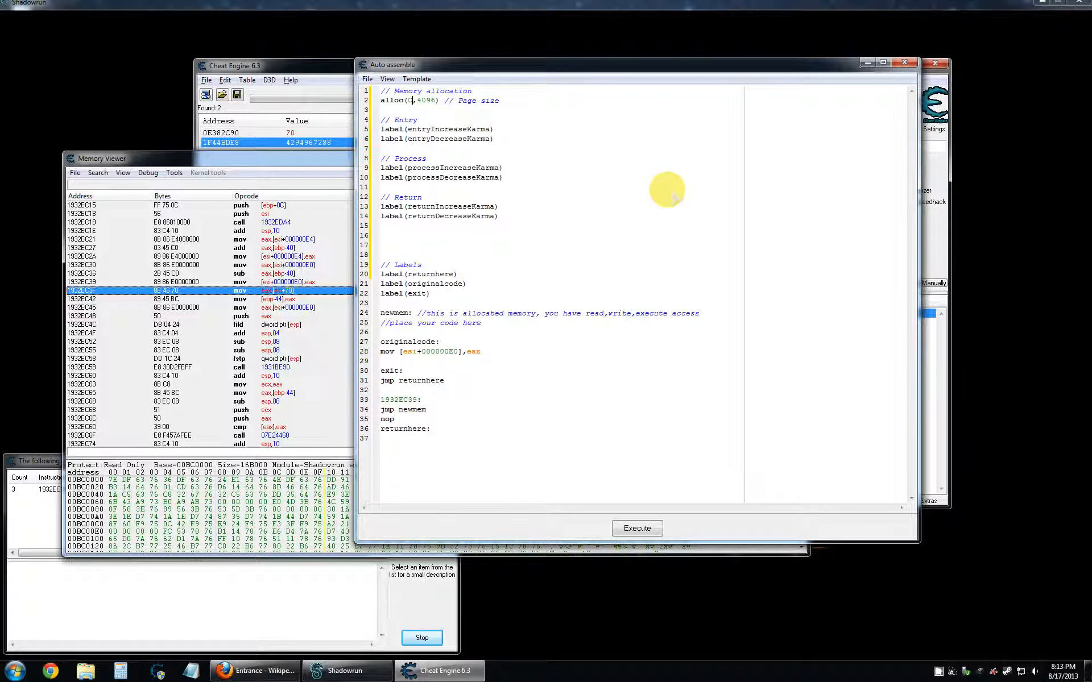
# Change alloc(newmem,4096) to alloc(ChunkZero,4096) in the script.
pyautogui.write('ChunkZero')
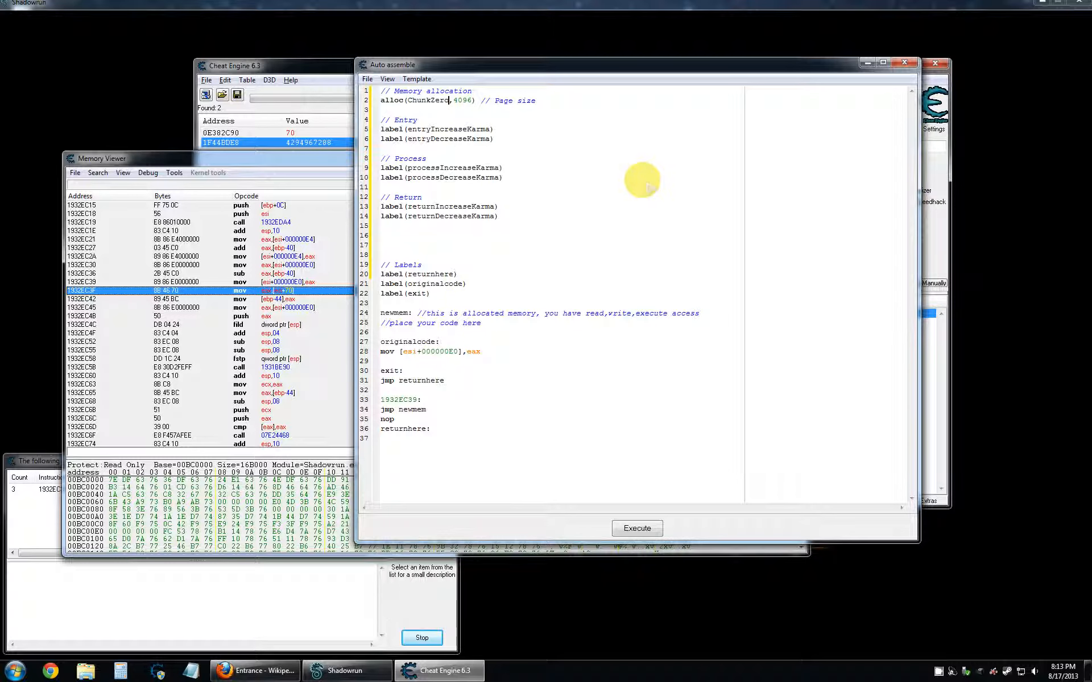
pyautogui.moveTo(442, 133)
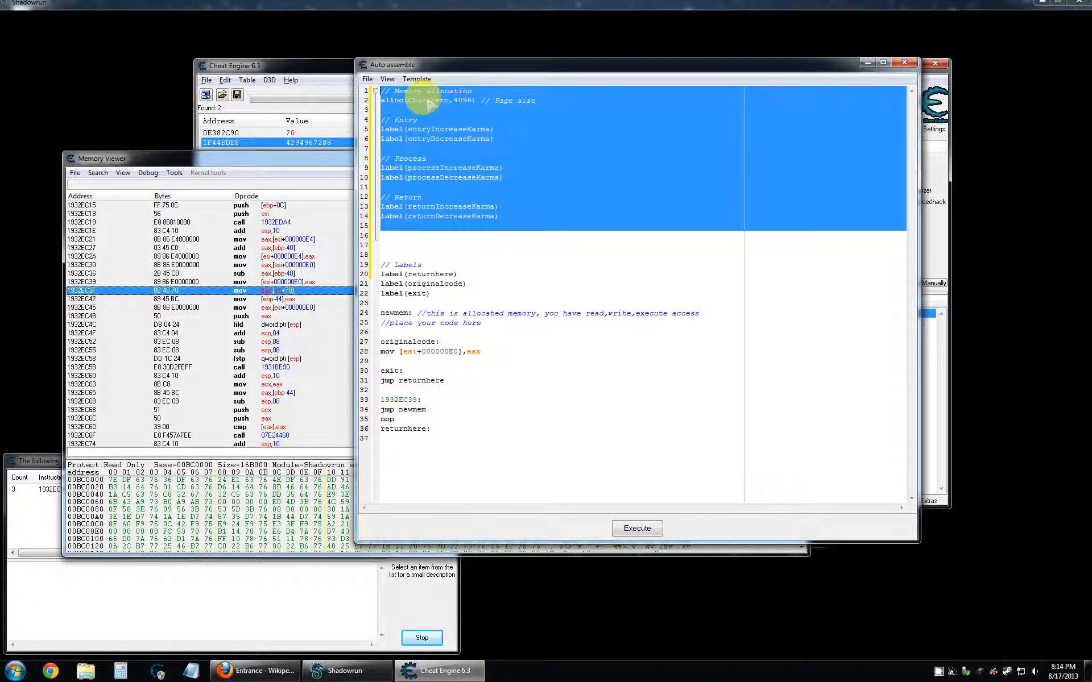
# Add a '// ChunkZero' comment and a 'ChunkZero:' label line below the Return labels.
pyautogui.click(646, 254)
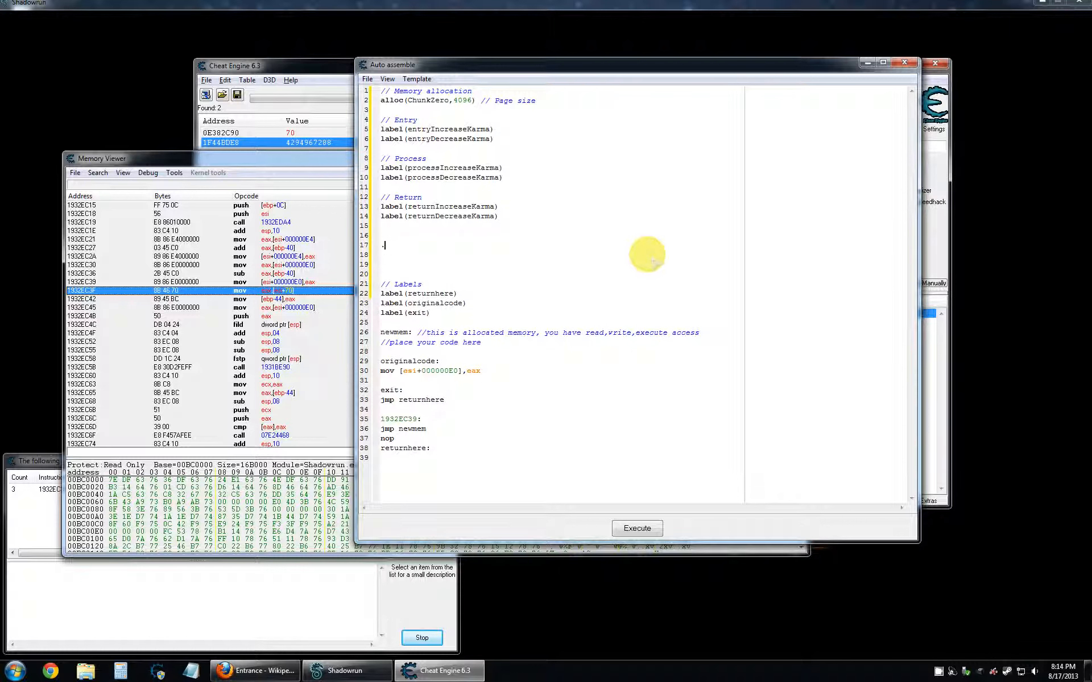
pyautogui.write('/')
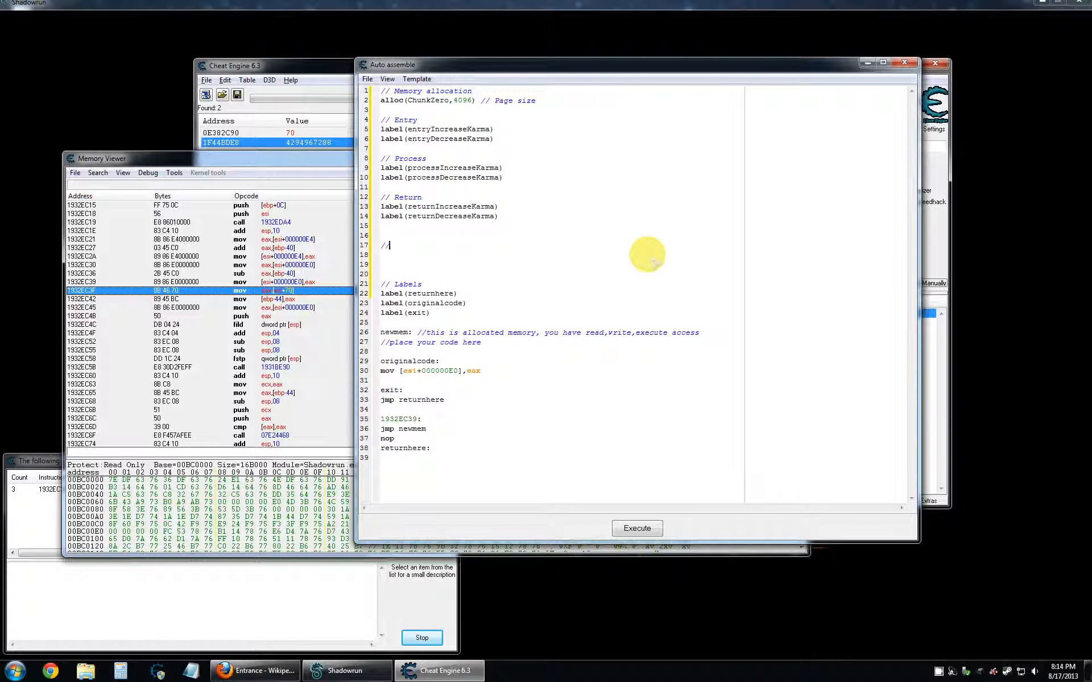
pyautogui.write('C')
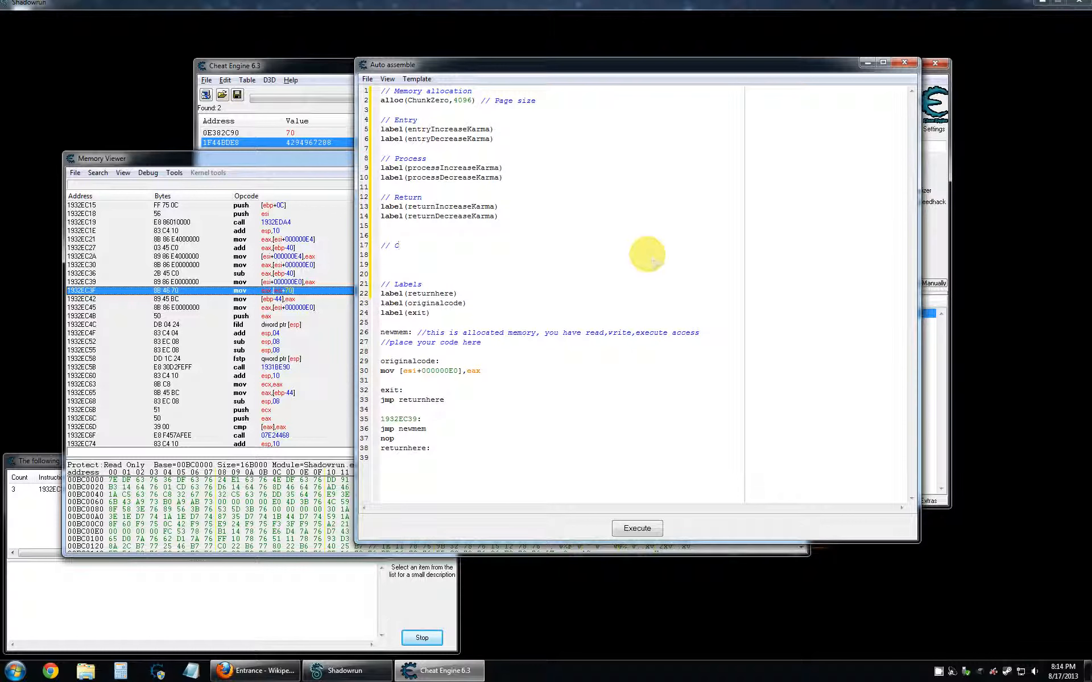
pyautogui.write('L')
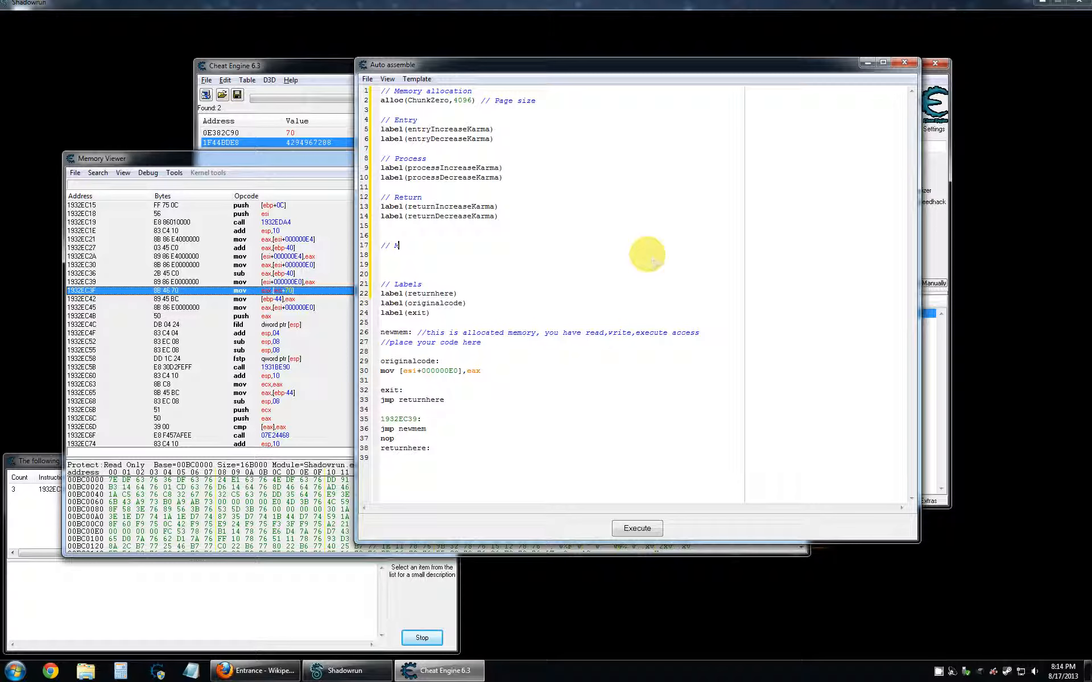
pyautogui.write('ChunkZero')
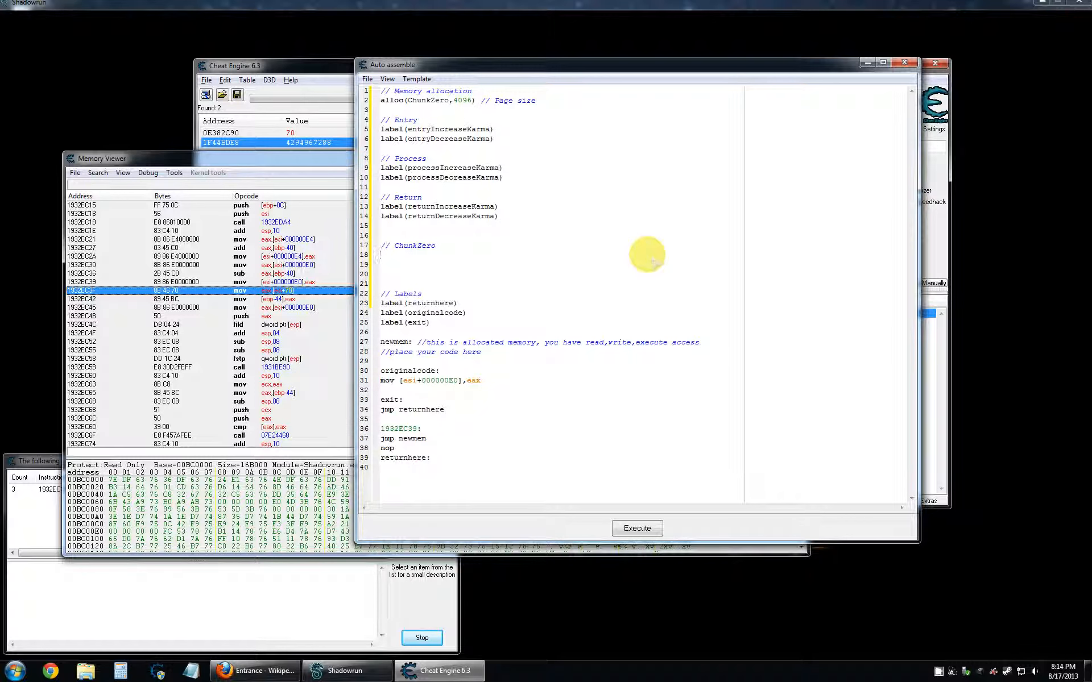
pyautogui.write('ChunkZero:')
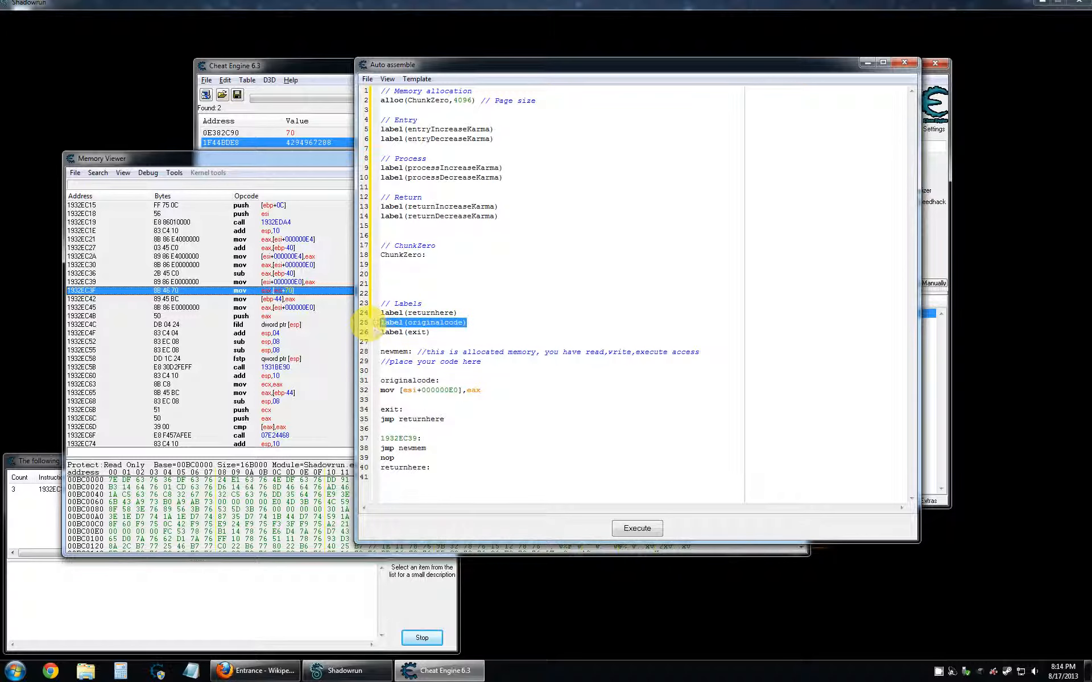
# Fix the colon on the ChunkZero: label and add blank lines beneath it.
pyautogui.click(430, 332)
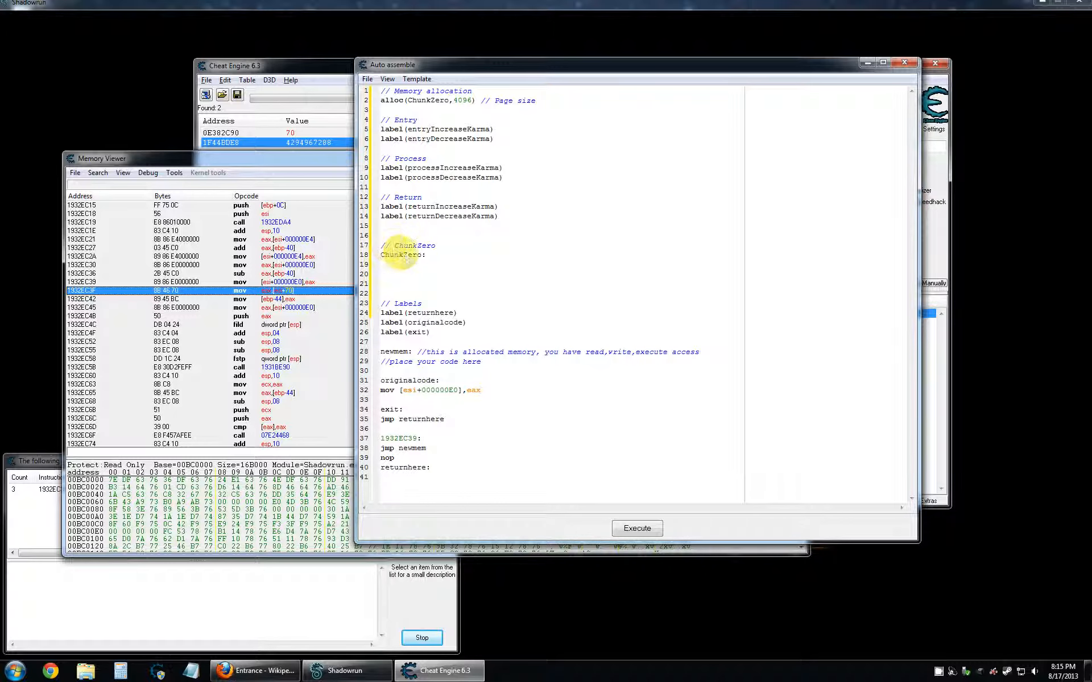
pyautogui.press('BackSpace')
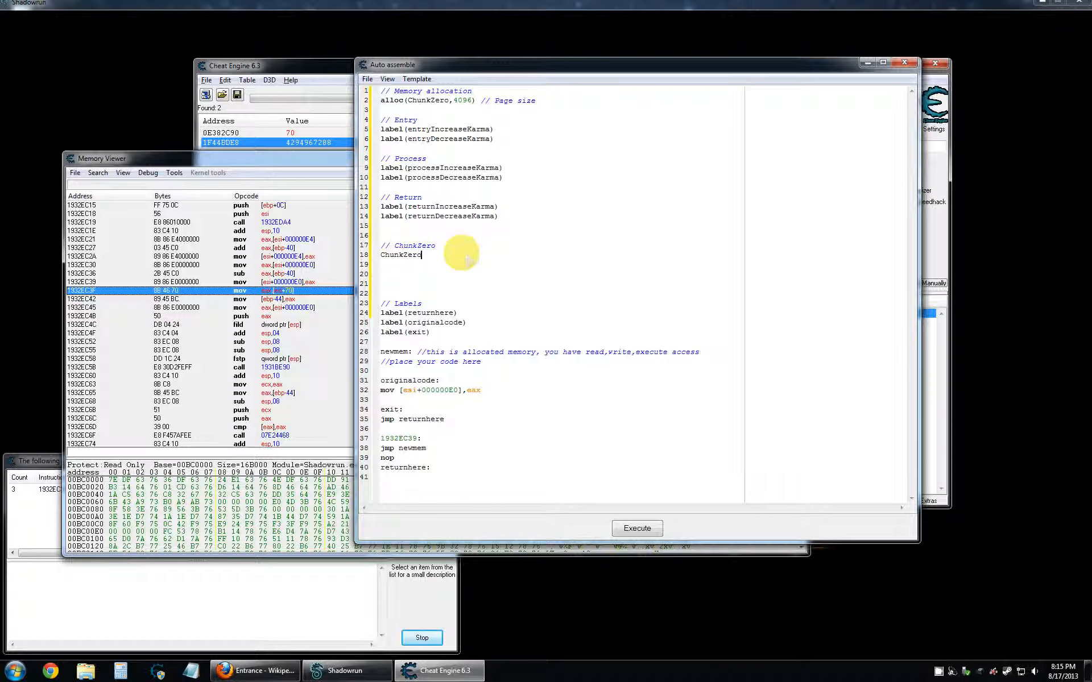
pyautogui.write(':')
pyautogui.press('Return')
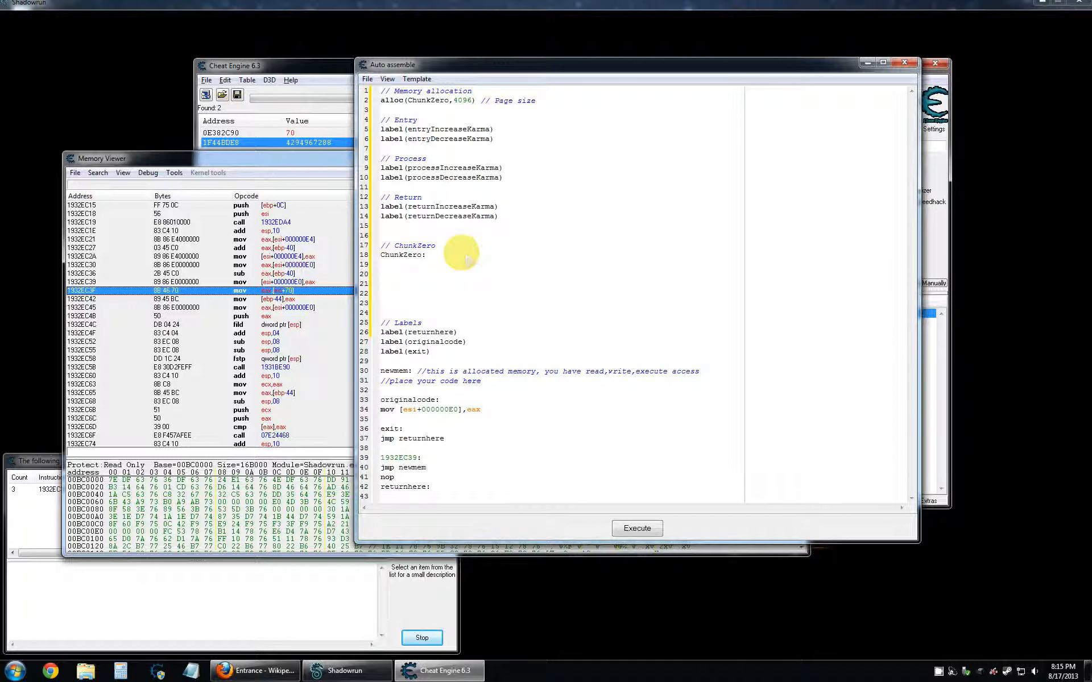
pyautogui.click(382, 274)
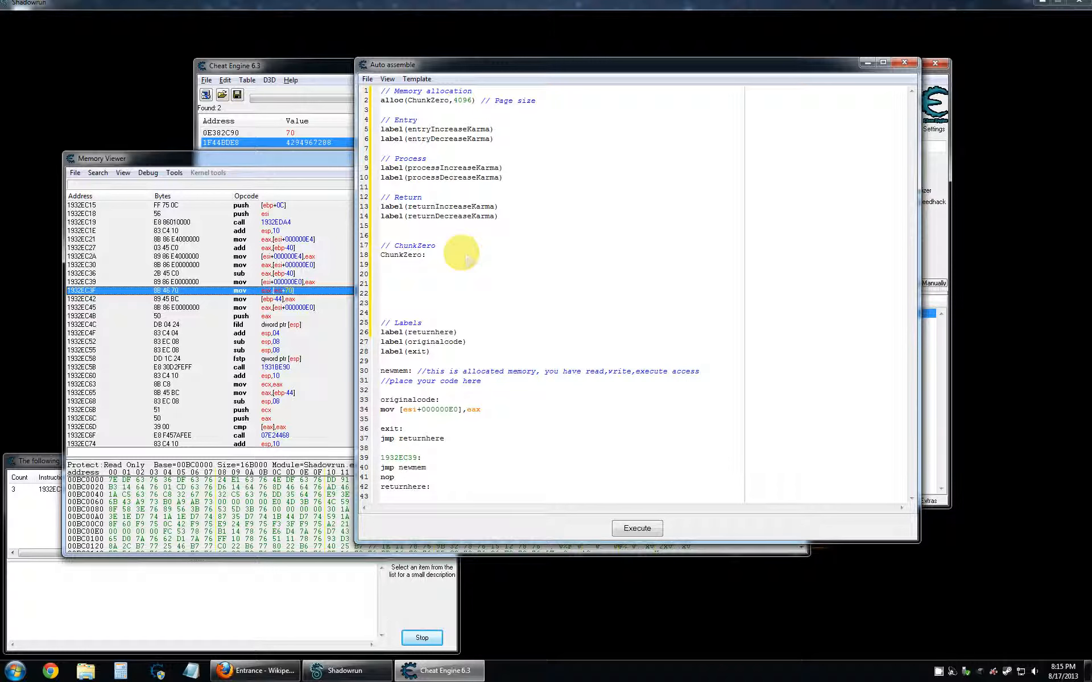
# Type an indented '// whatever' comment under ChunkZero: and remove the extra trial line.
pyautogui.click(386, 274)
pyautogui.write('// whatever')
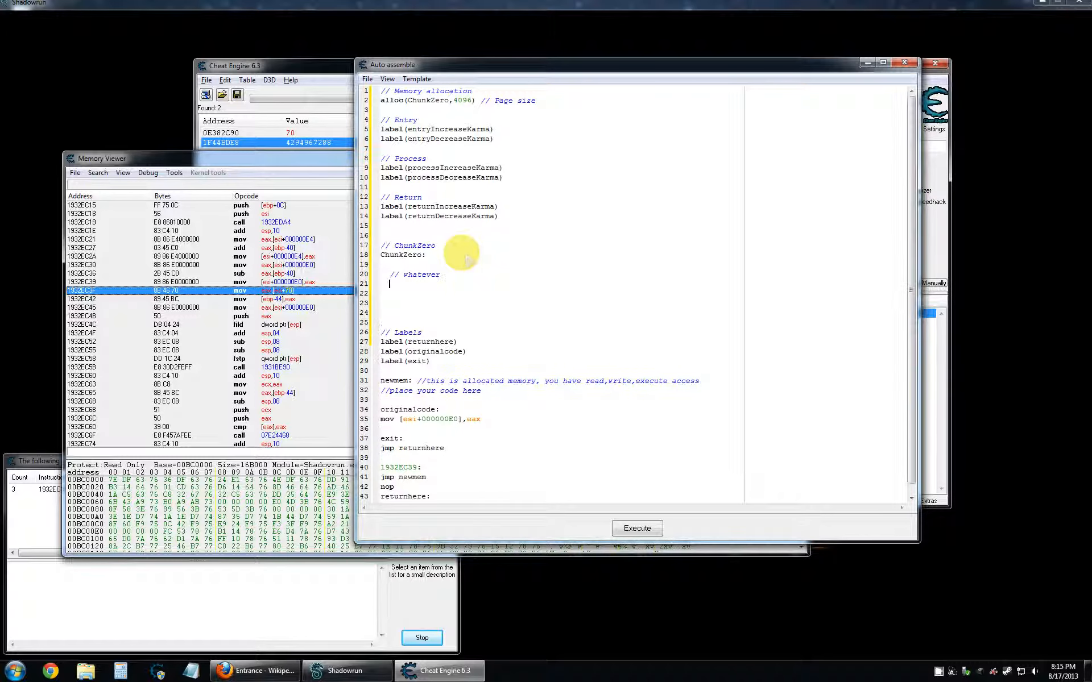
pyautogui.write('more c')
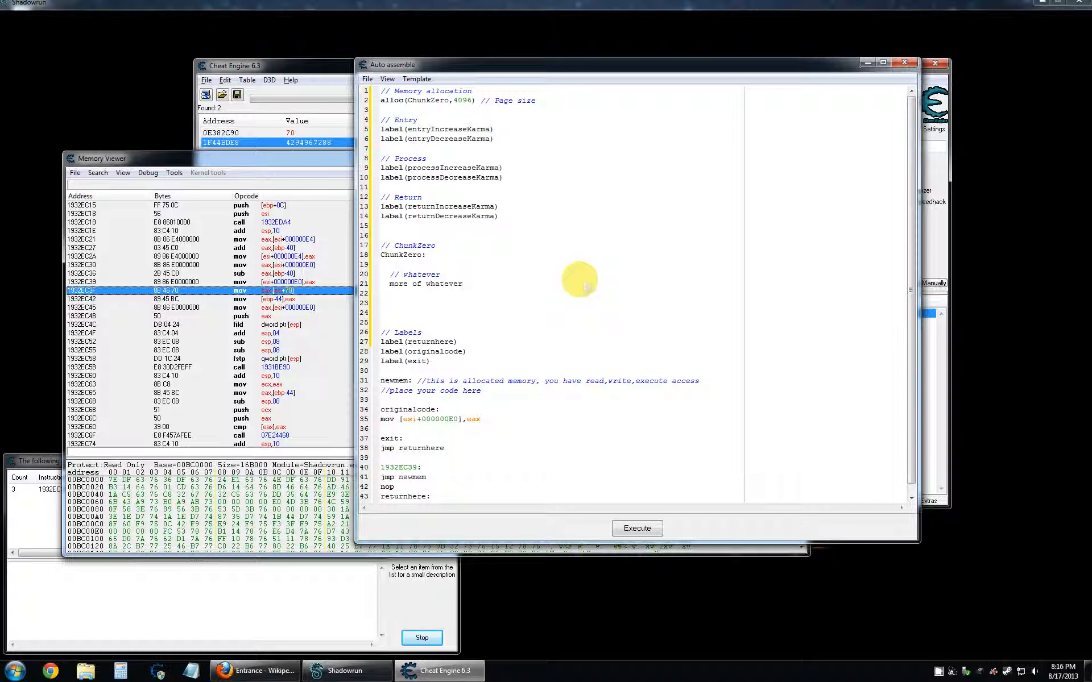
pyautogui.click(462, 284)
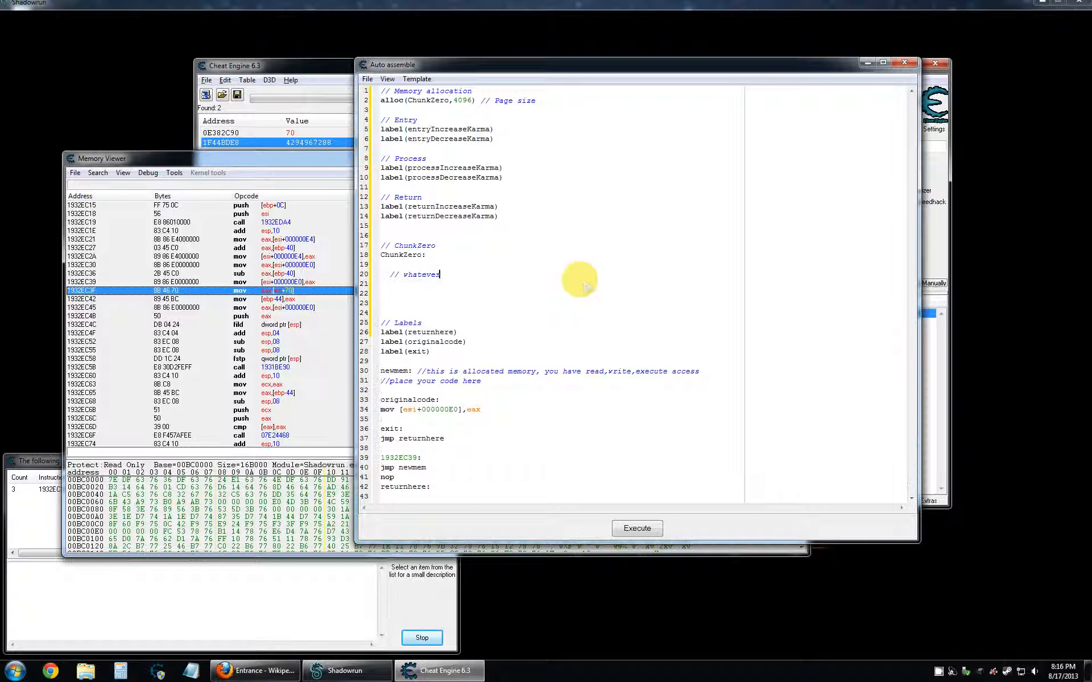
# Erase 'whatever' so only a bare '//' remains under ChunkZero:.
pyautogui.press('BackSpace')
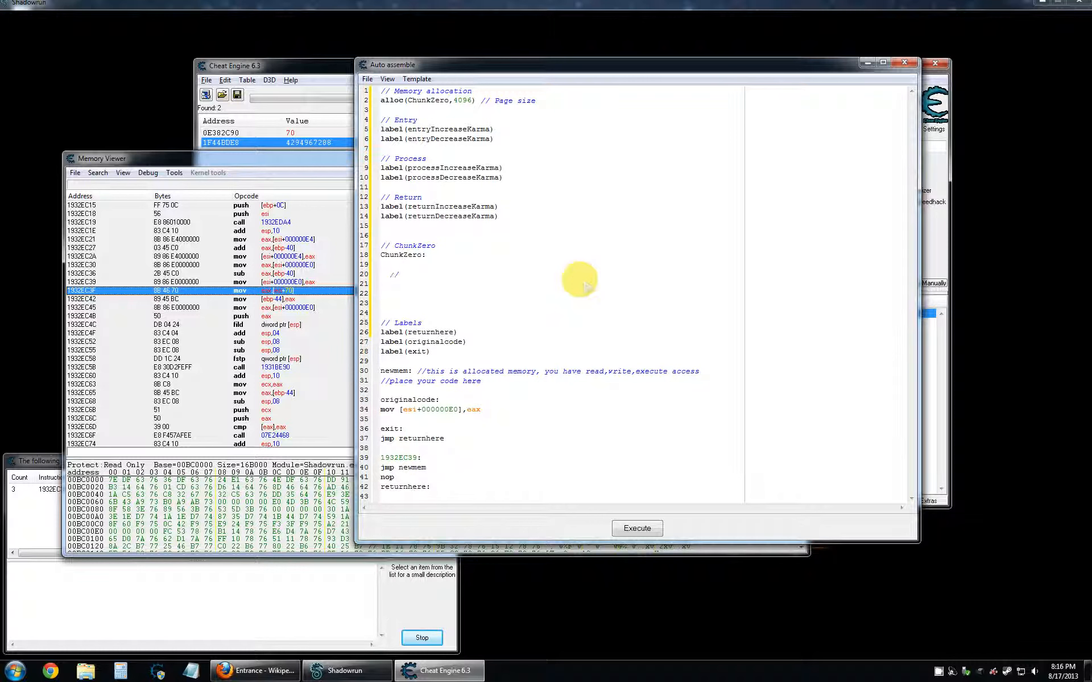
pyautogui.moveTo(501, 254)
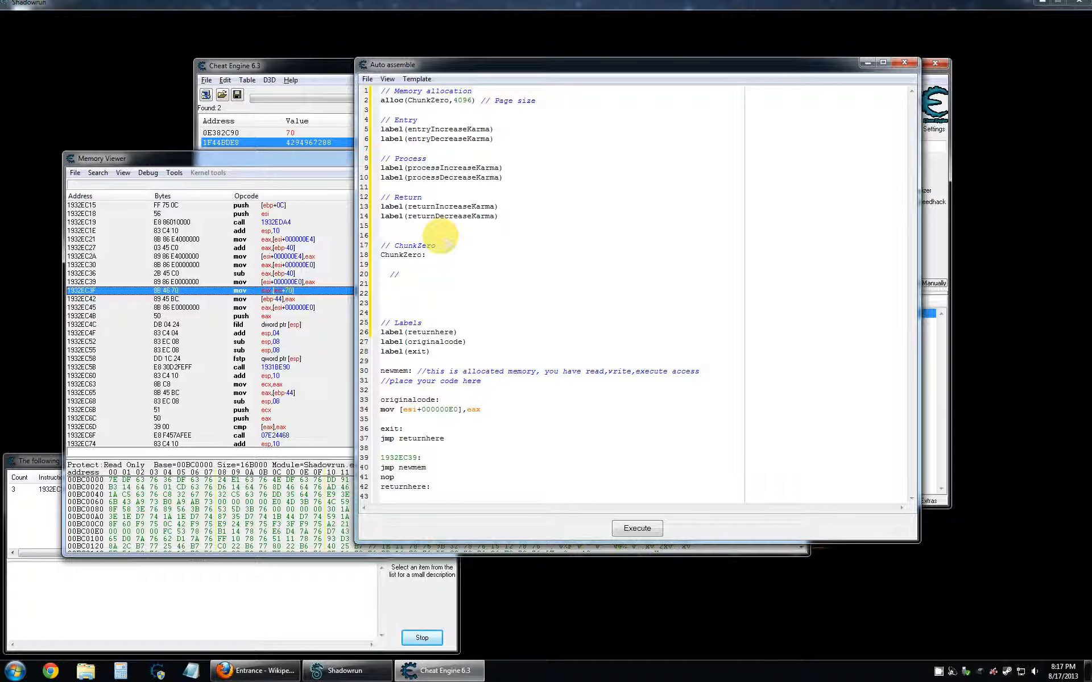
pyautogui.click(381, 233)
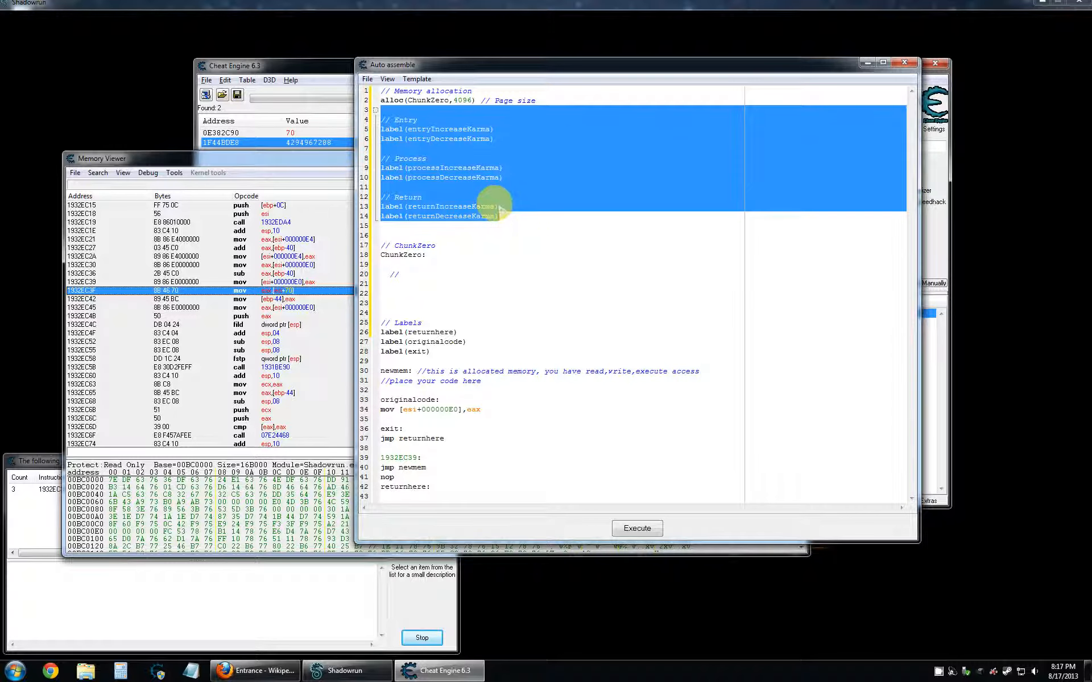
pyautogui.click(487, 223)
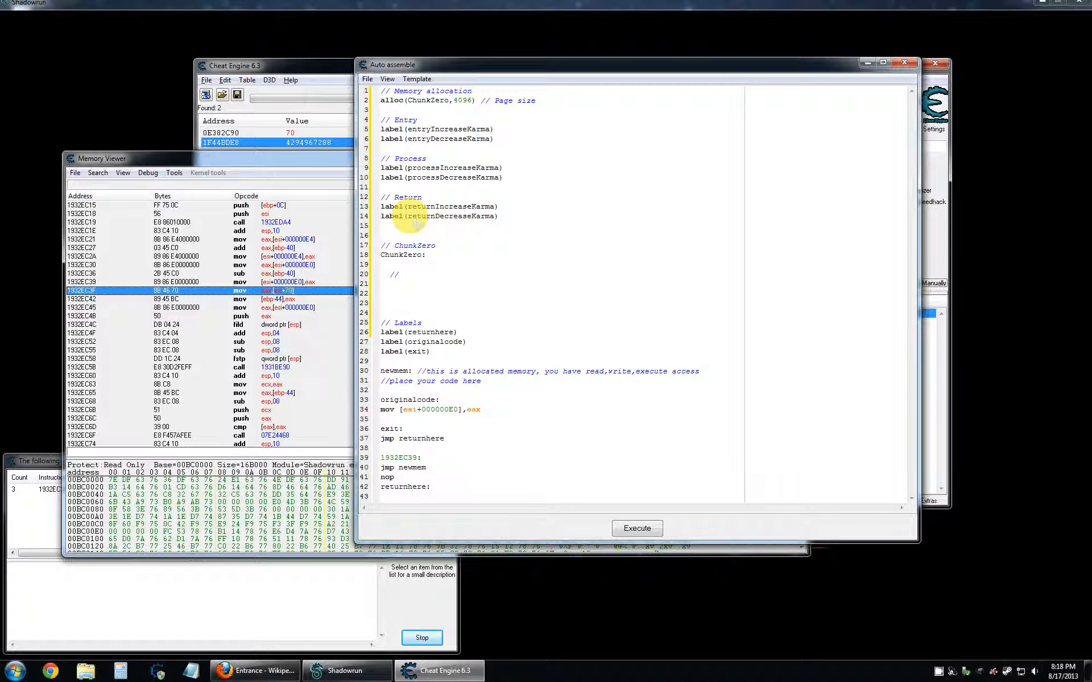
pyautogui.moveTo(444, 264)
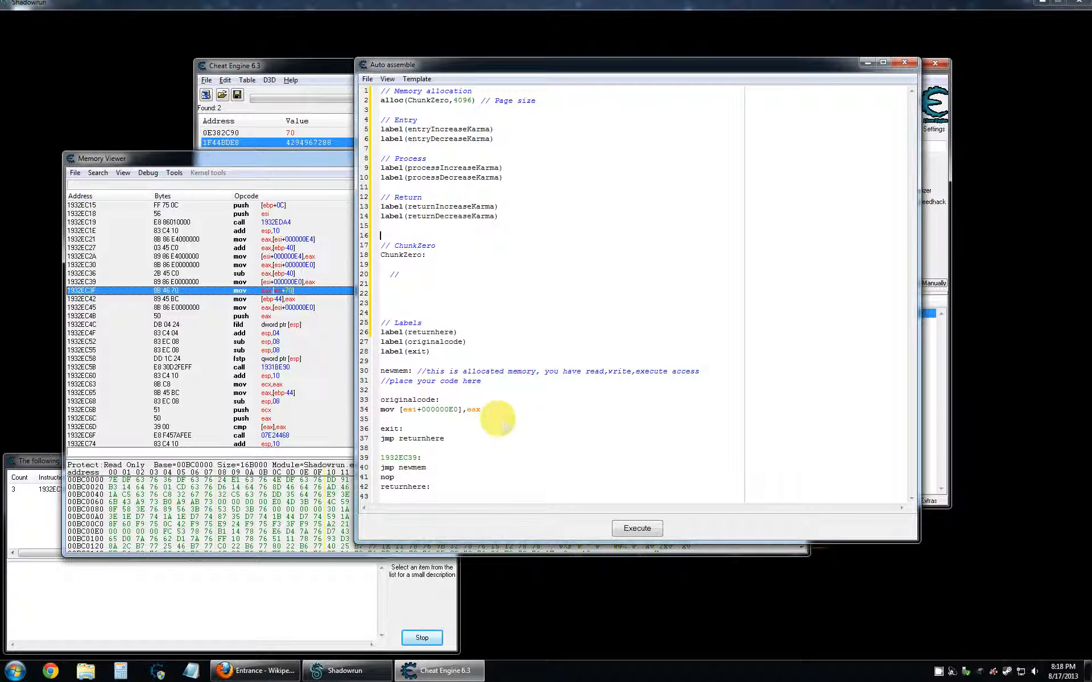
pyautogui.moveTo(438, 248)
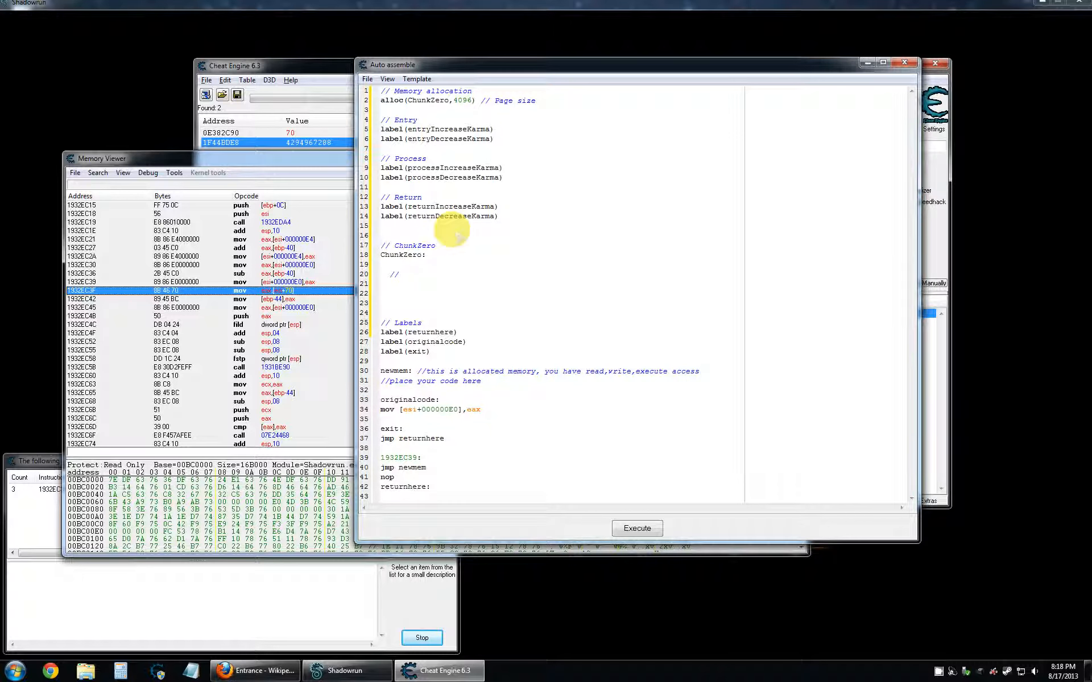
pyautogui.moveTo(438, 245)
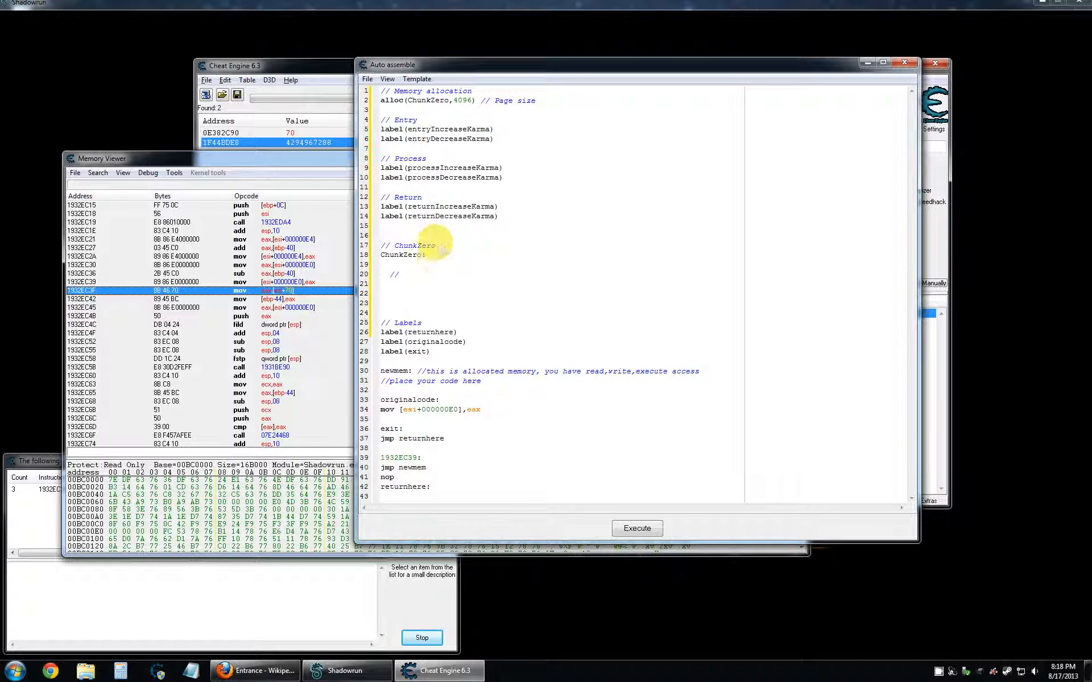
pyautogui.moveTo(429, 230)
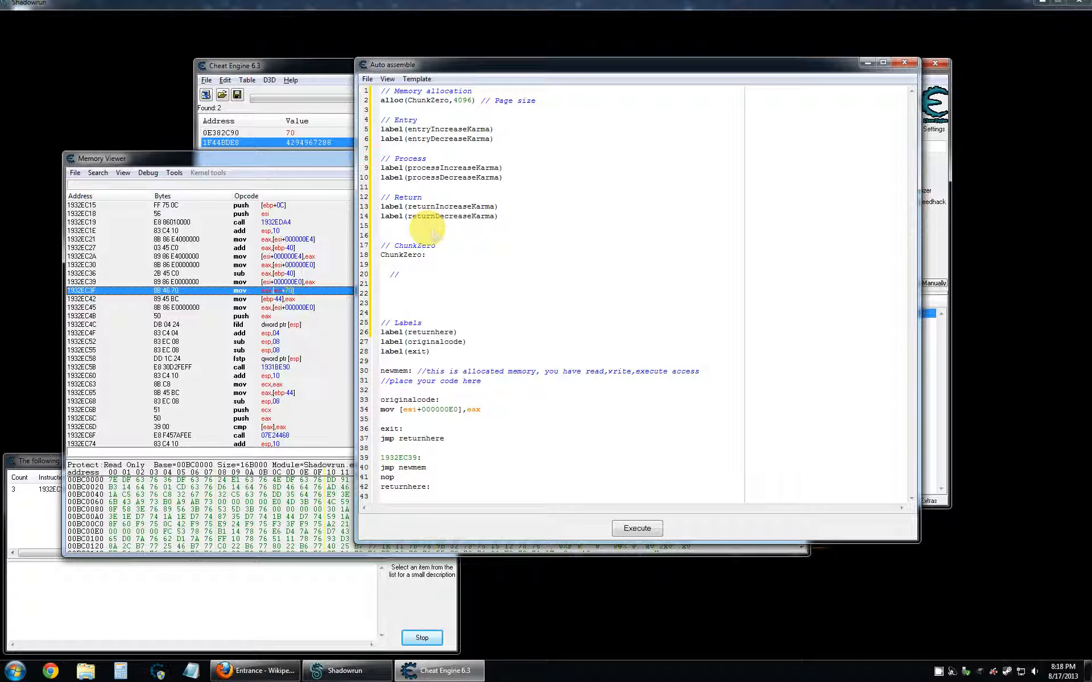
pyautogui.click(382, 235)
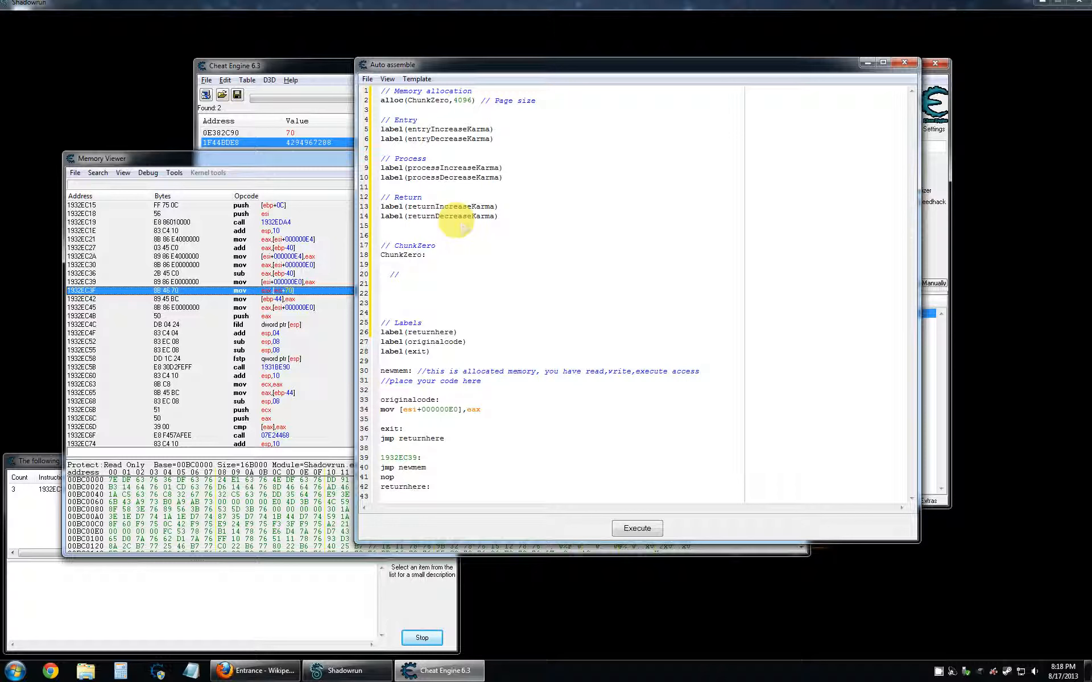
pyautogui.moveTo(446, 273)
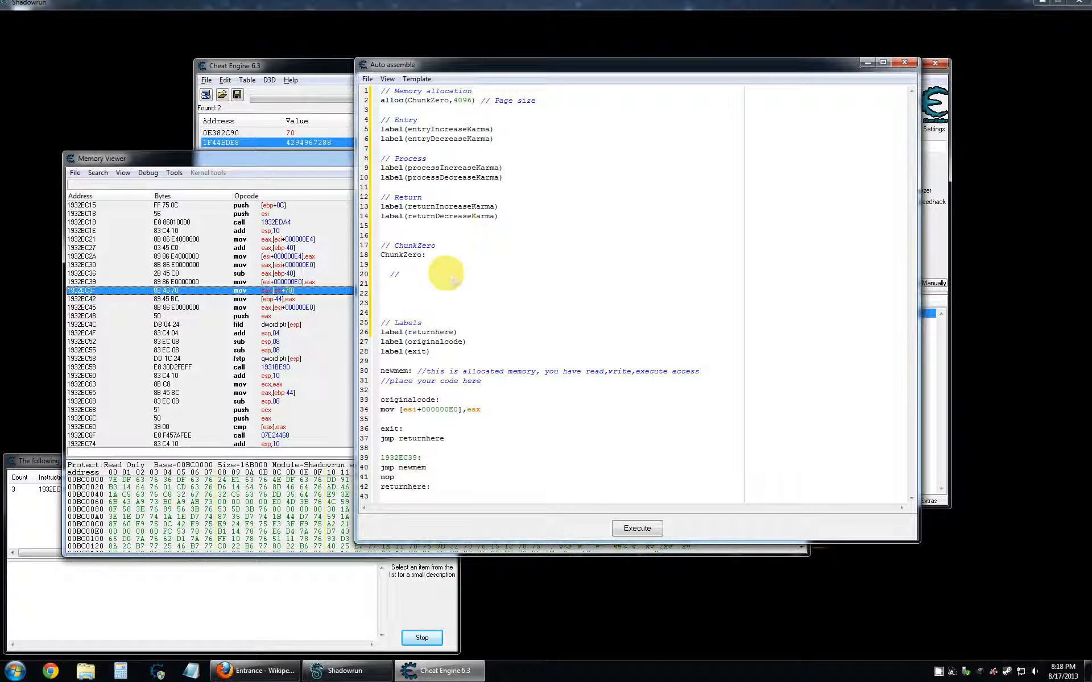
pyautogui.moveTo(926, 654)
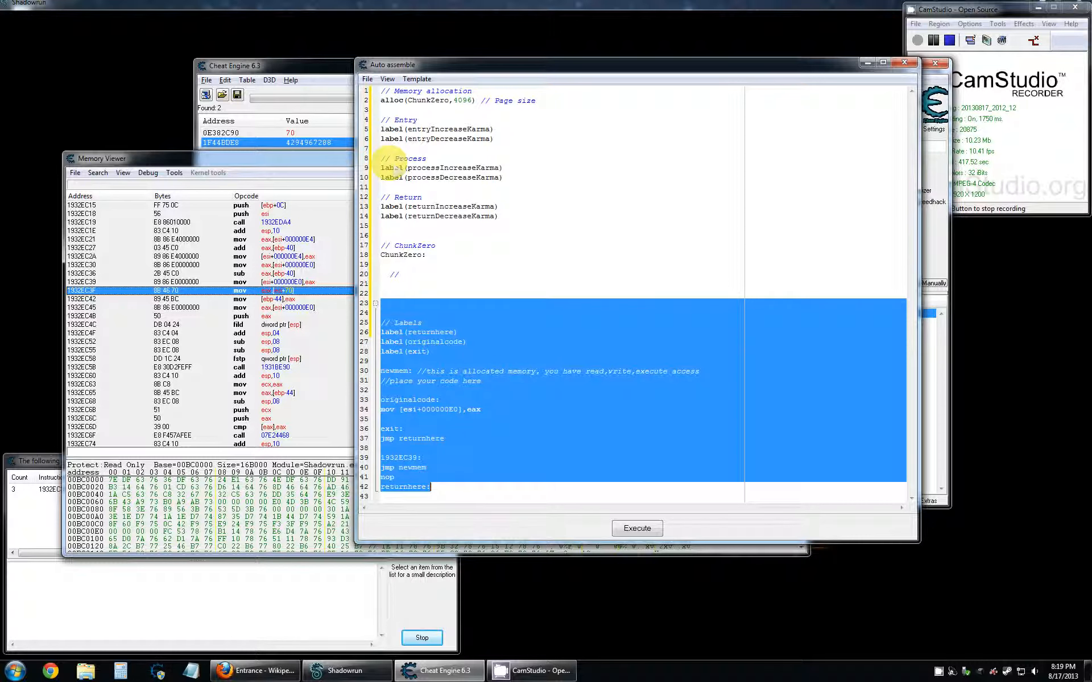
# Place the caret on the '//' comment line under ChunkZero:.
pyautogui.click(446, 273)
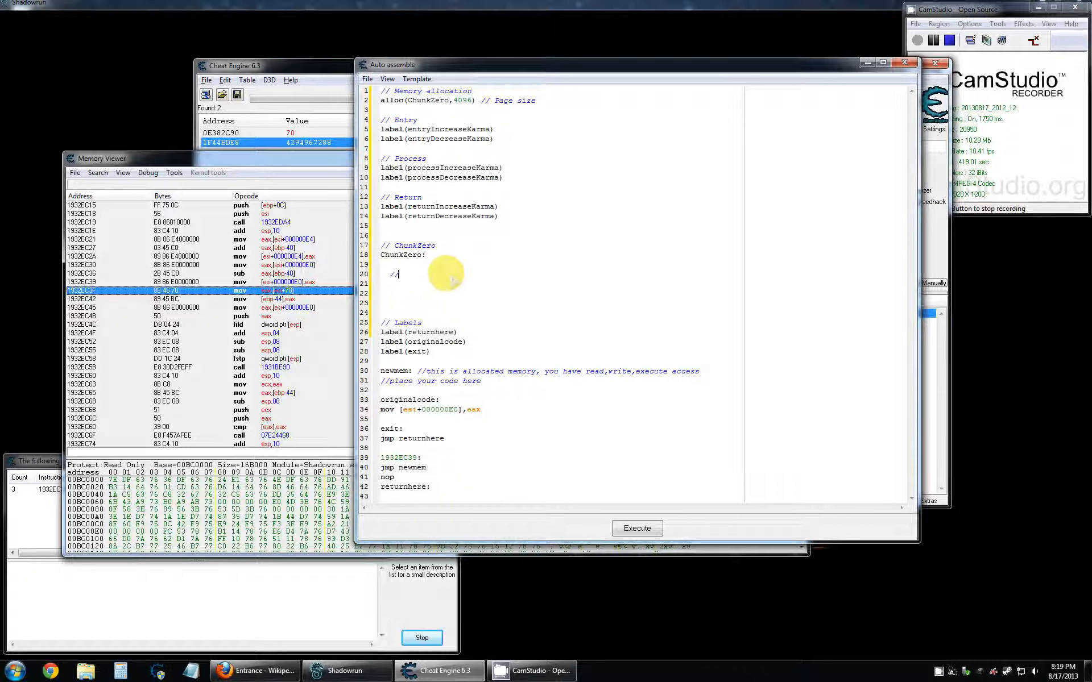
pyautogui.moveTo(700, 184)
pyautogui.write(' Entries')
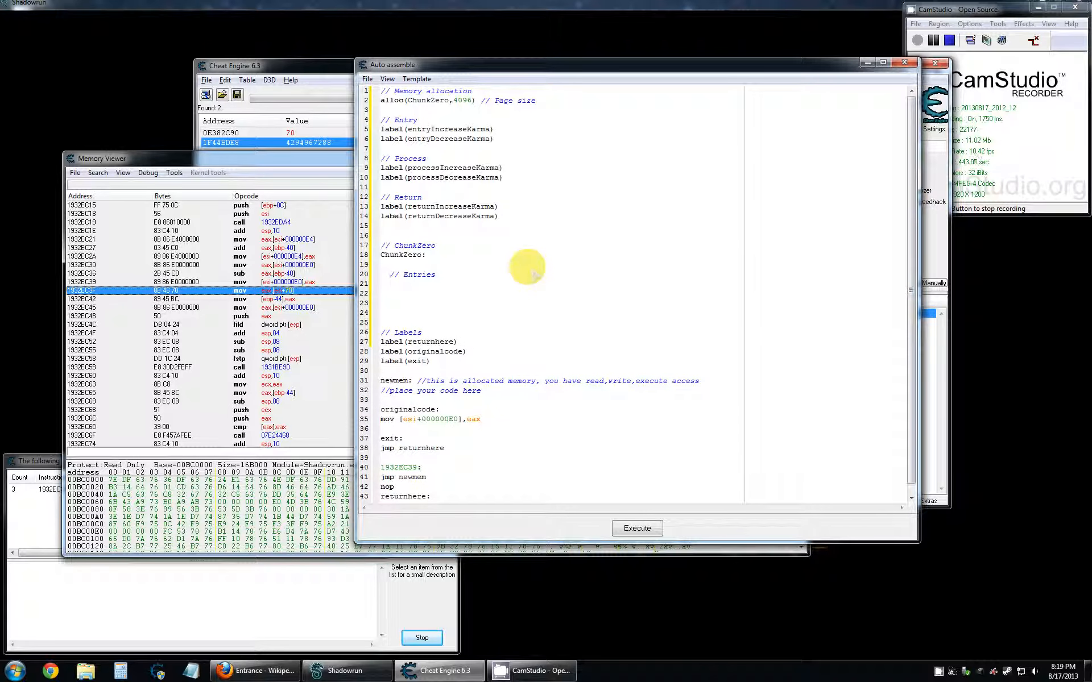
# Write '// Entries' with entryIncreaseKarma: and entryDecreaseKarma: labels, each followed by nop.
pyautogui.write('entryIncreaseKarma:')
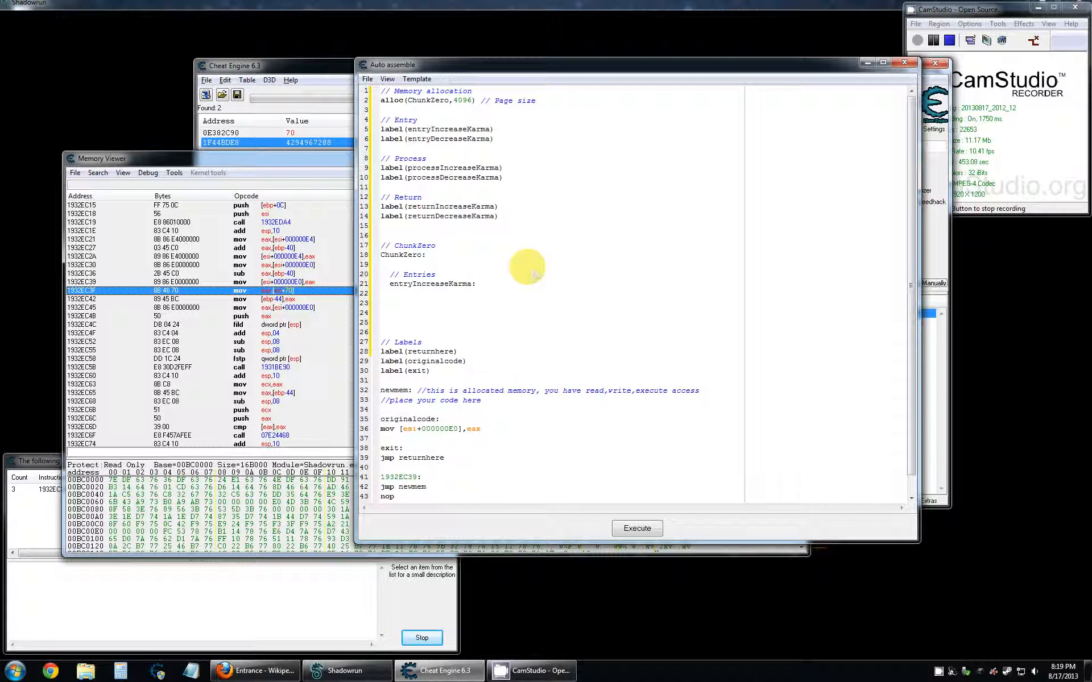
pyautogui.write('nop')
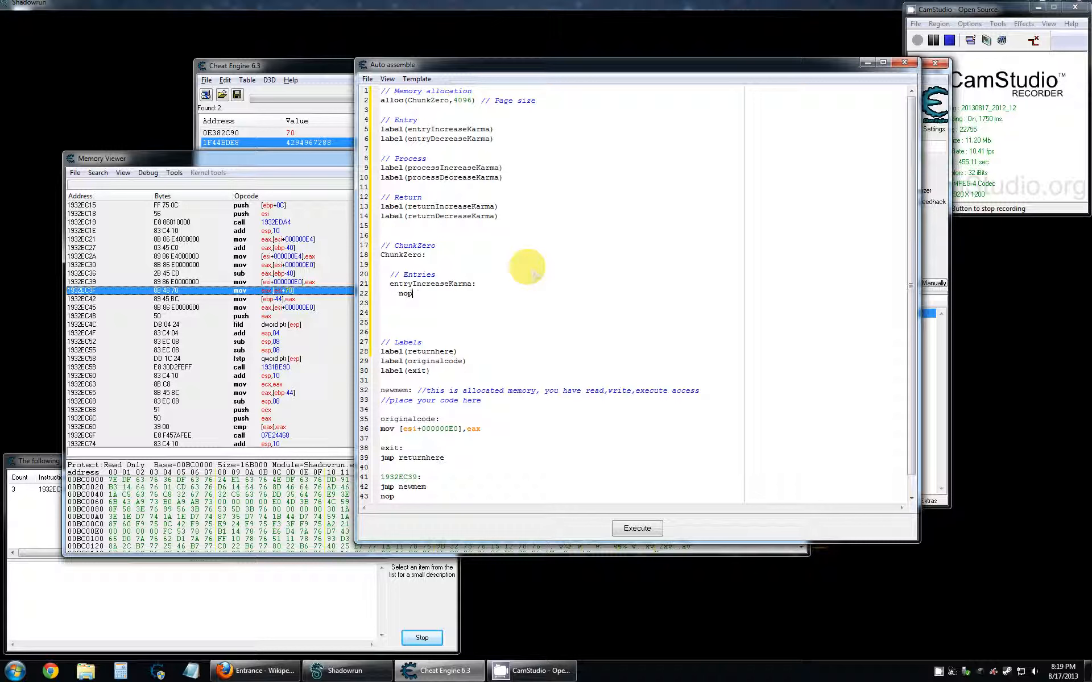
pyautogui.press('Return')
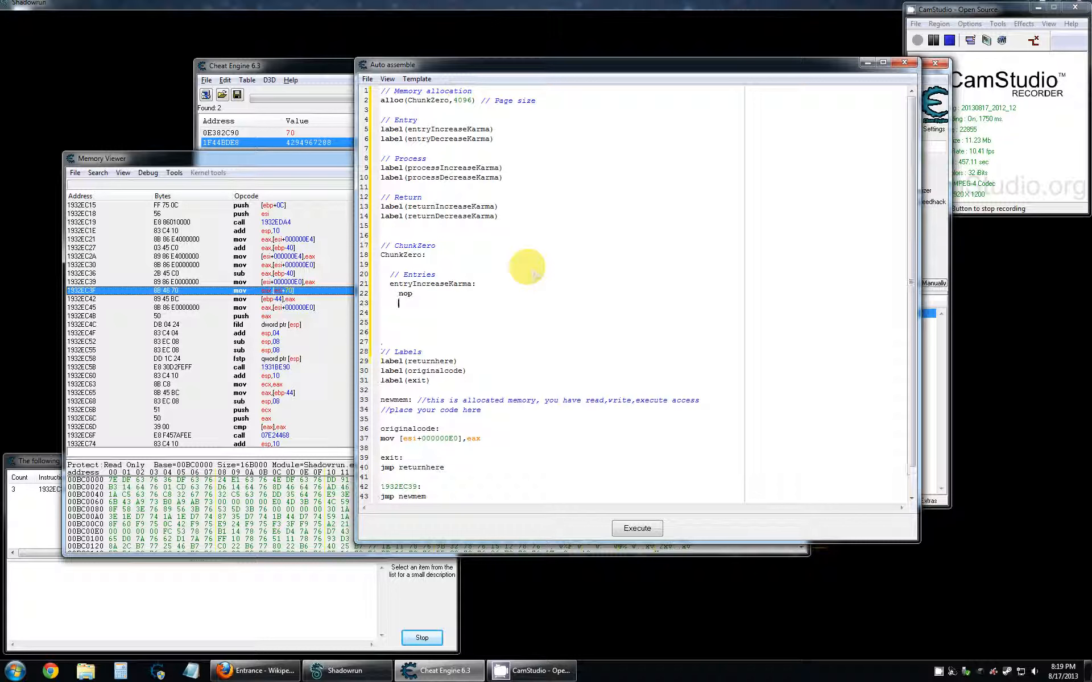
pyautogui.write('entryDecreaseKarma:')
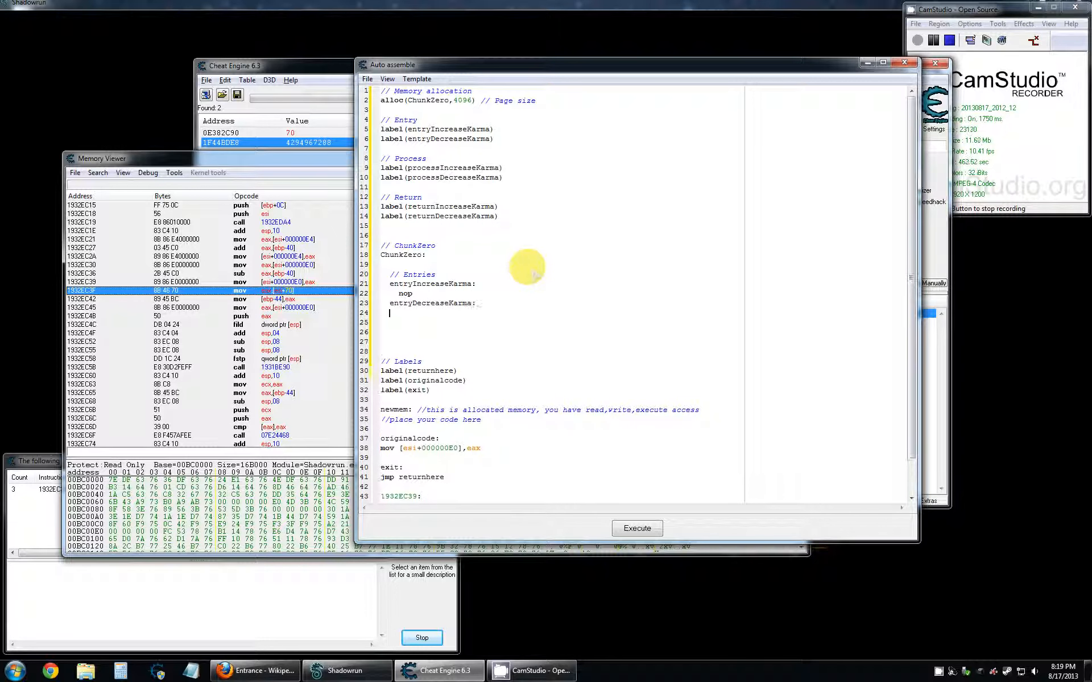
# Complete the second entry's nop and add a '// Process' comment below the entries.
pyautogui.write('nop')
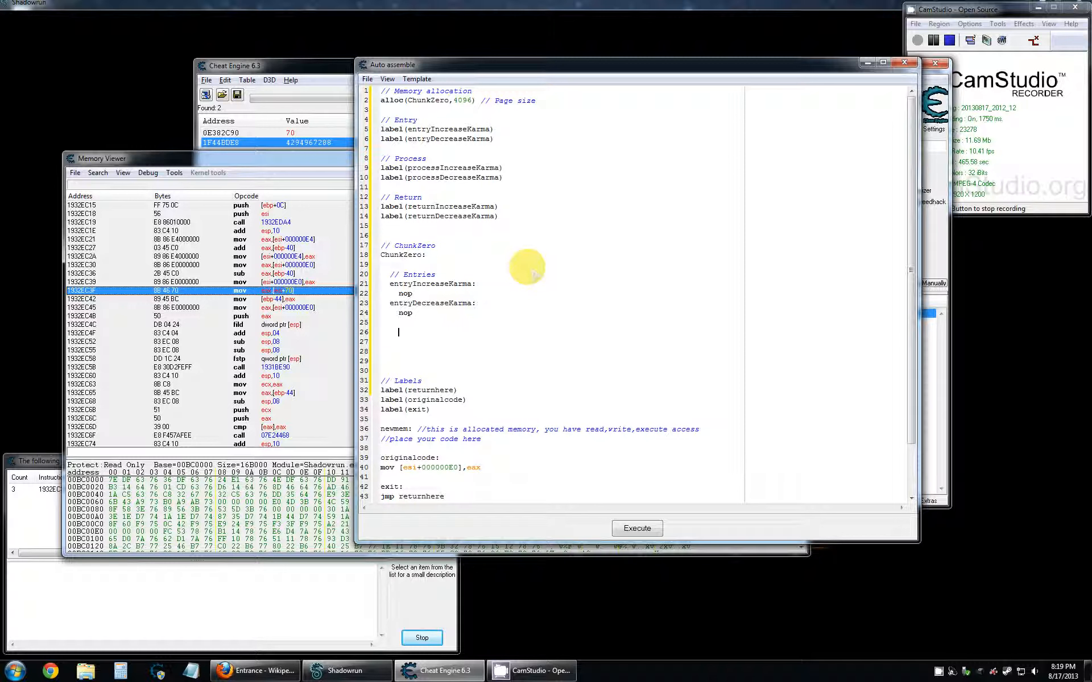
pyautogui.write('// Process')
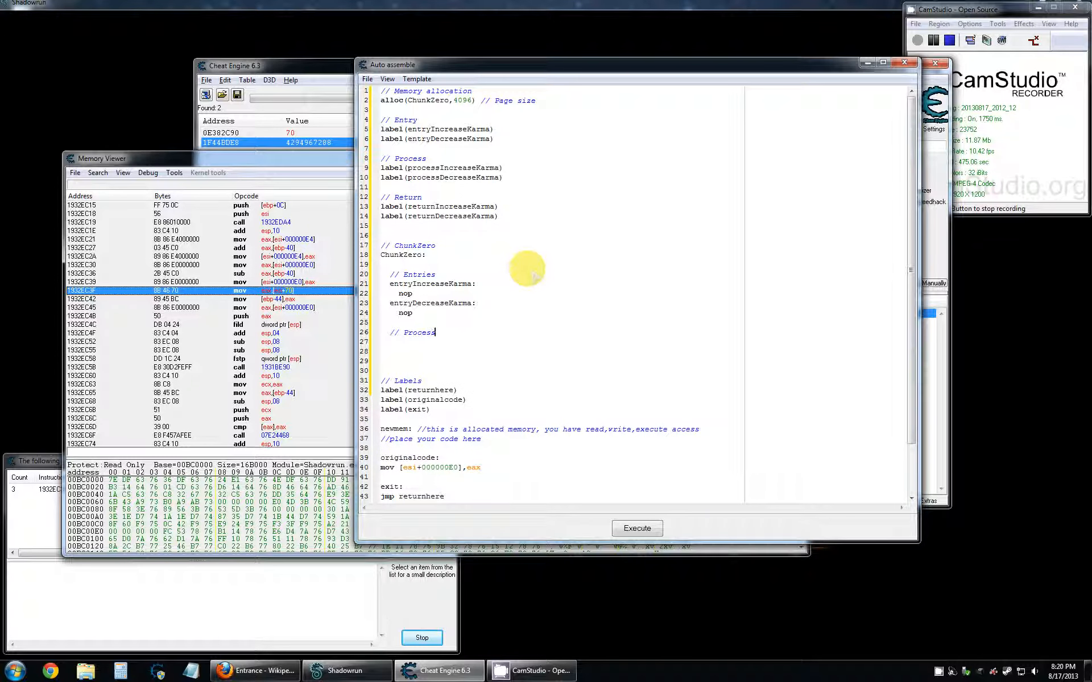
pyautogui.moveTo(452, 268)
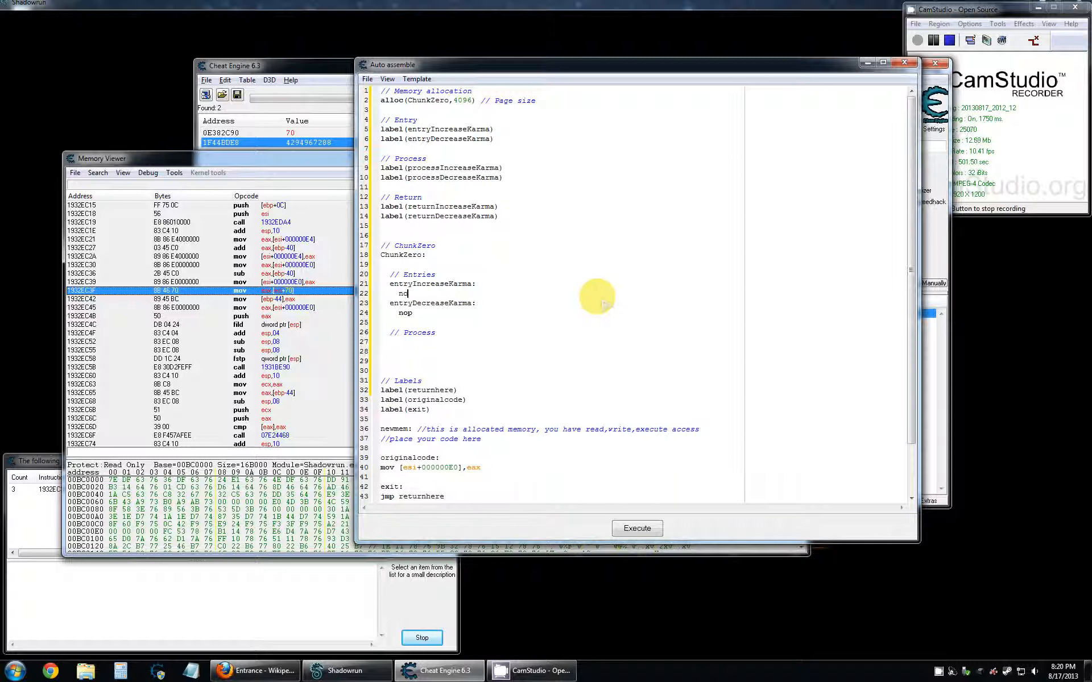
pyautogui.write('nop')
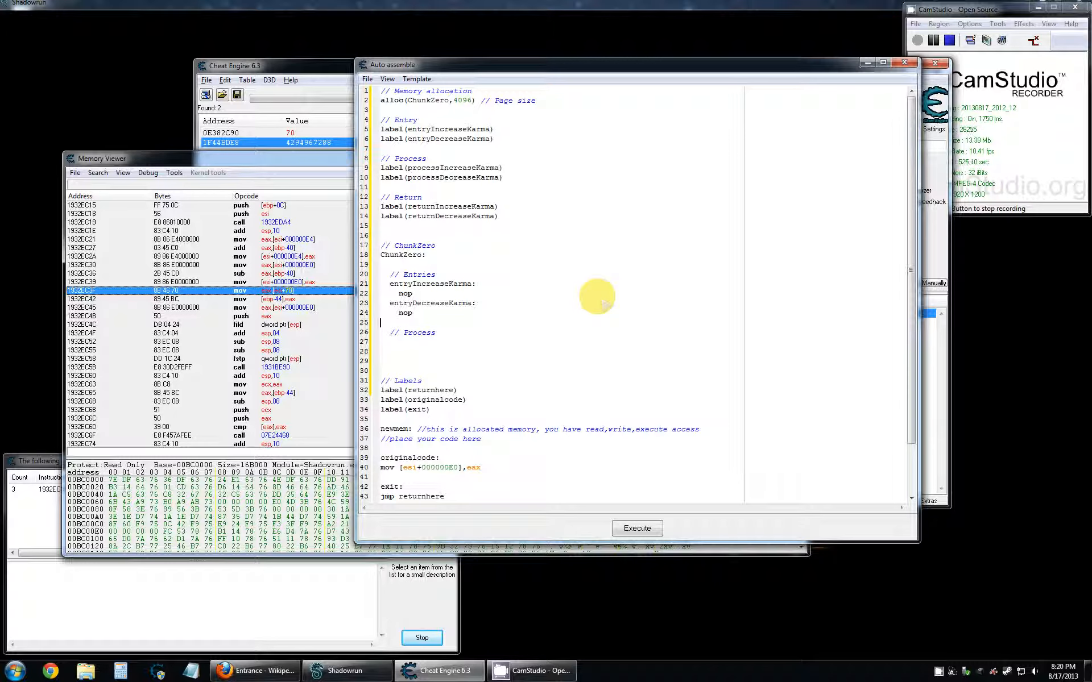
pyautogui.moveTo(651, 375)
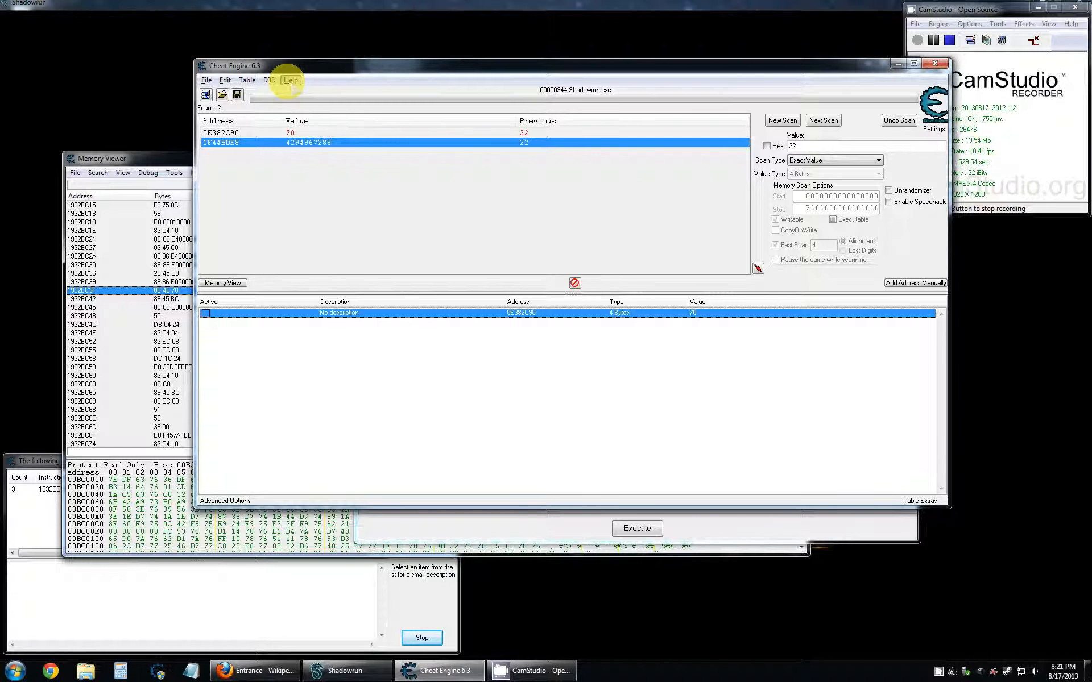
# Open the ASM Basics 3 help tutorial and scroll through its jump opcodes.
pyautogui.click(289, 79)
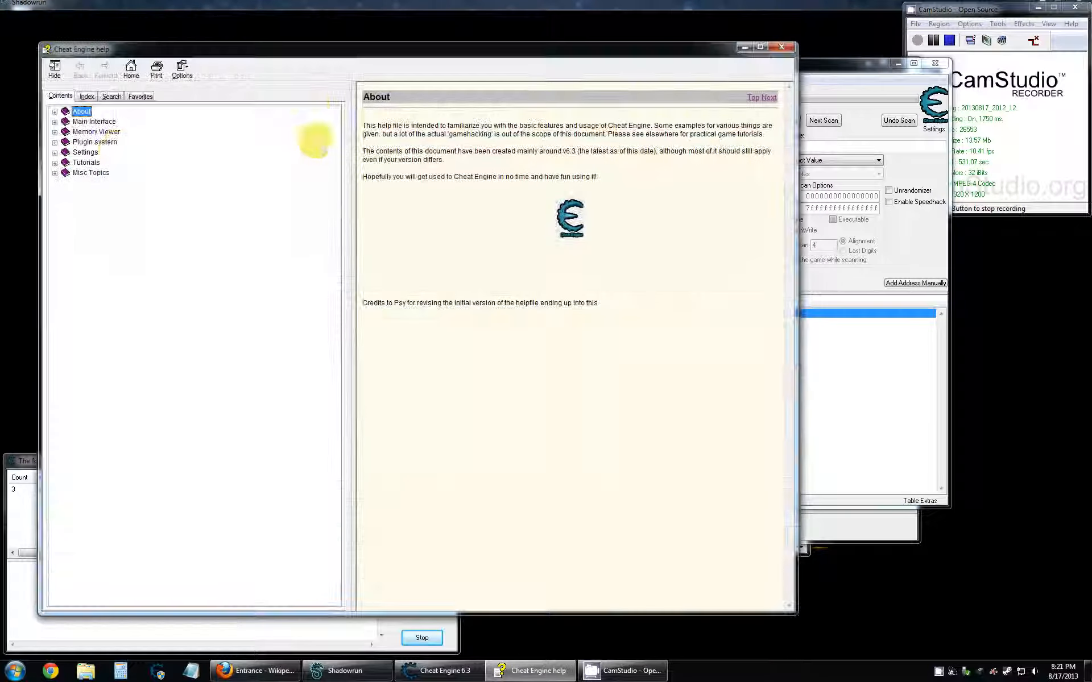
pyautogui.click(87, 162)
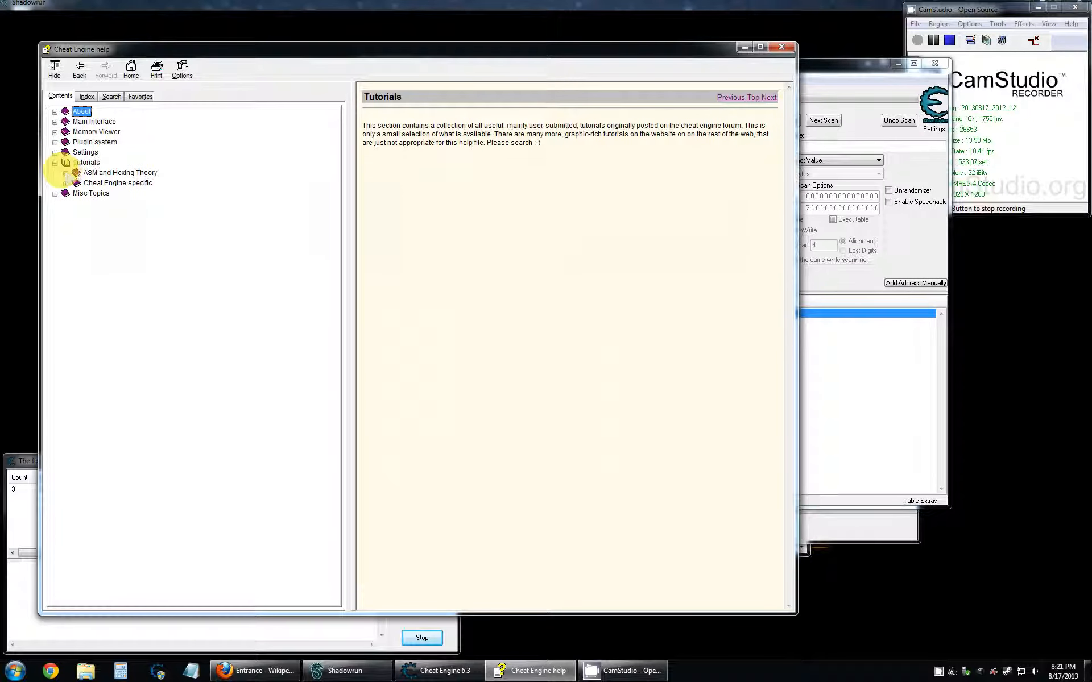
pyautogui.click(65, 173)
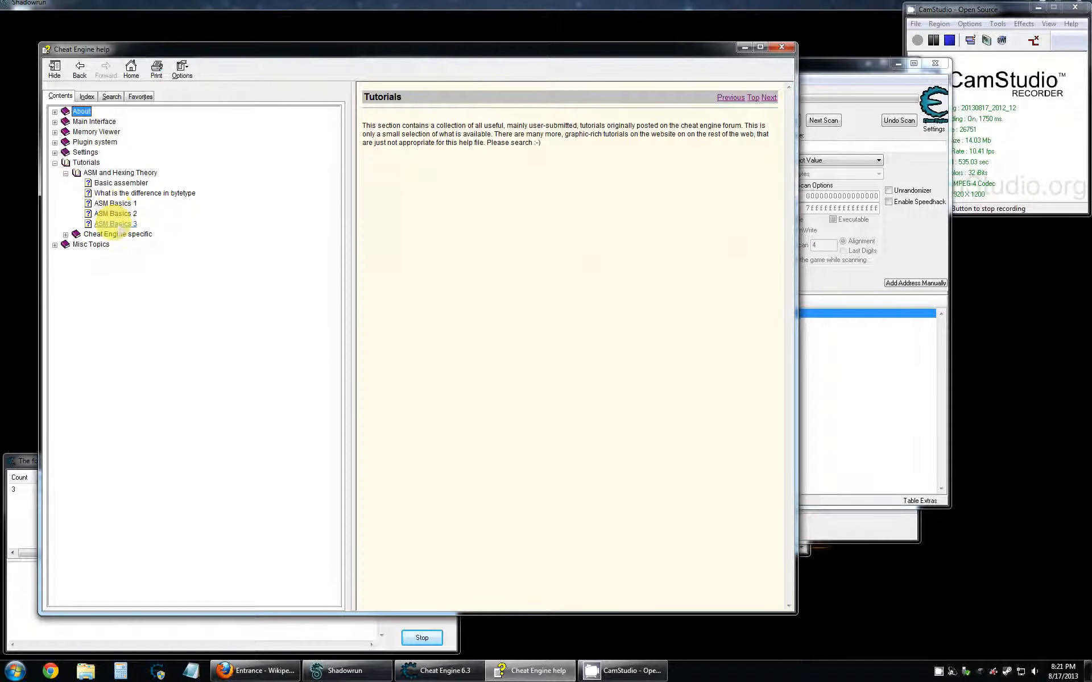
pyautogui.click(115, 224)
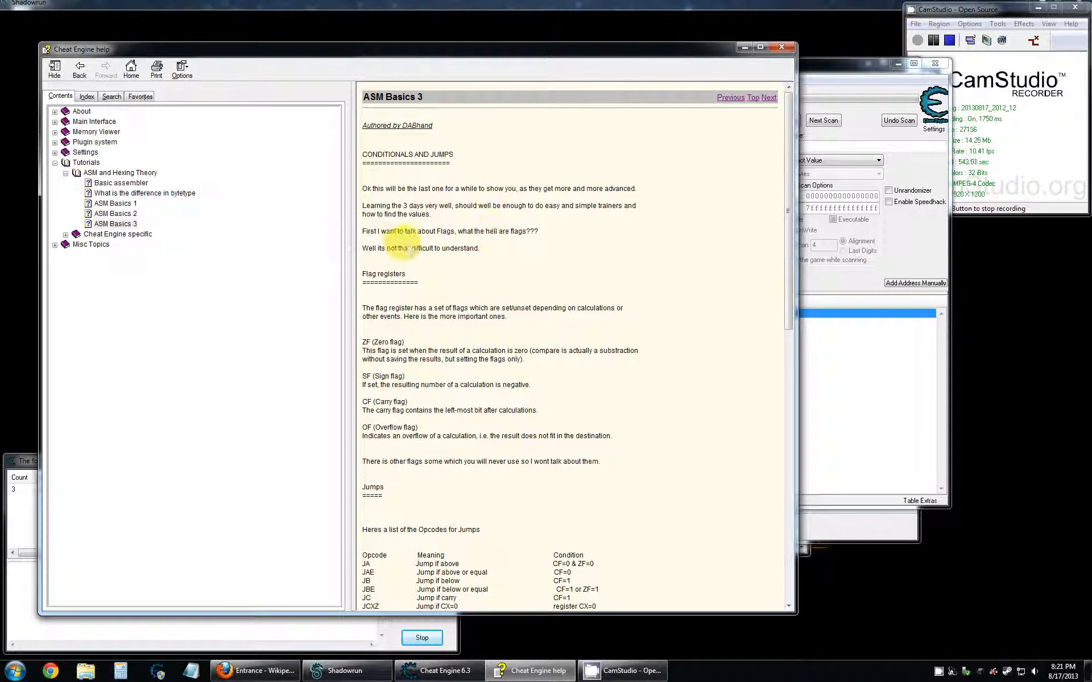
pyautogui.scroll(-3)
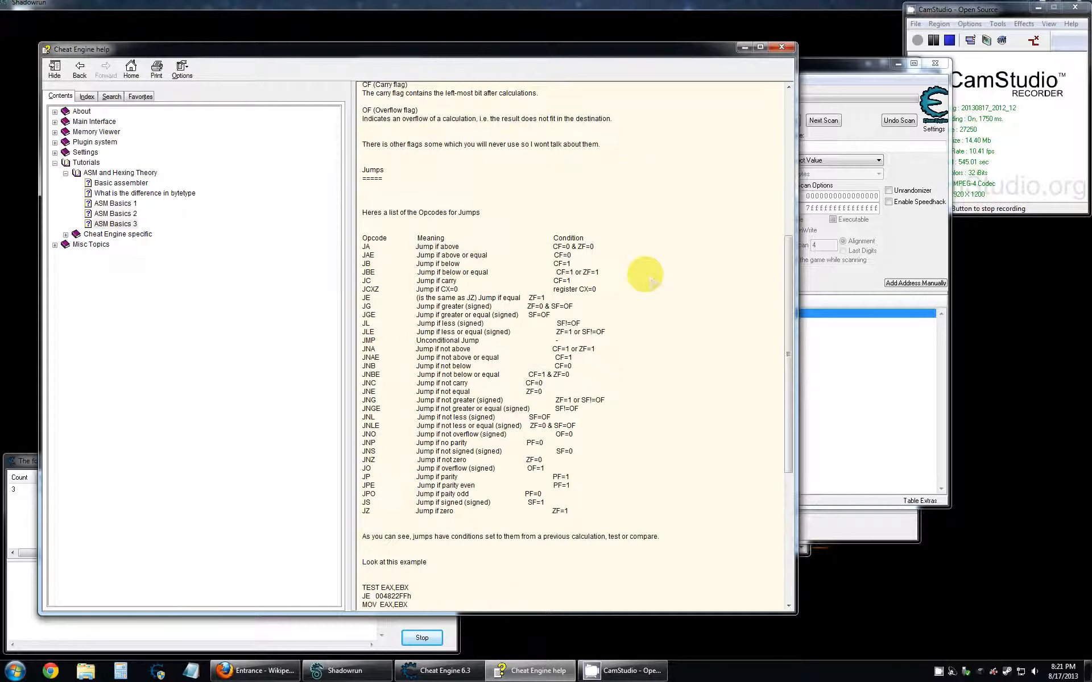
pyautogui.scroll(-3)
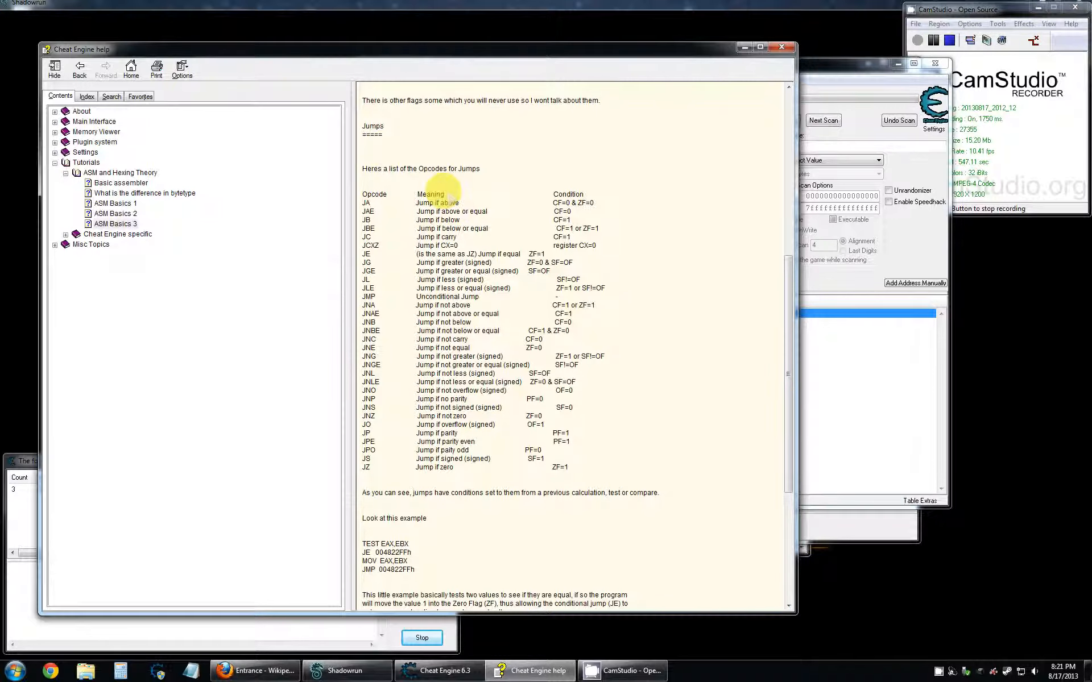
pyautogui.moveTo(440, 168)
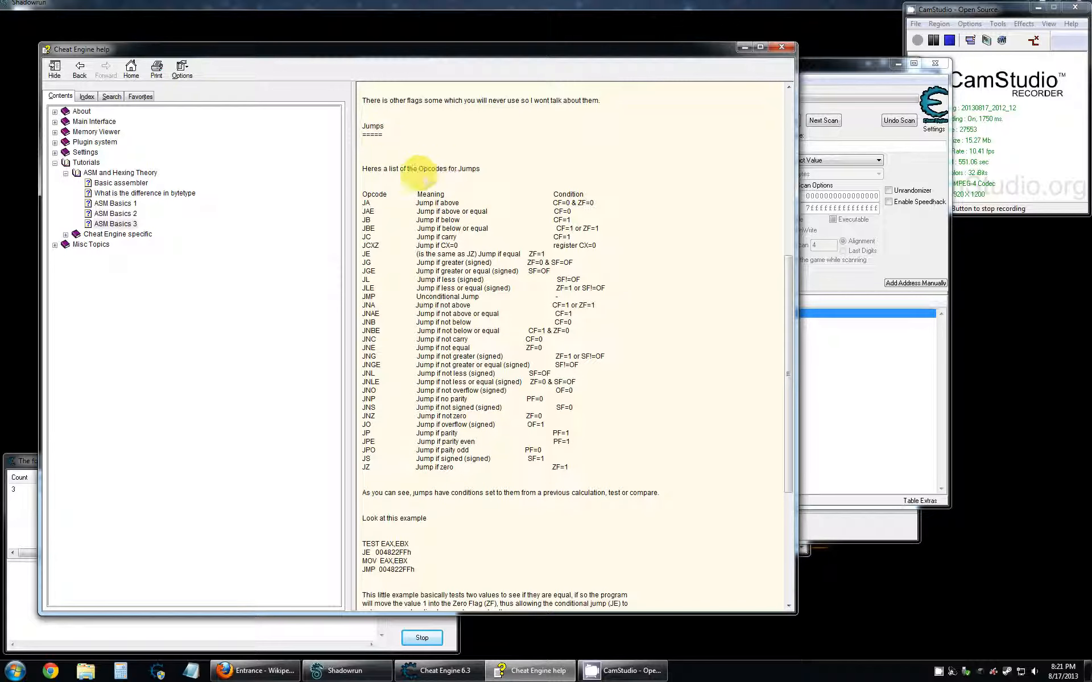
pyautogui.moveTo(407, 425)
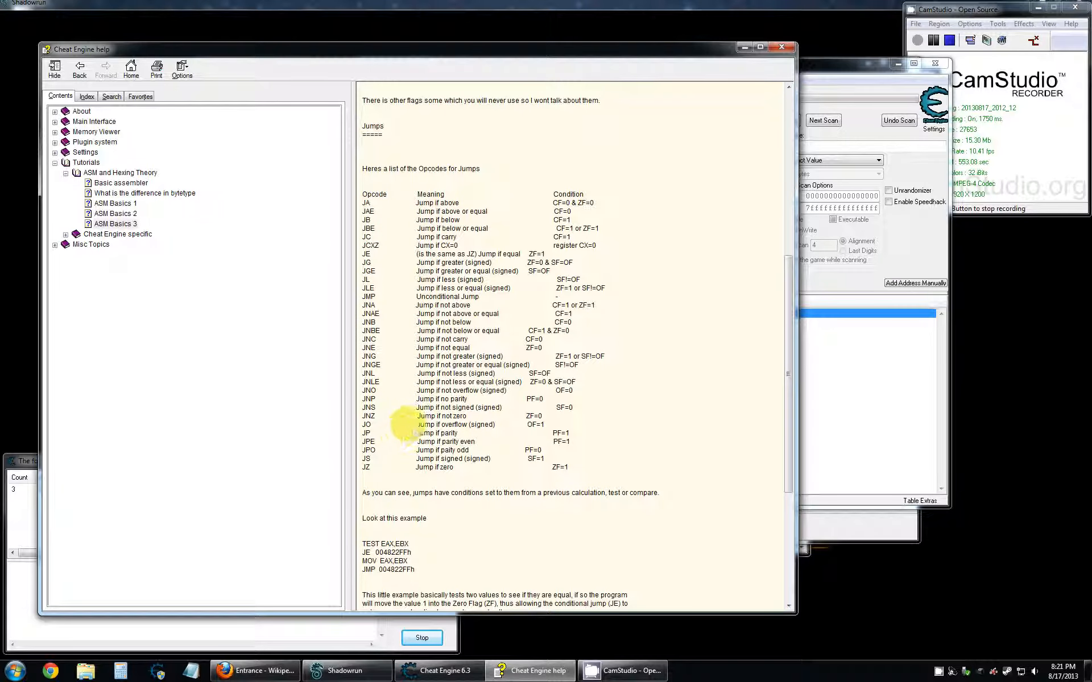
pyautogui.scroll(-3)
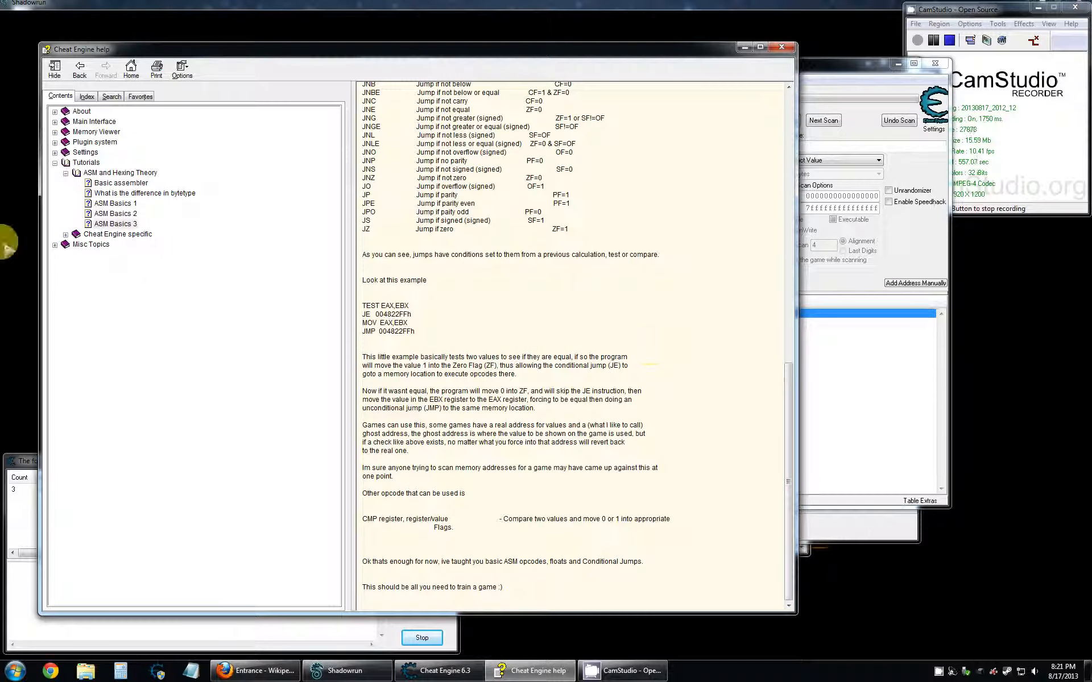
# Browse the ASM Basics 2 and ASM Basics 1 help tutorials.
pyautogui.click(115, 214)
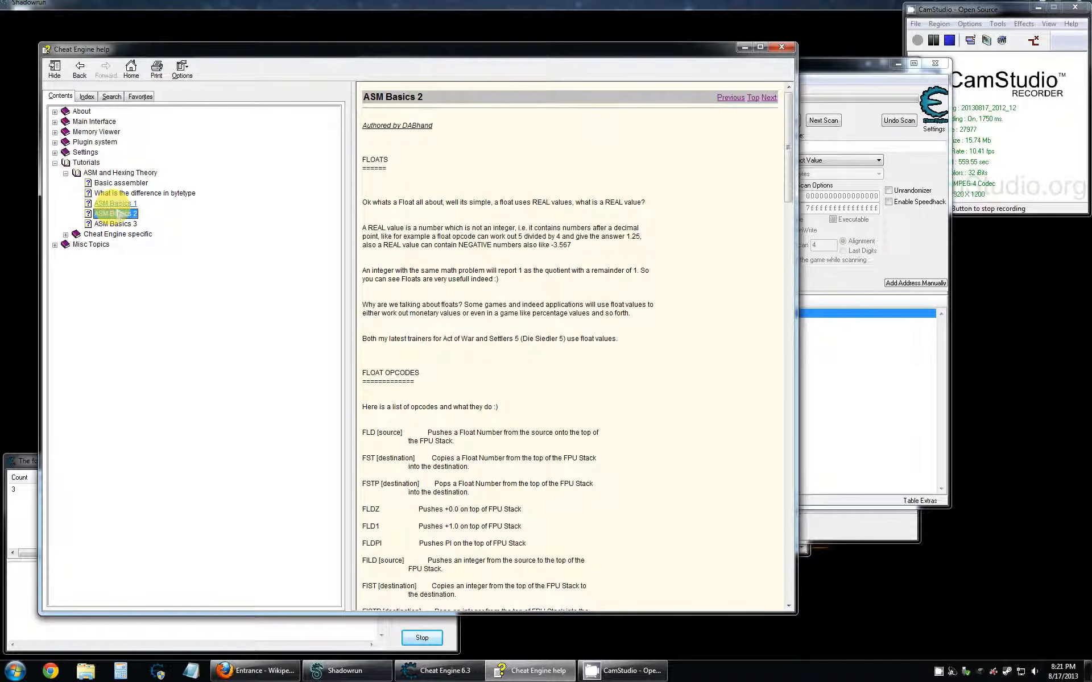
pyautogui.click(115, 203)
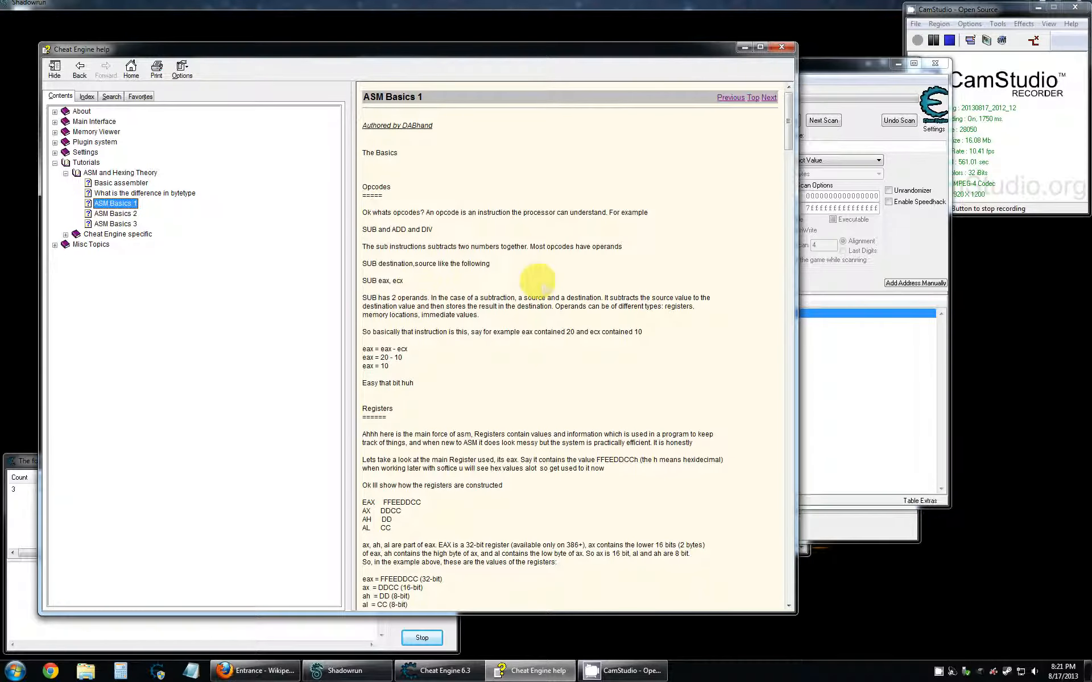
pyautogui.scroll(-3)
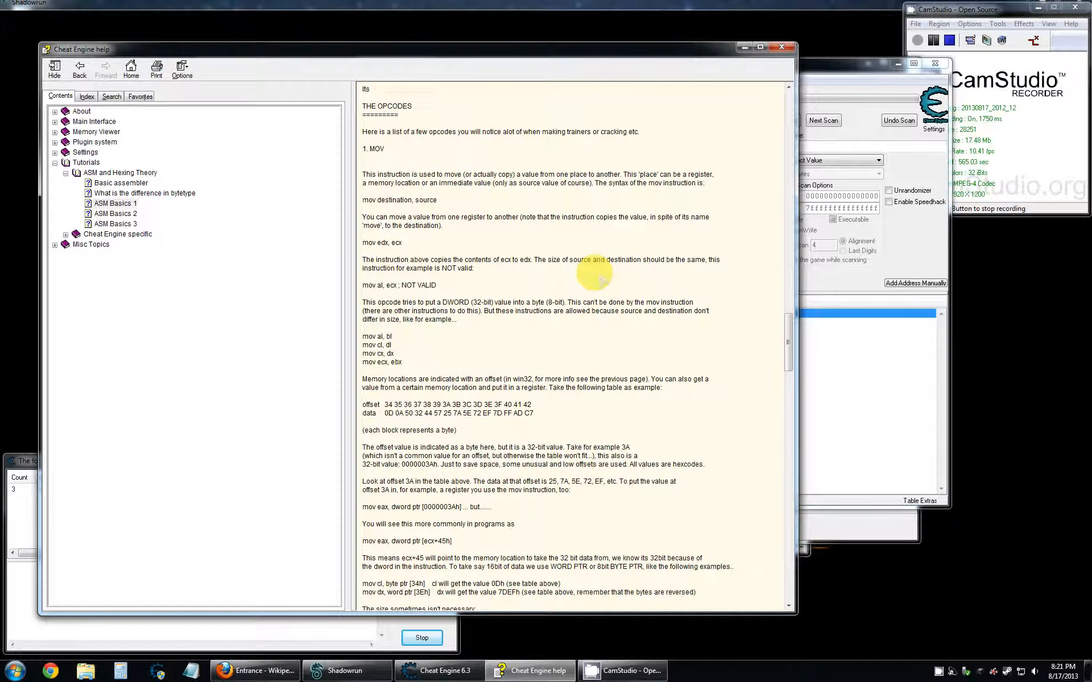
pyautogui.scroll(-3)
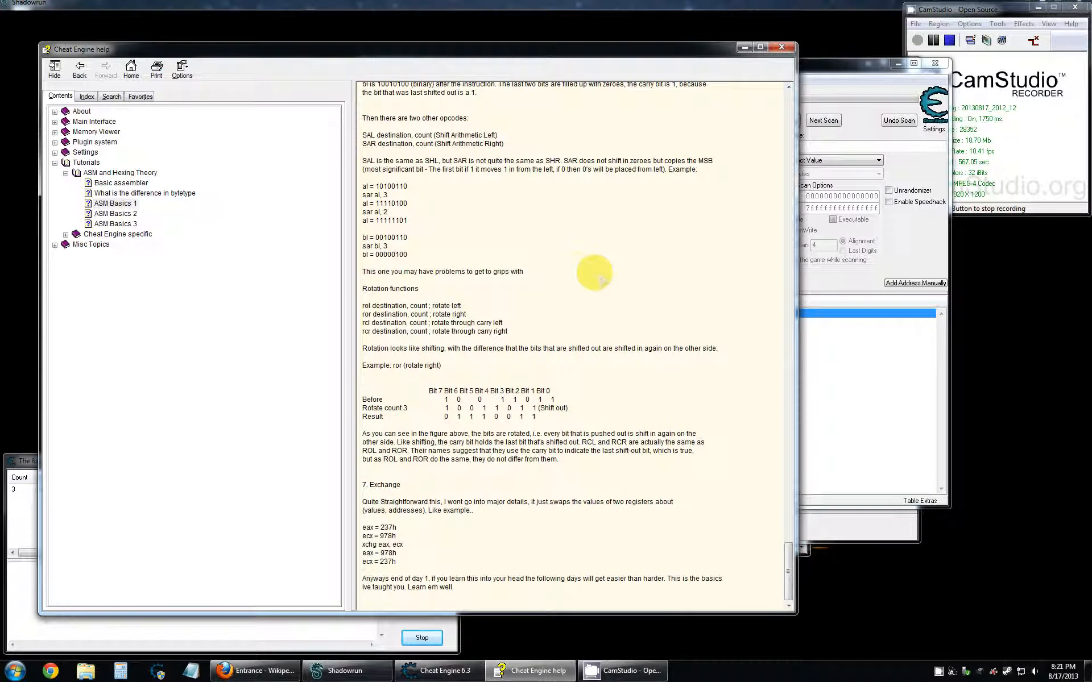
# Read the Basic assembler tutorial's jumps, loops and calls section.
pyautogui.click(66, 234)
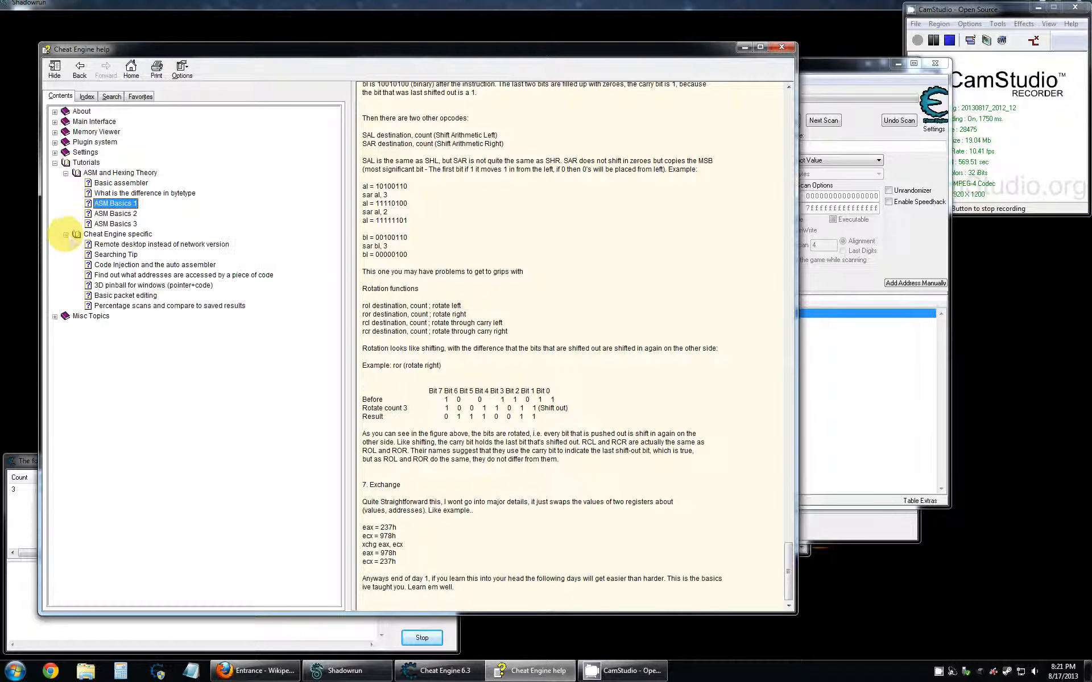
pyautogui.click(121, 182)
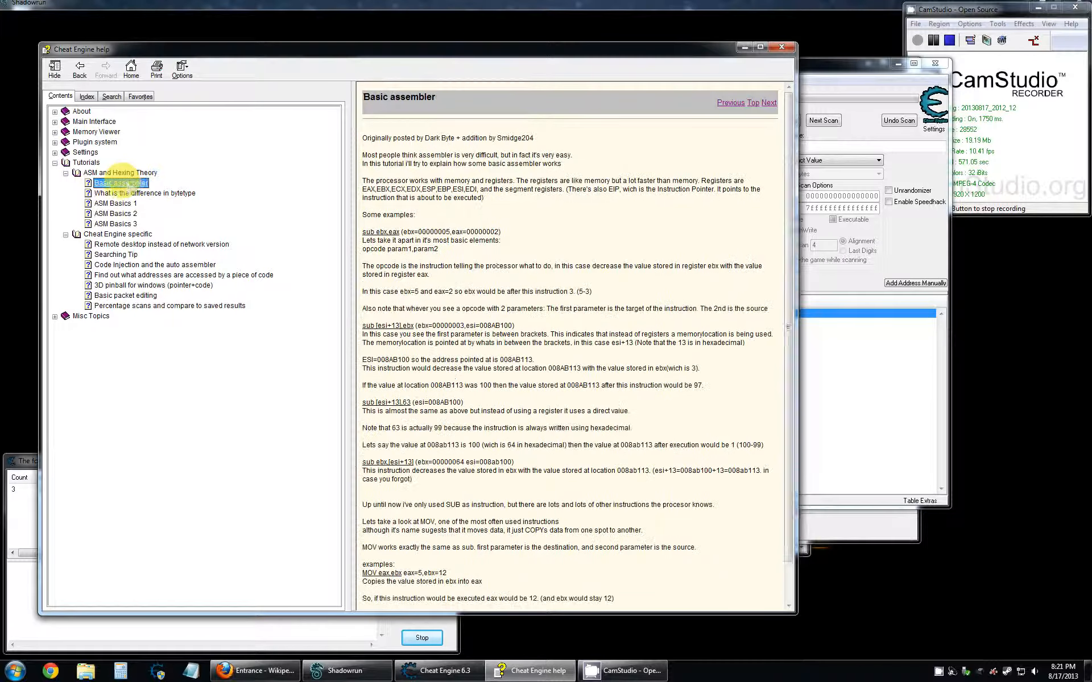
pyautogui.scroll(-3)
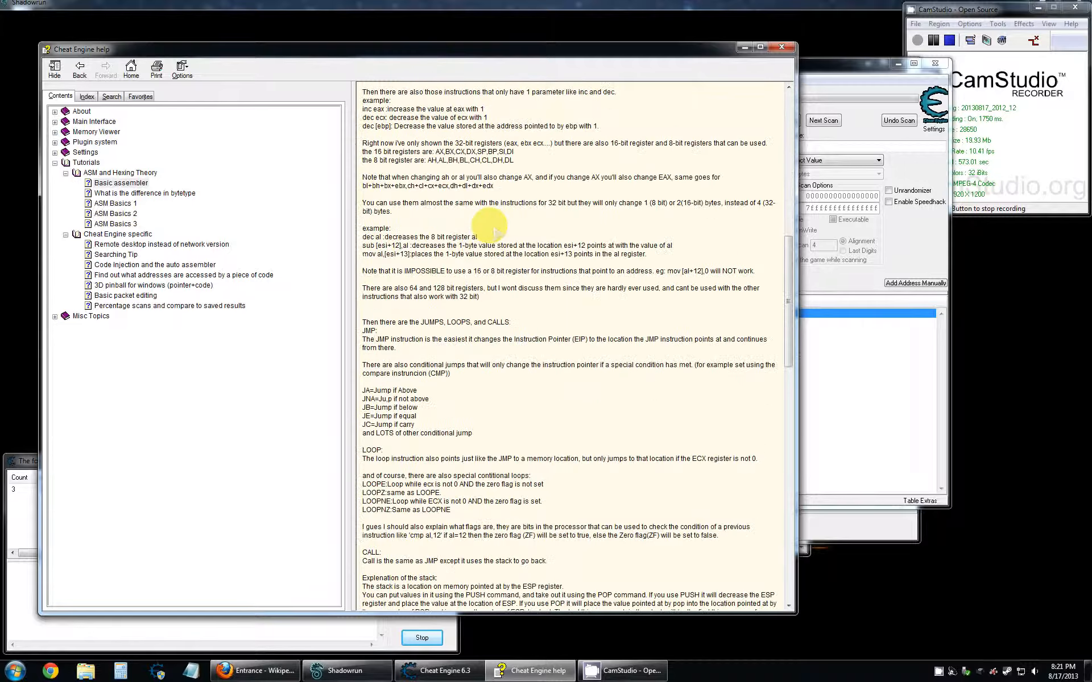
pyautogui.scroll(-3)
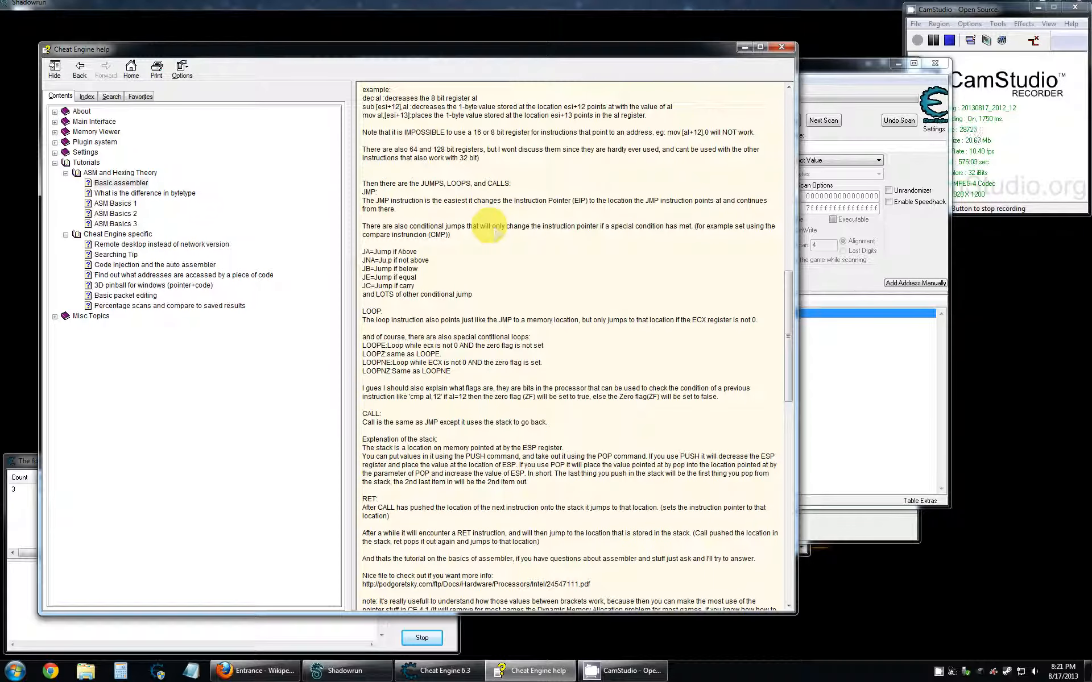
pyautogui.scroll(3)
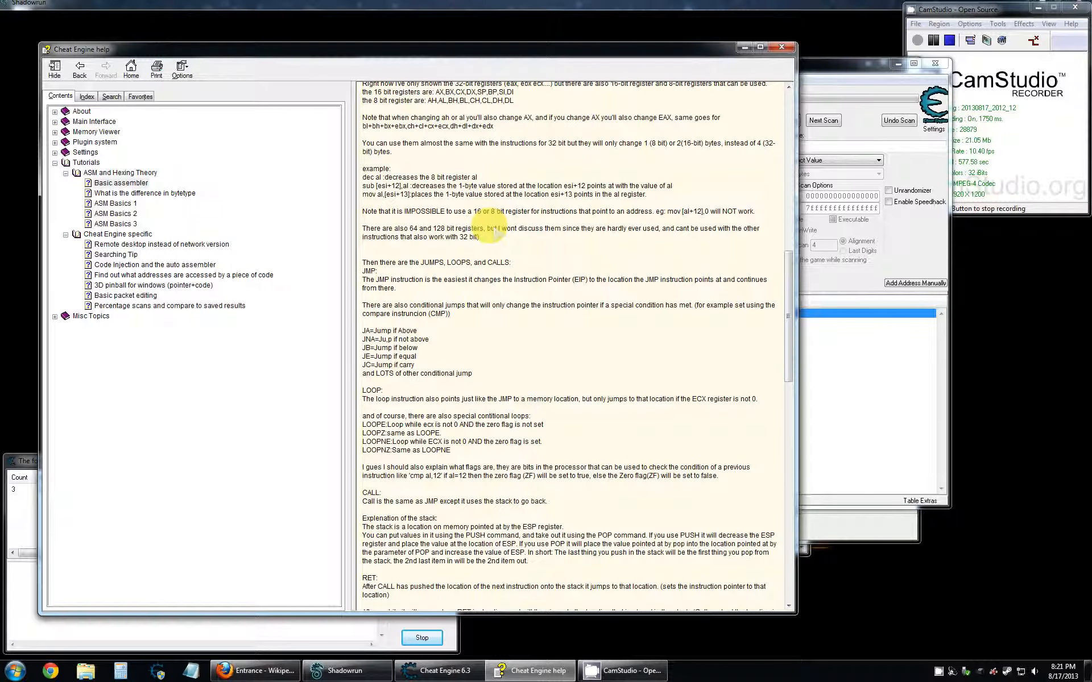
pyautogui.moveTo(435, 286)
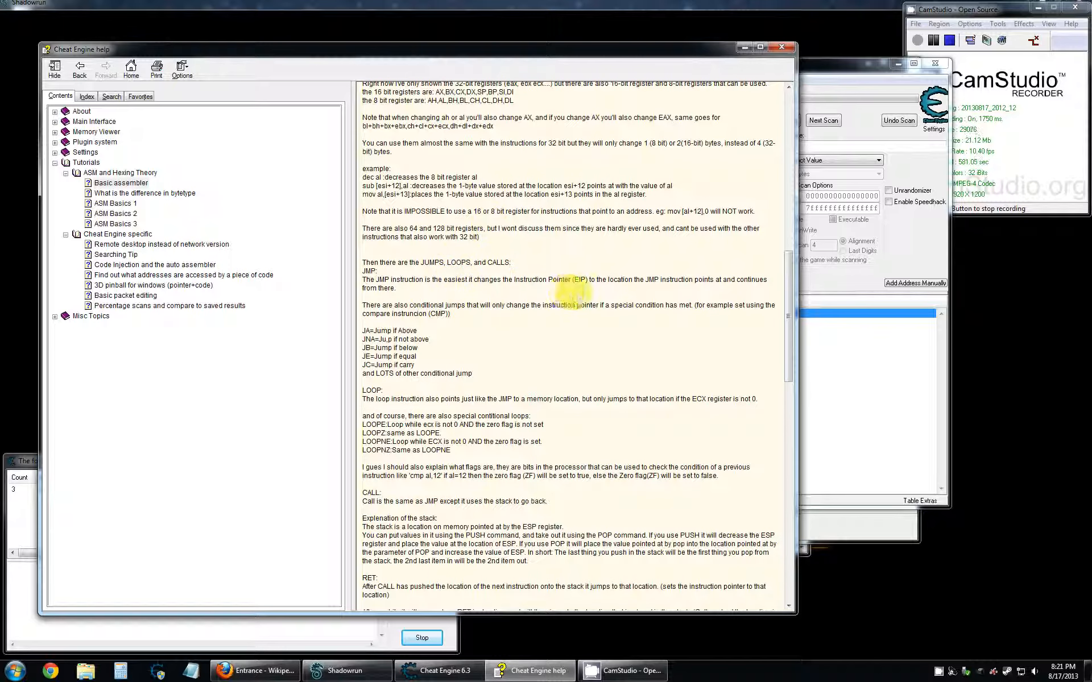
pyautogui.moveTo(545, 348)
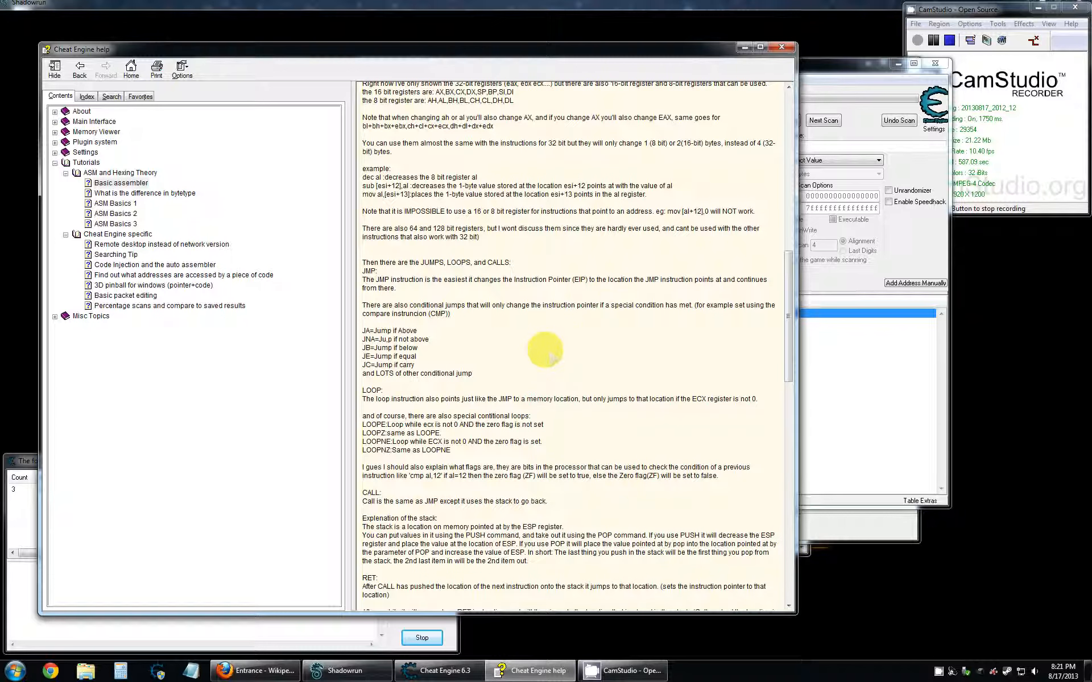
pyautogui.scroll(-3)
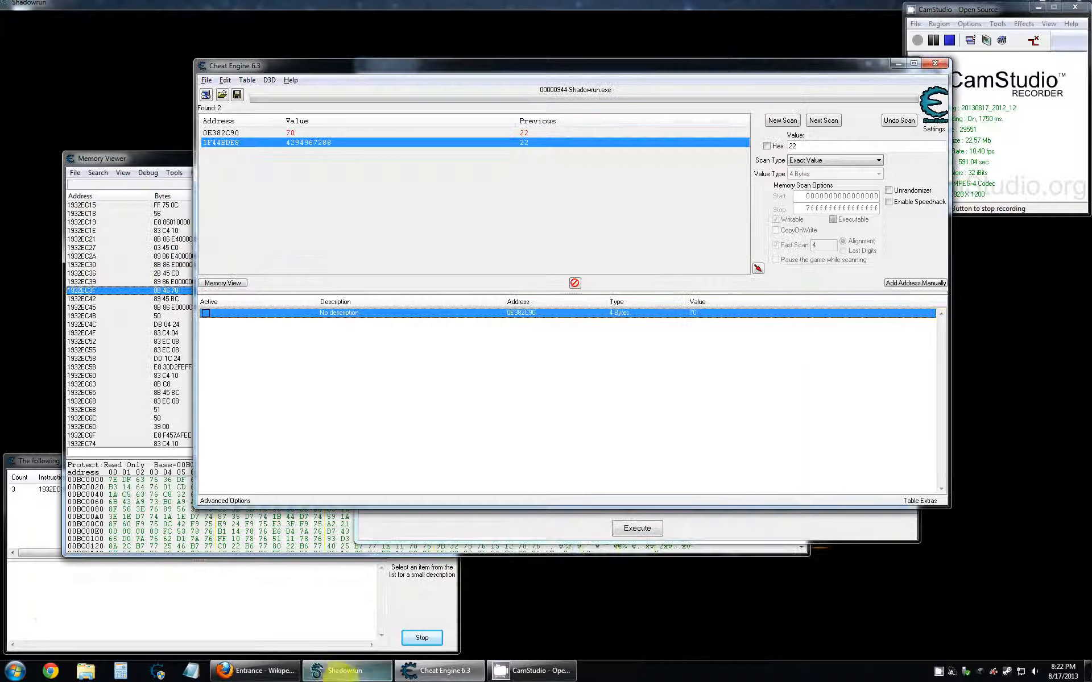
# Search Wikipedia for 'jmp' and open the JMP (x86 instruction) article from the disambiguation page.
pyautogui.click(256, 670)
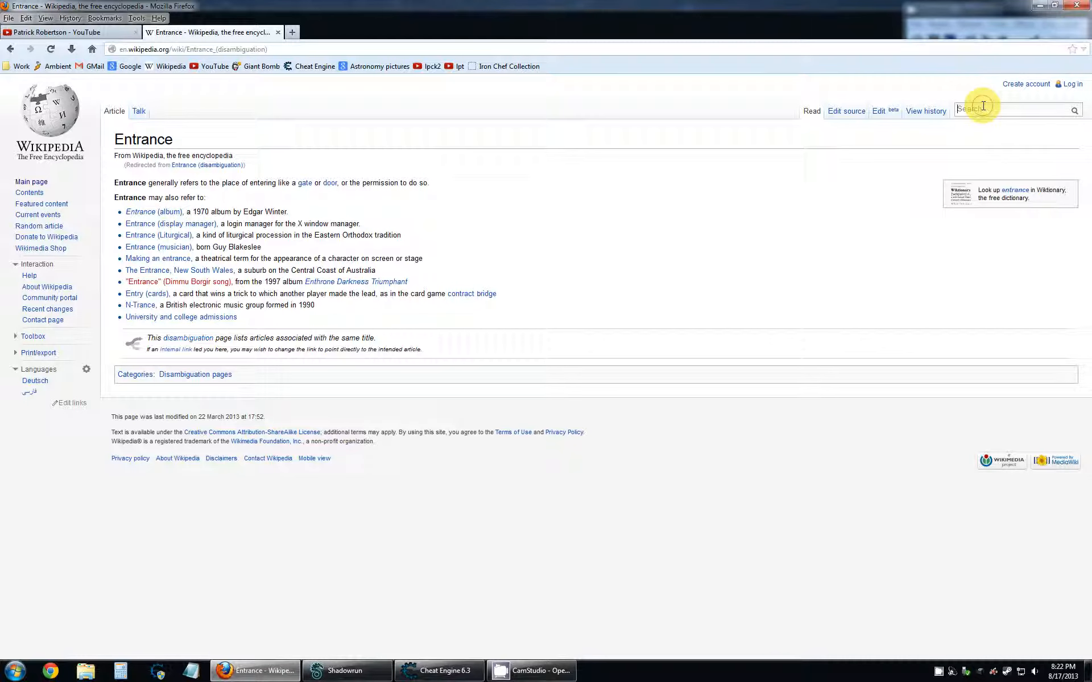
pyautogui.write('jmp')
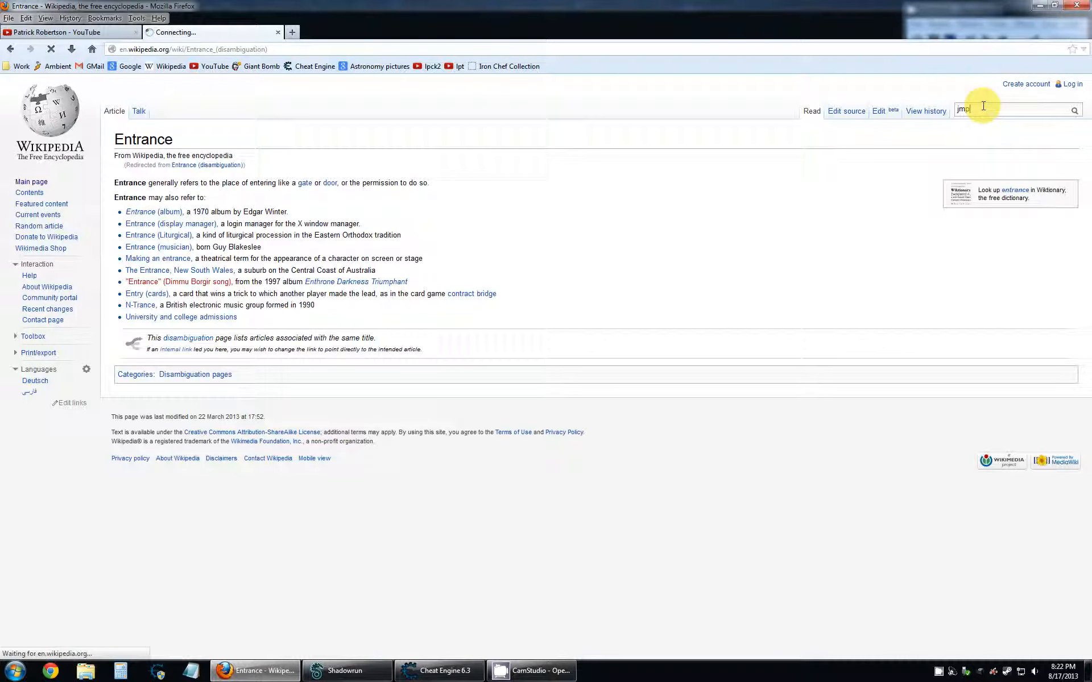
pyautogui.press('Return')
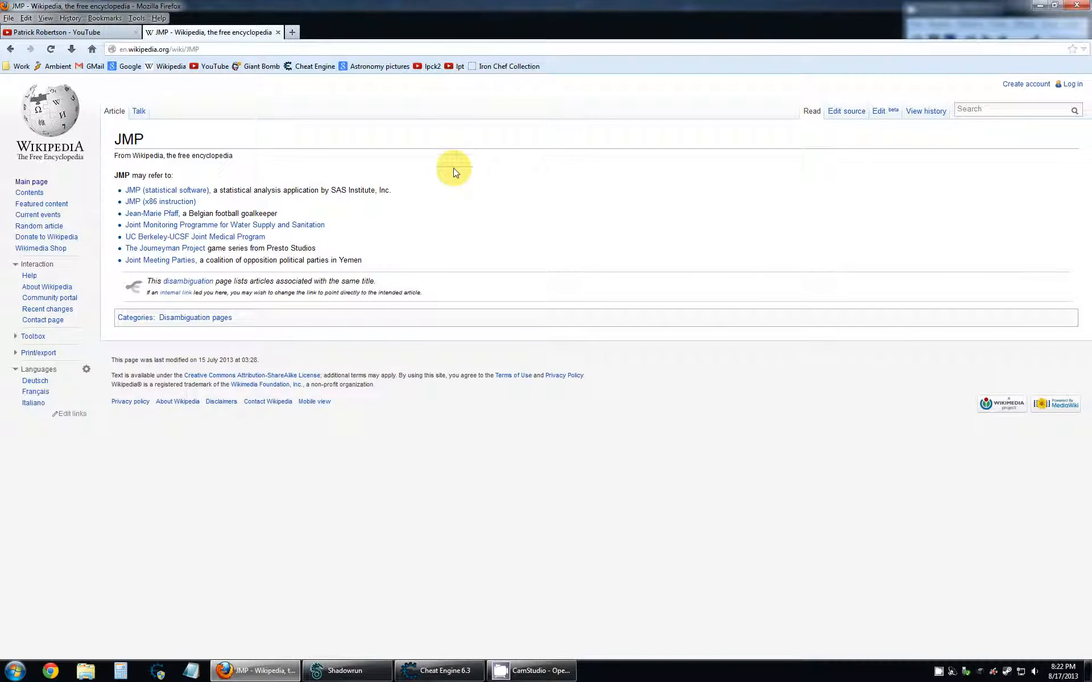
pyautogui.click(161, 202)
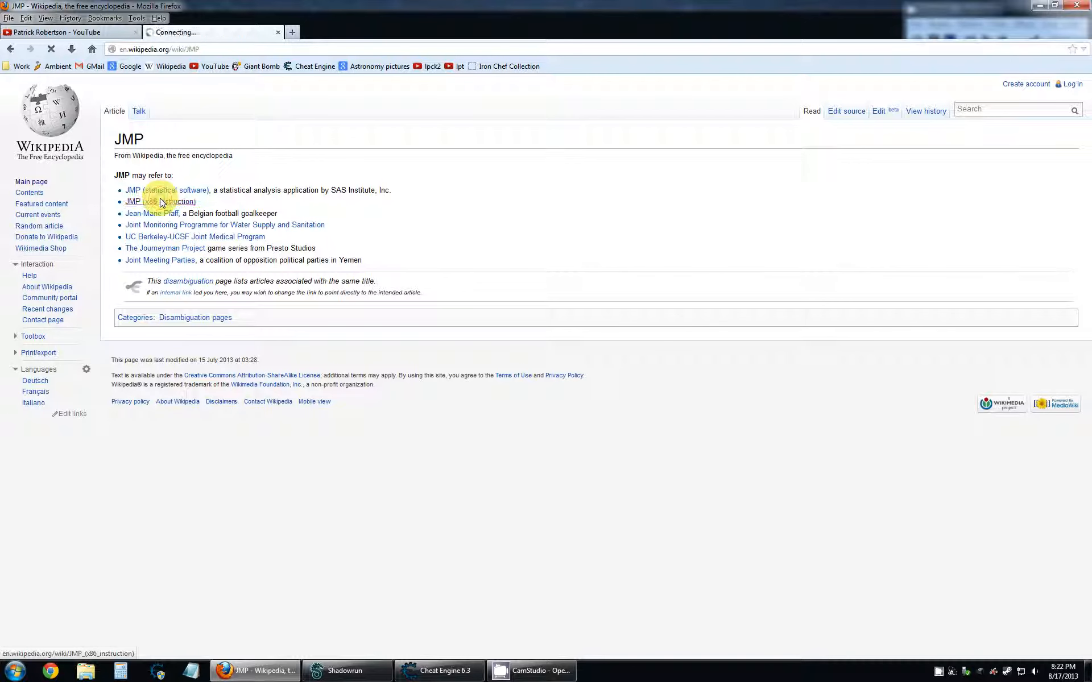
pyautogui.click(160, 202)
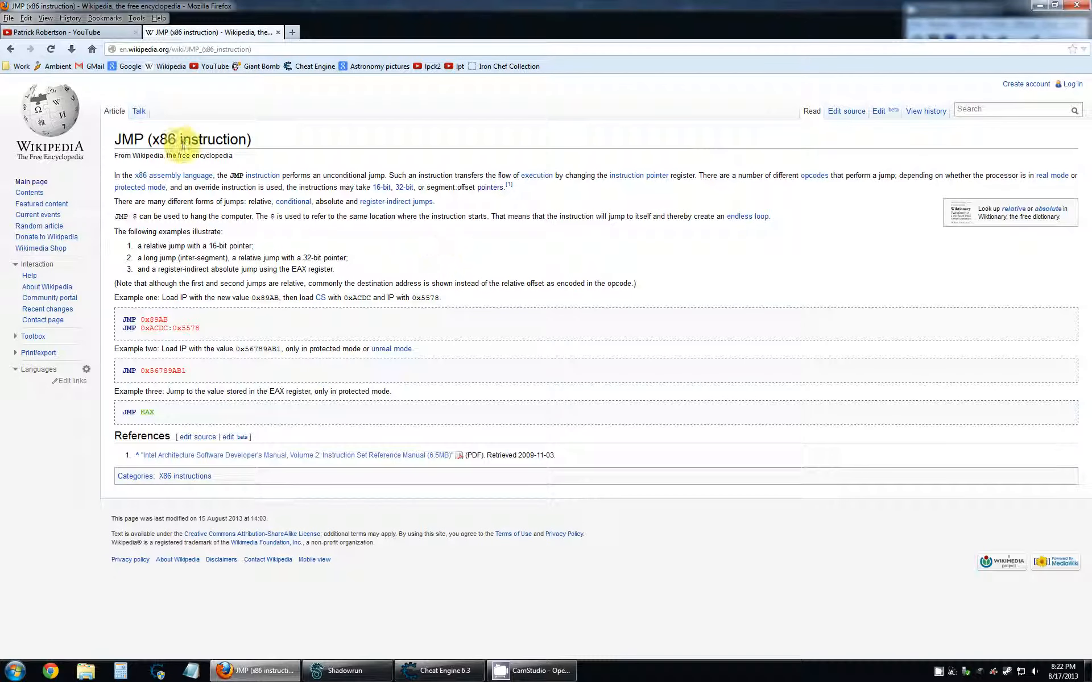
pyautogui.moveTo(295, 148)
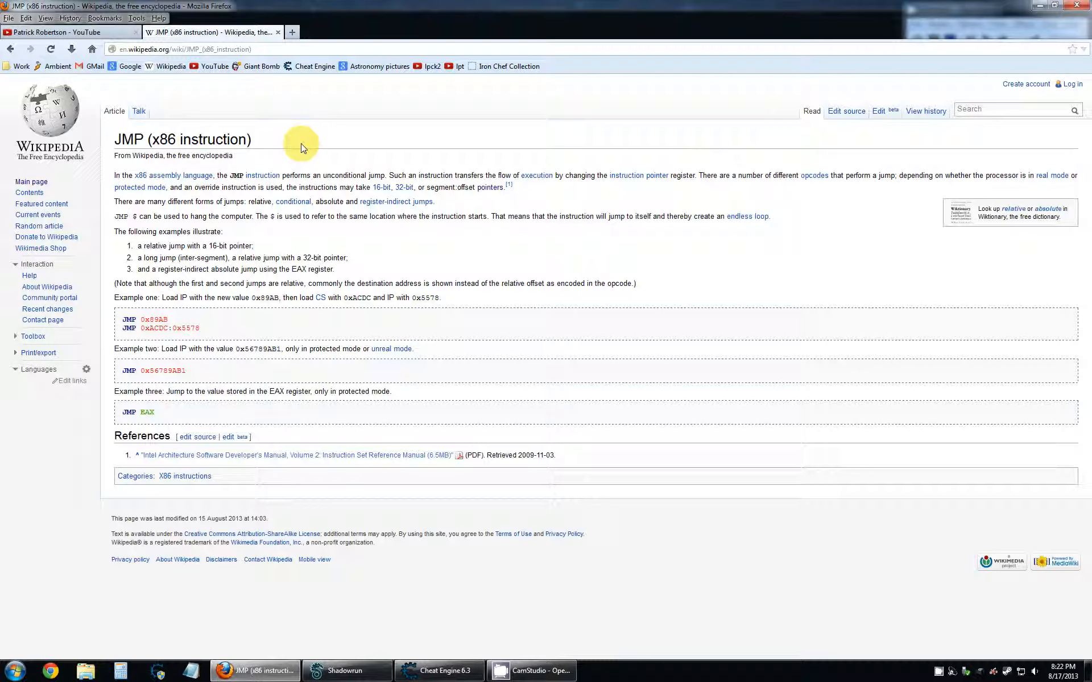
pyautogui.moveTo(408, 145)
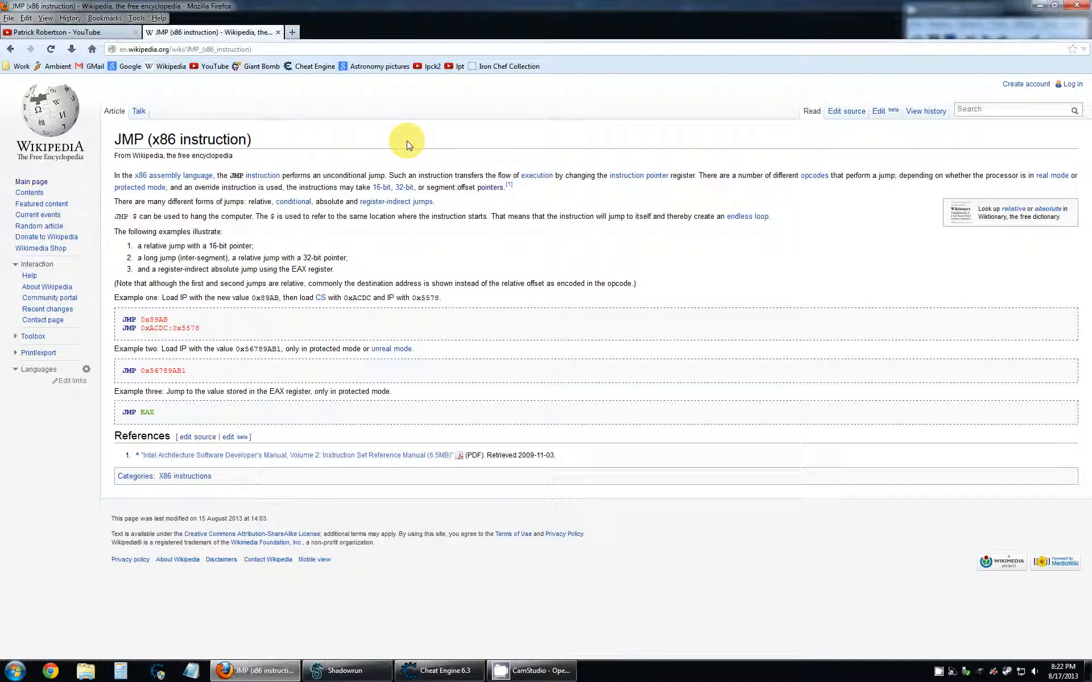
pyautogui.moveTo(696, 174)
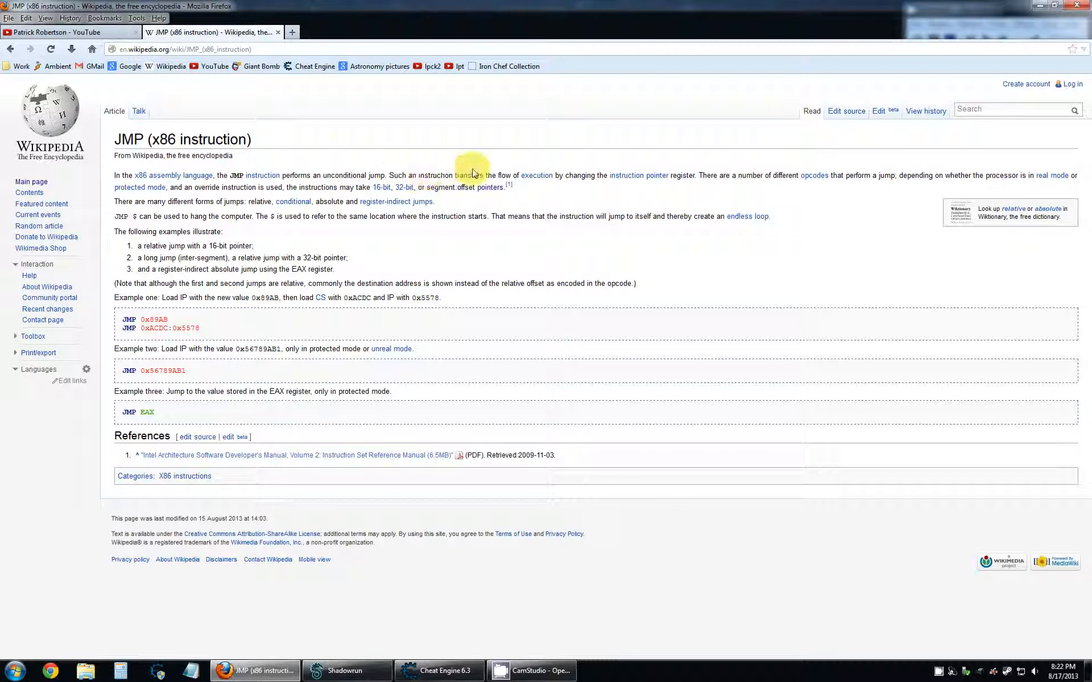
pyautogui.moveTo(536, 176)
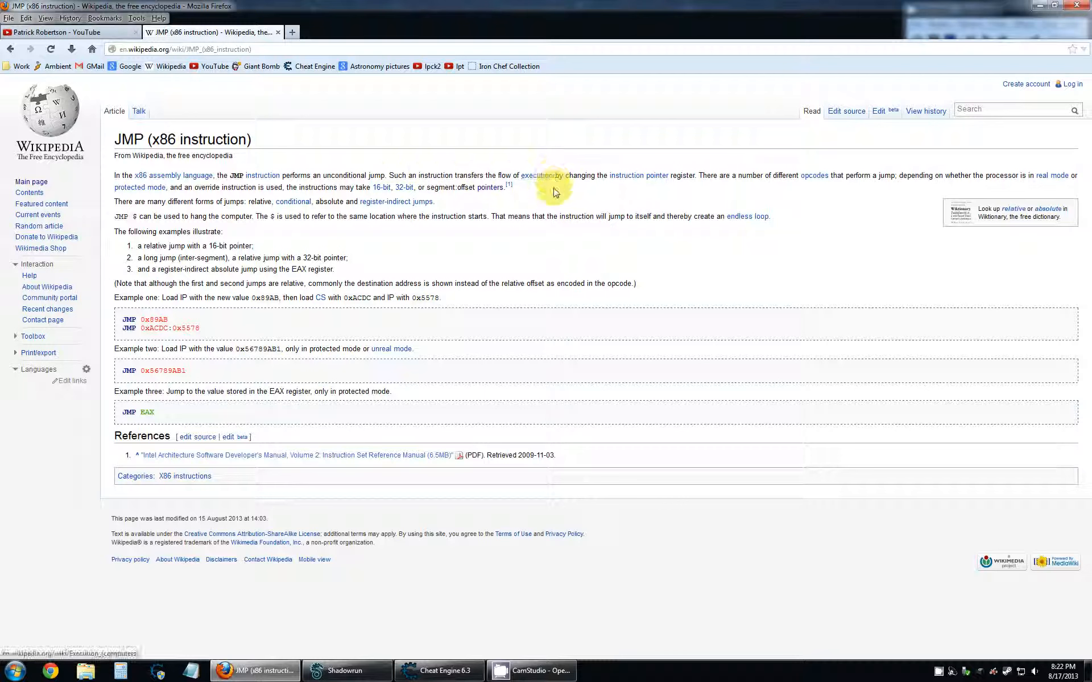
pyautogui.moveTo(729, 178)
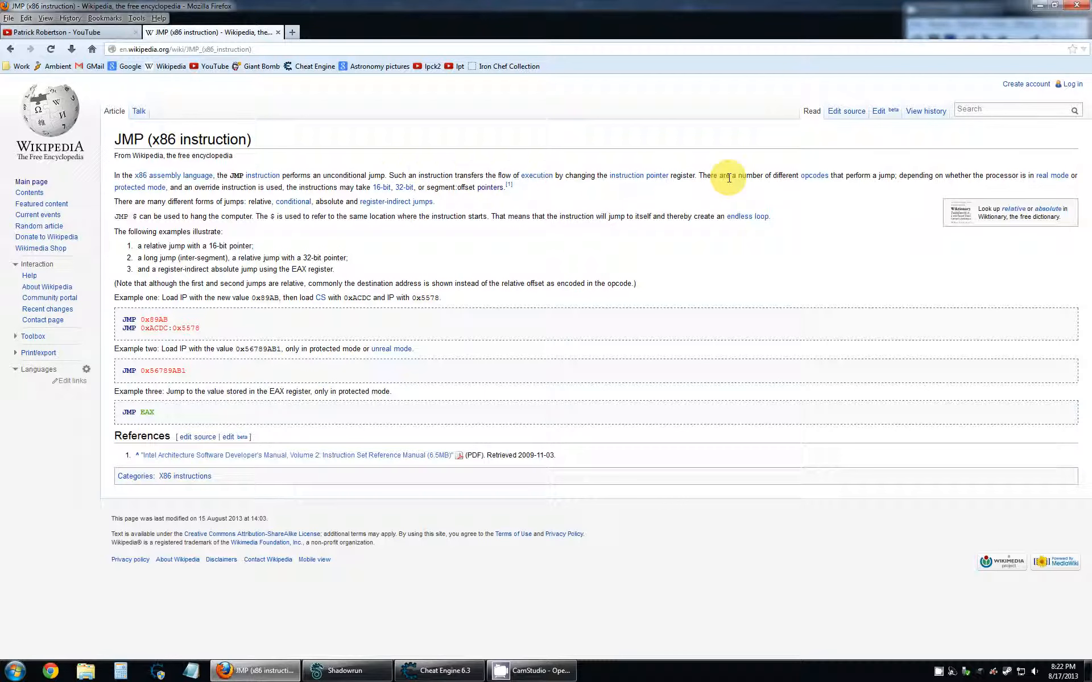
pyautogui.moveTo(530, 144)
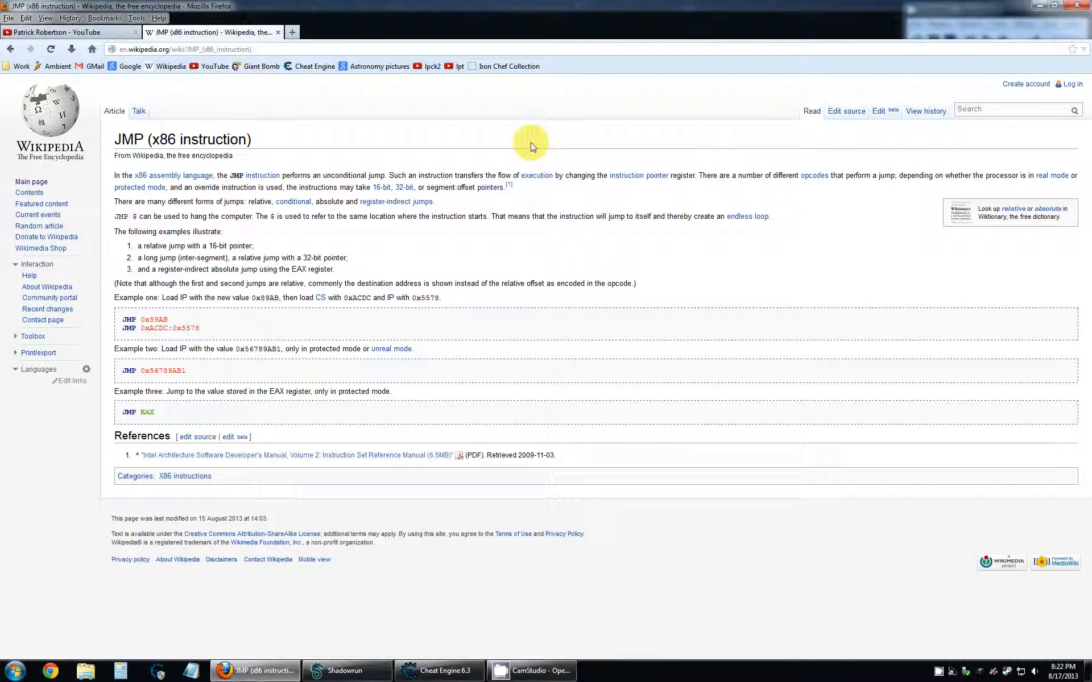
pyautogui.moveTo(410, 151)
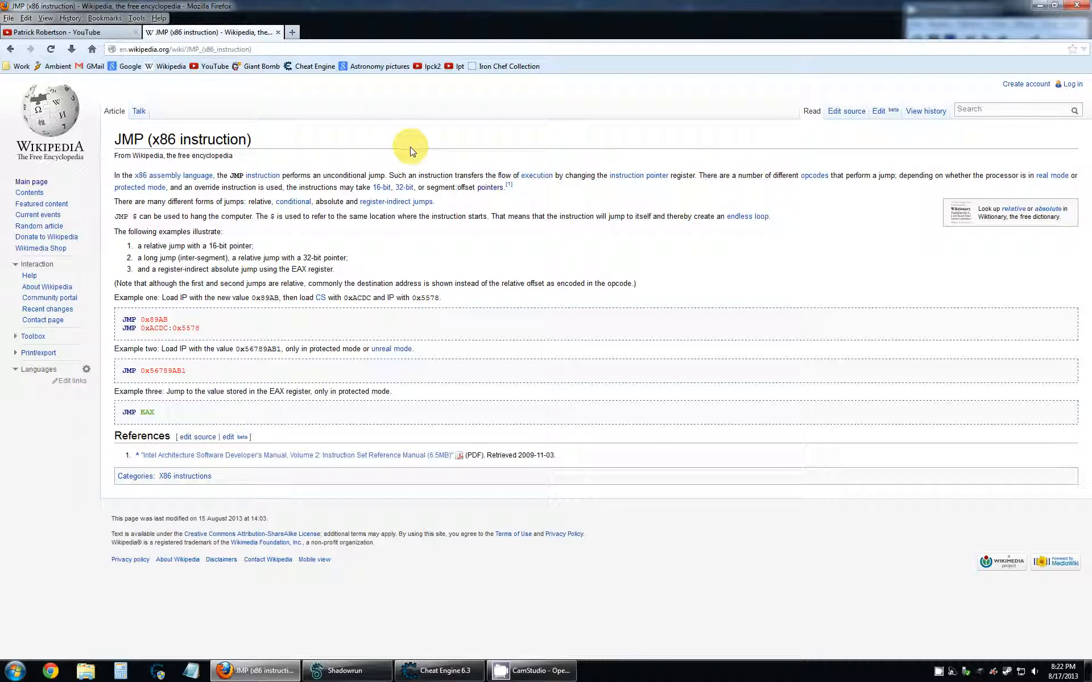
pyautogui.moveTo(296, 236)
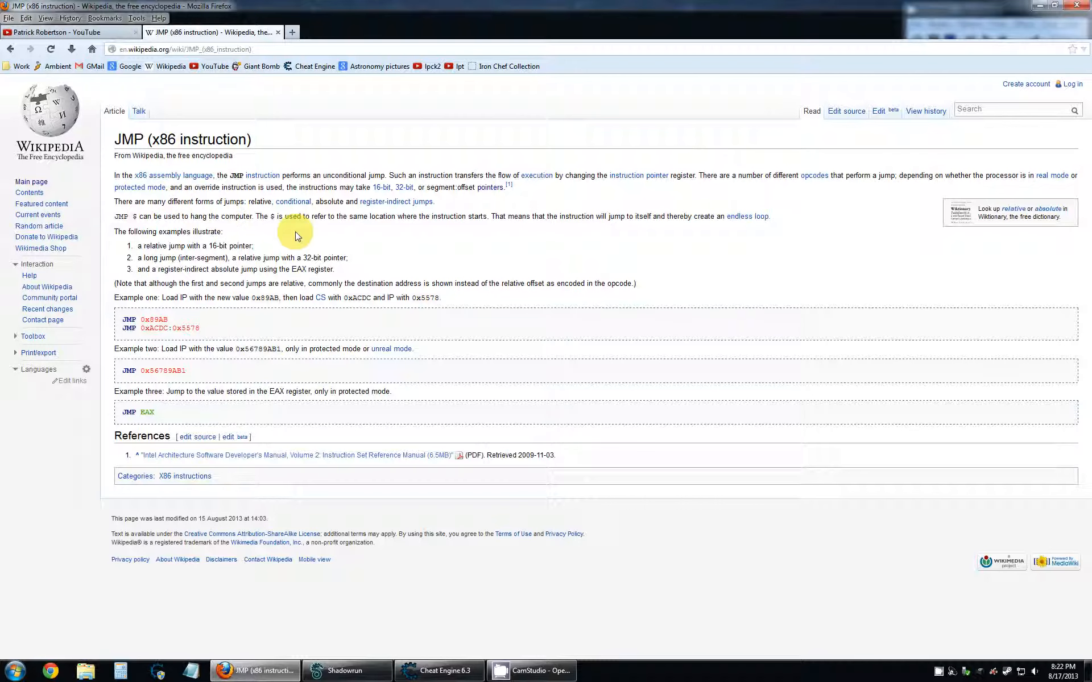
pyautogui.moveTo(332, 212)
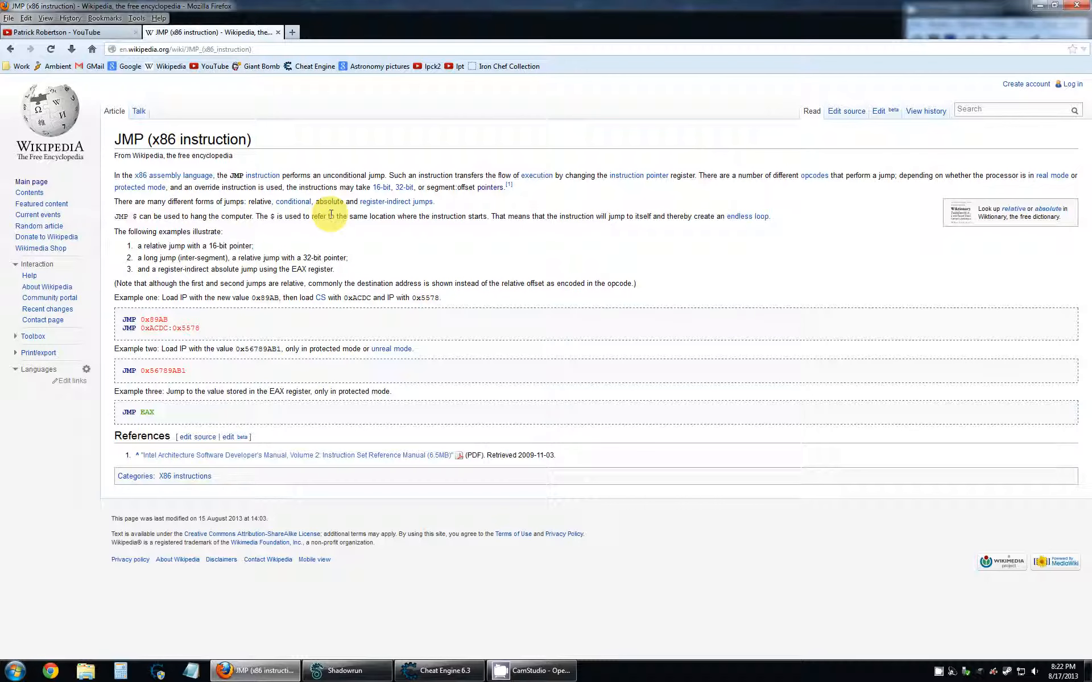
pyautogui.moveTo(128, 223)
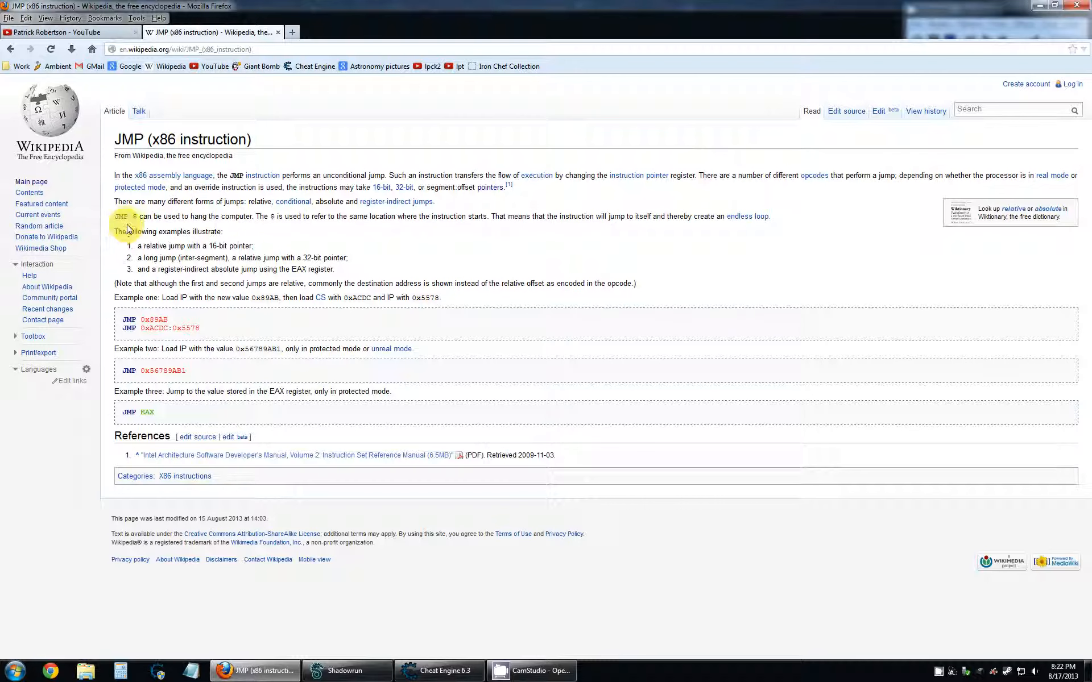
pyautogui.moveTo(184, 269)
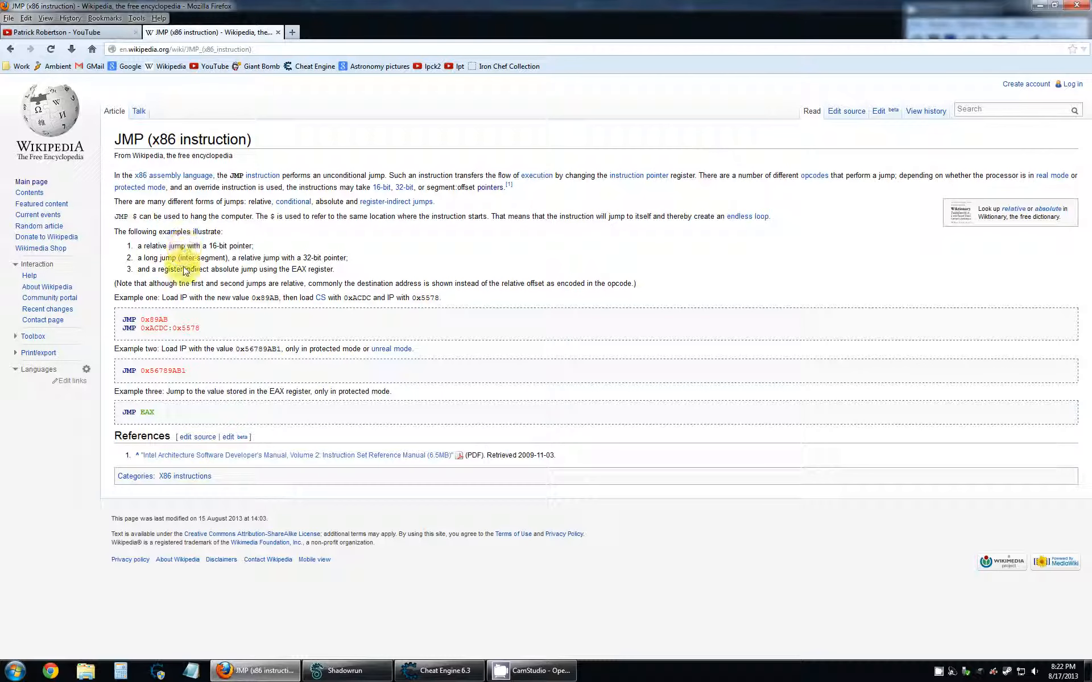
pyautogui.moveTo(498, 211)
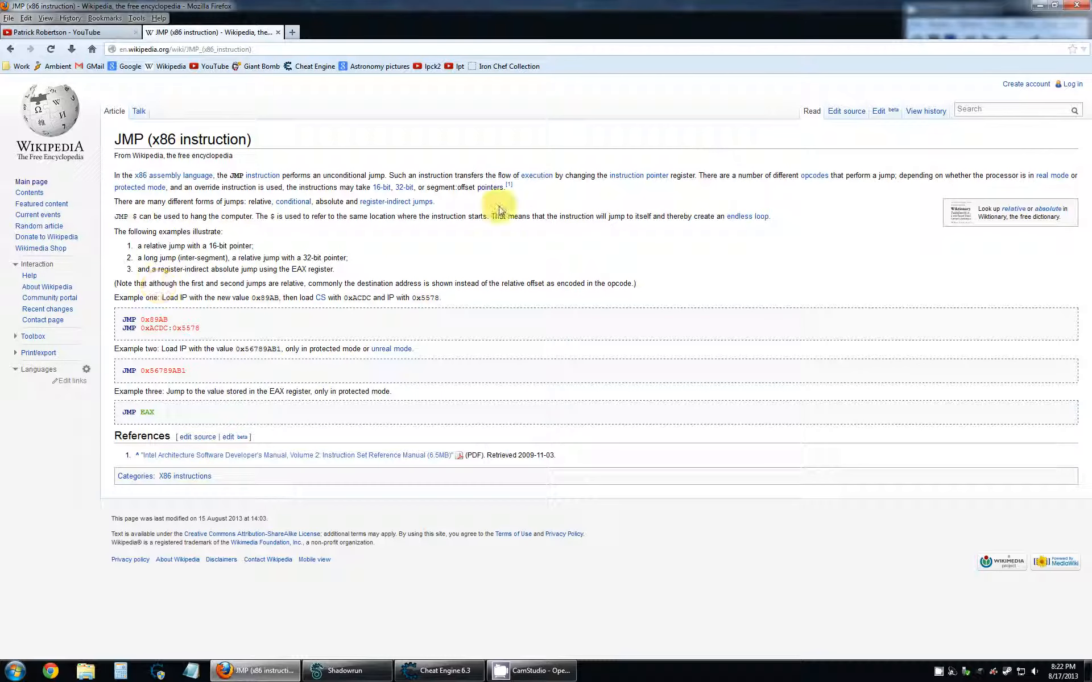
# Return to Cheat Engine and make the Memory Viewer the active window.
pyautogui.click(438, 671)
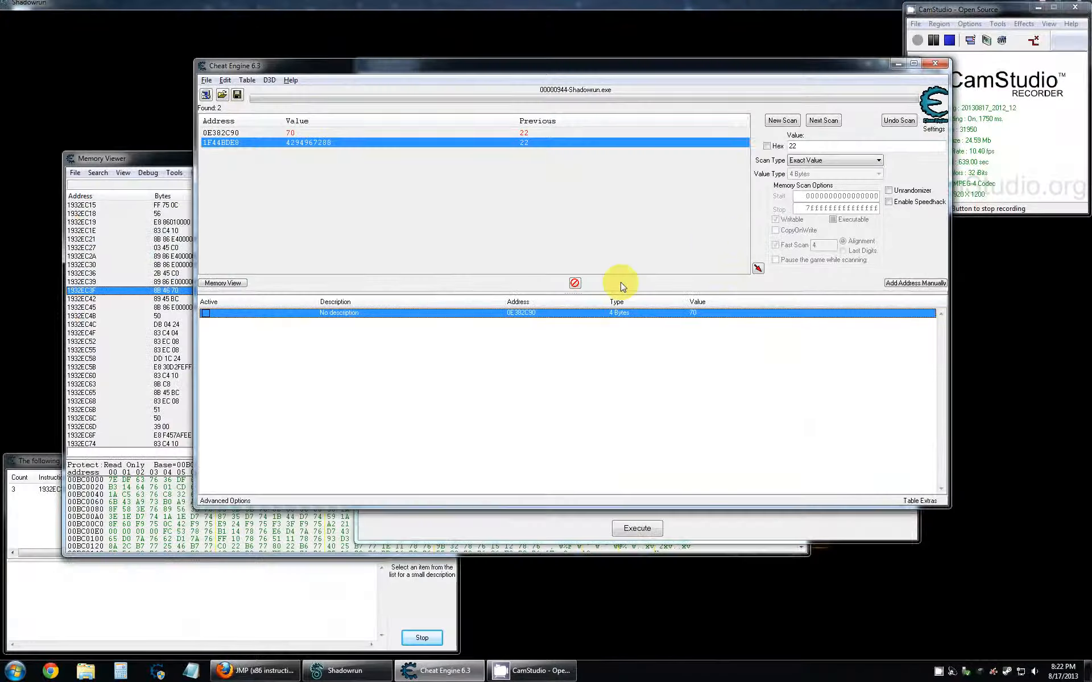
pyautogui.moveTo(829, 527)
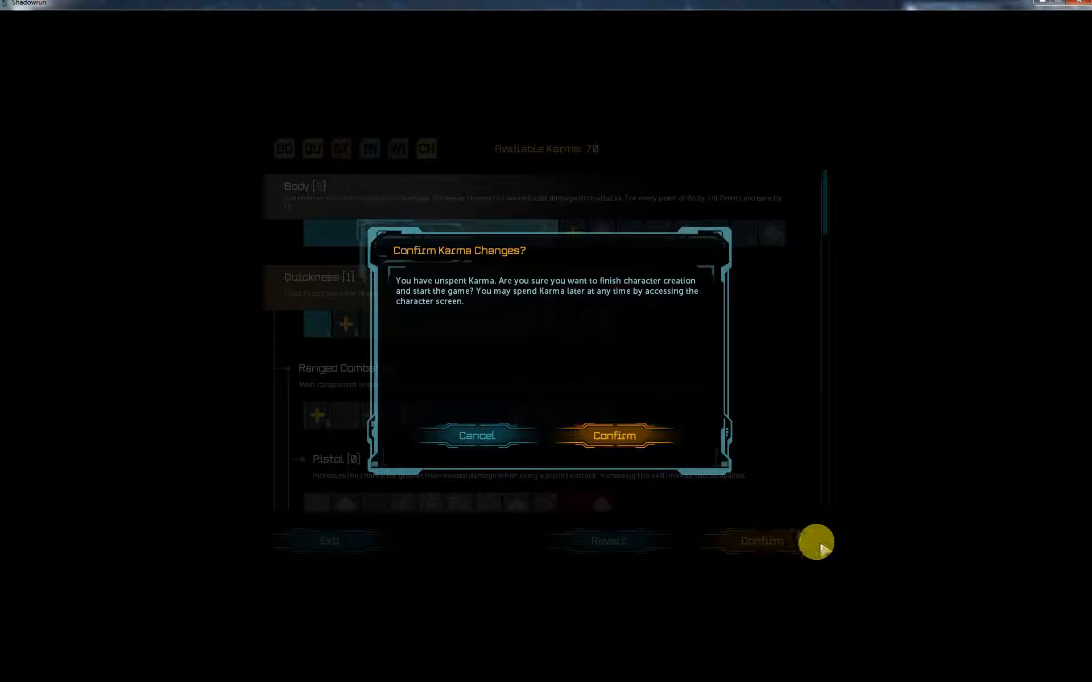
pyautogui.click(475, 435)
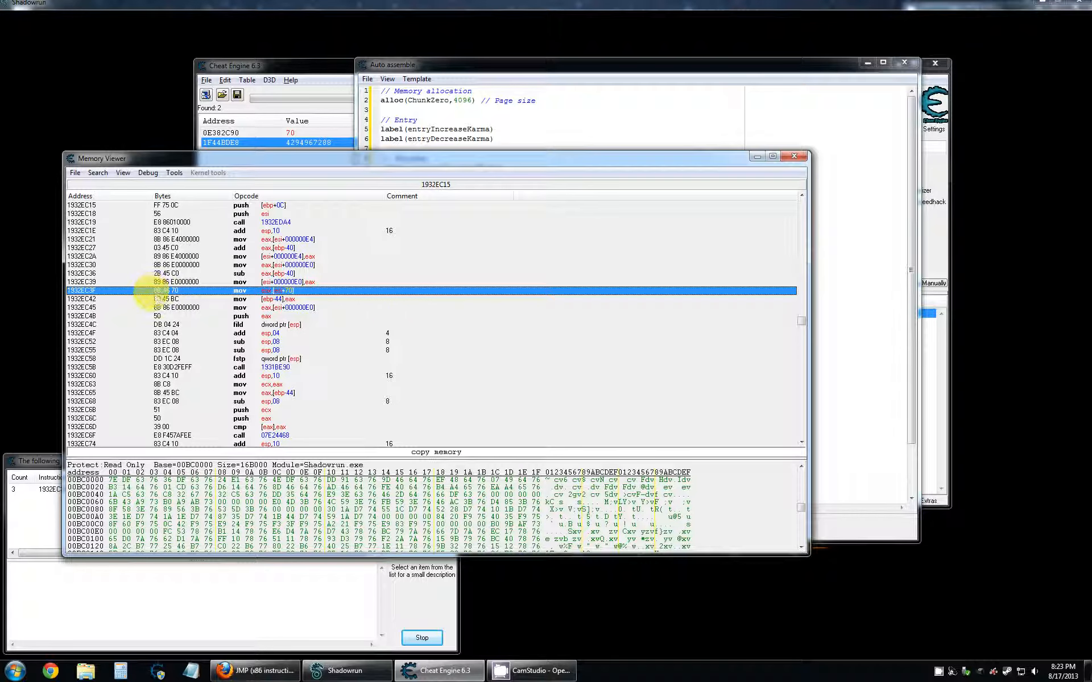
# Scroll the disassembly down to the cmp instruction at 1932ED39 and select it.
pyautogui.click(533, 671)
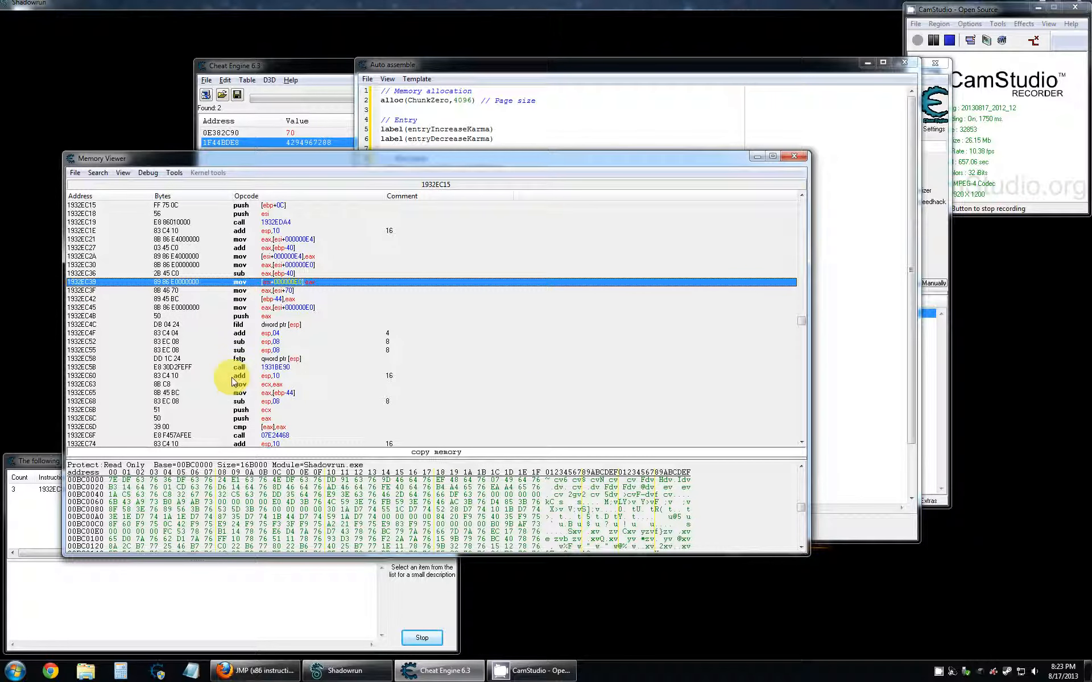
pyautogui.moveTo(205, 311)
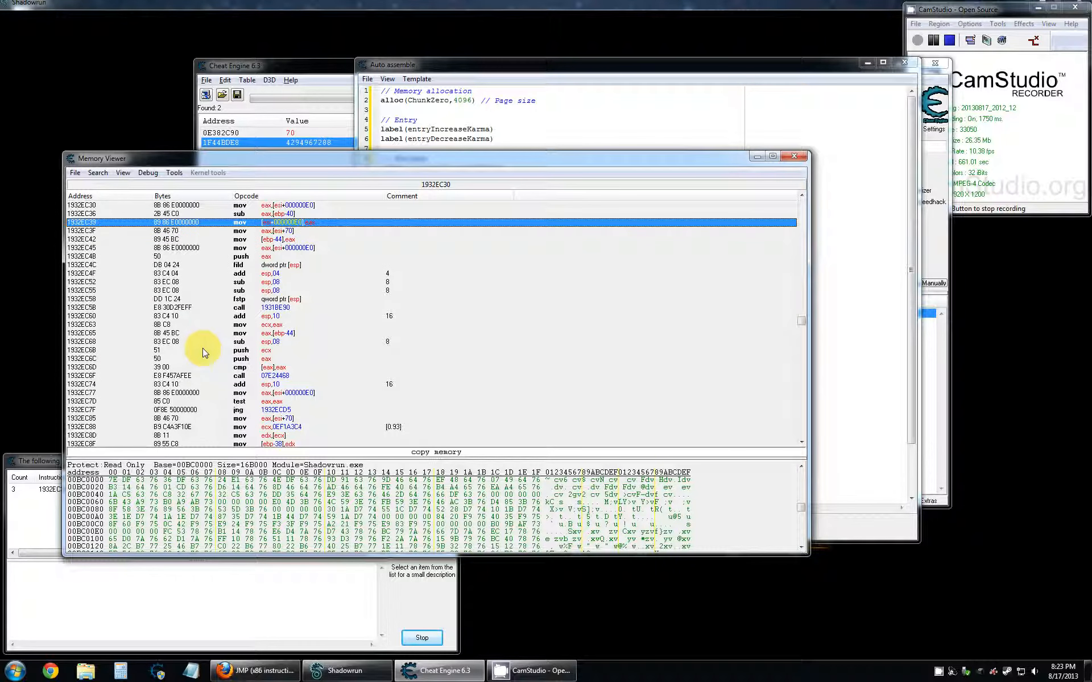
pyautogui.scroll(-3)
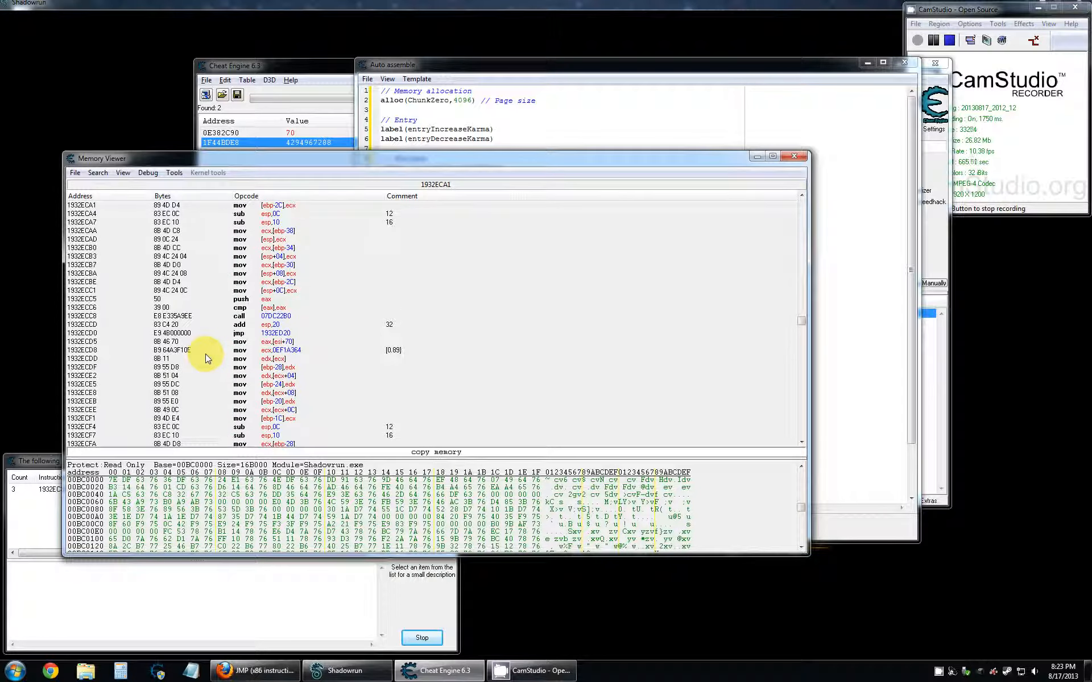
pyautogui.scroll(-3)
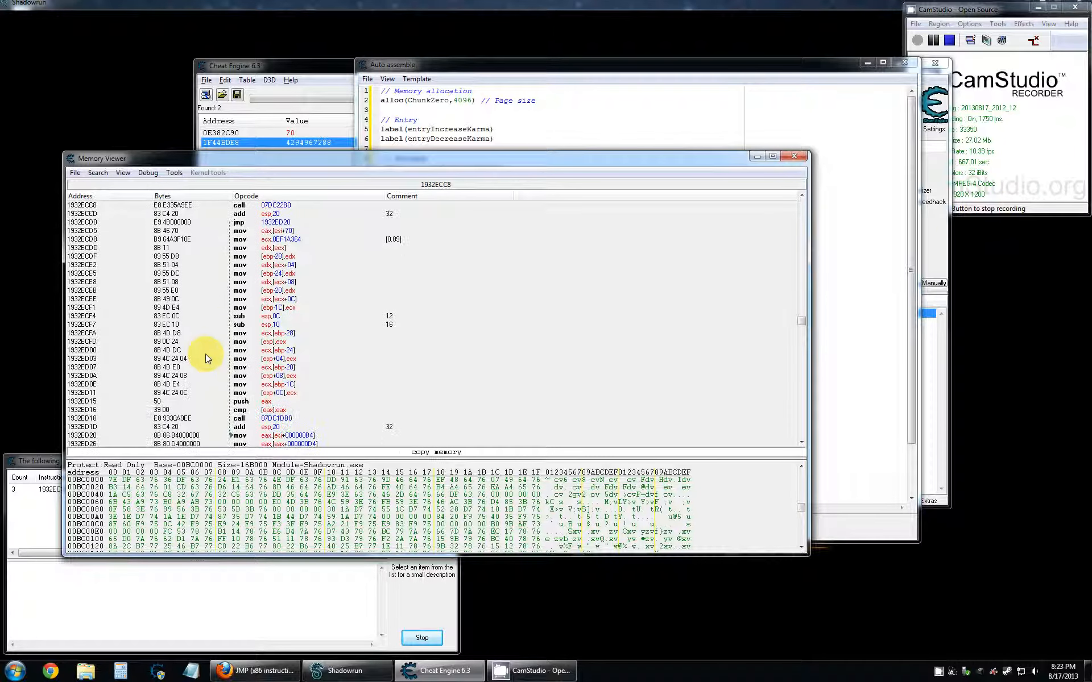
pyautogui.scroll(-3)
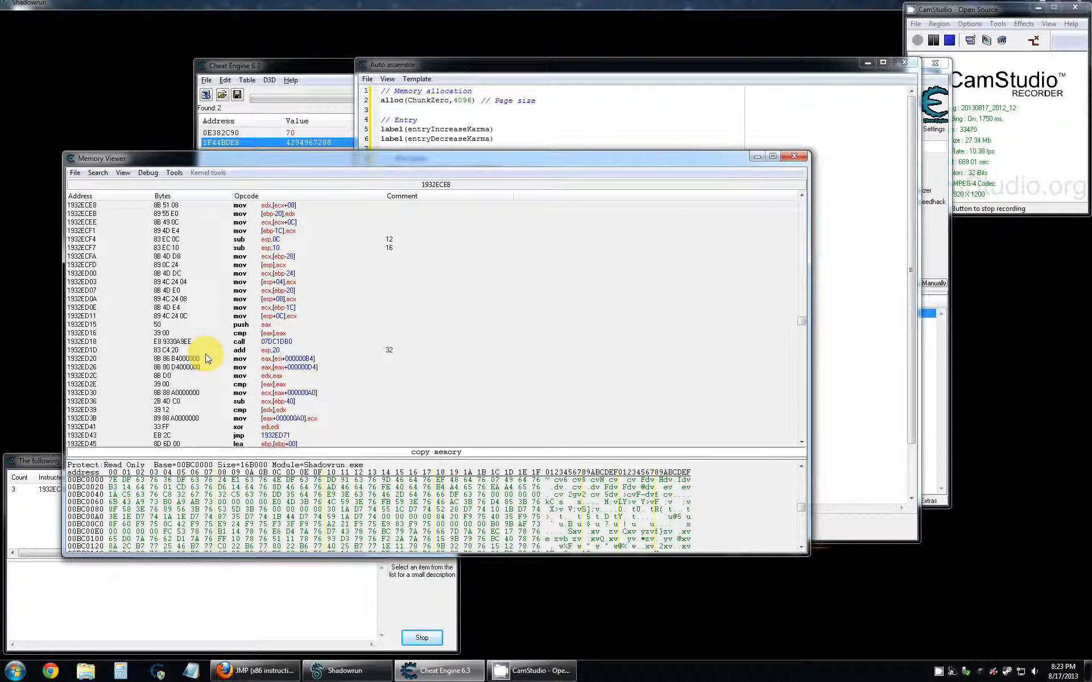
pyautogui.scroll(-3)
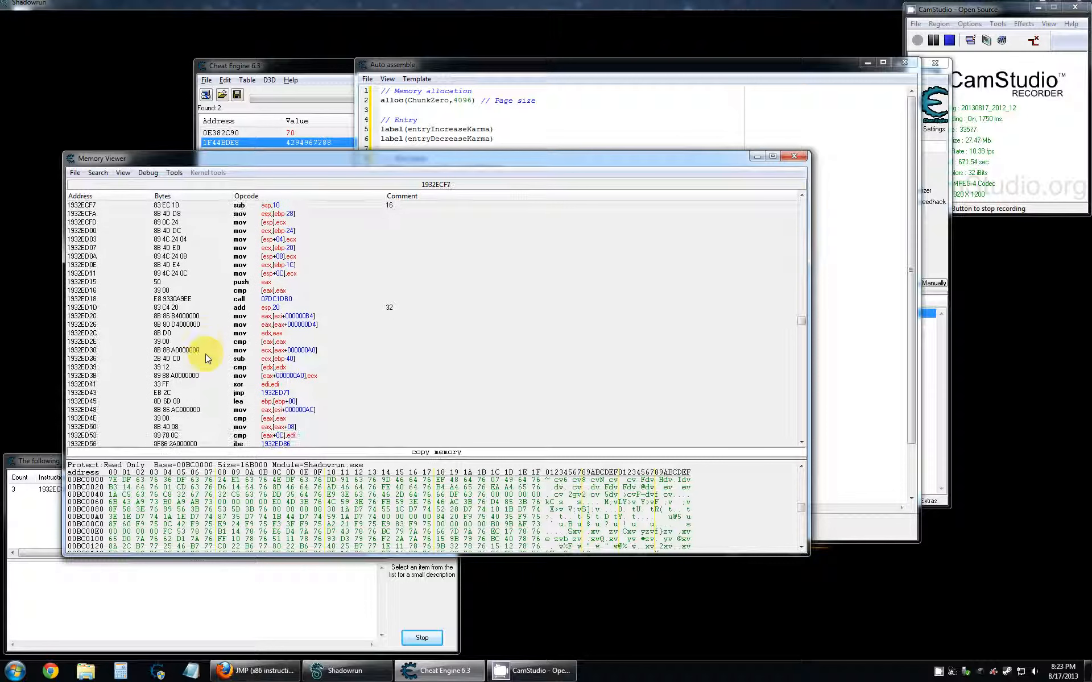
pyautogui.click(174, 367)
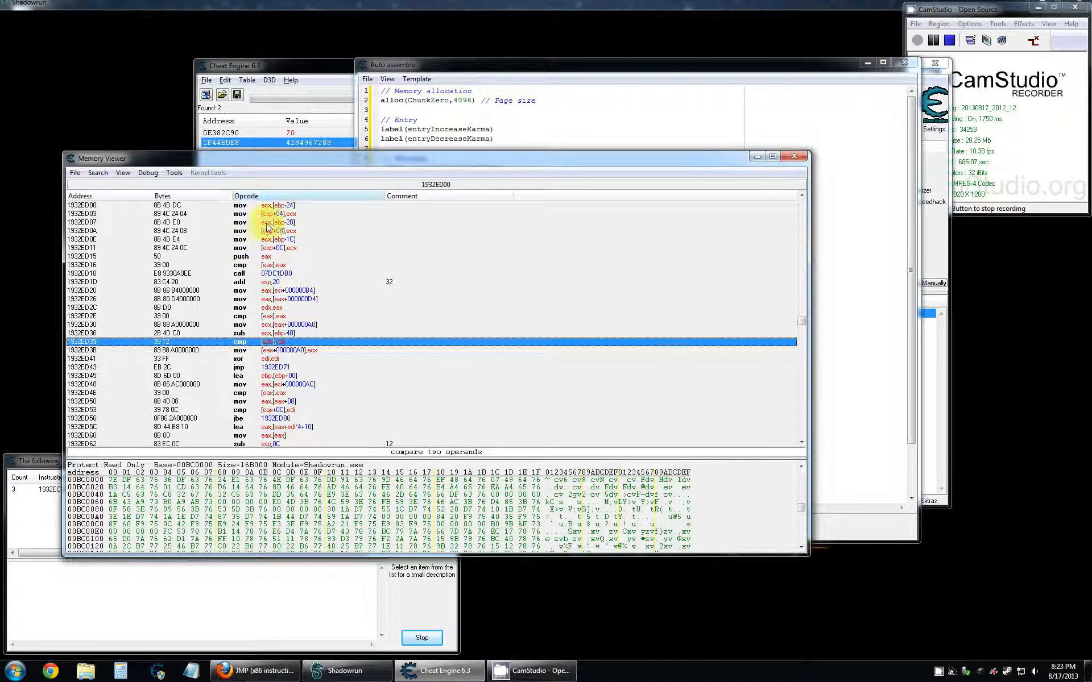
# Select the jmp 1932ED71 line at 1932ED43, returning to it after checking another line.
pyautogui.click(228, 367)
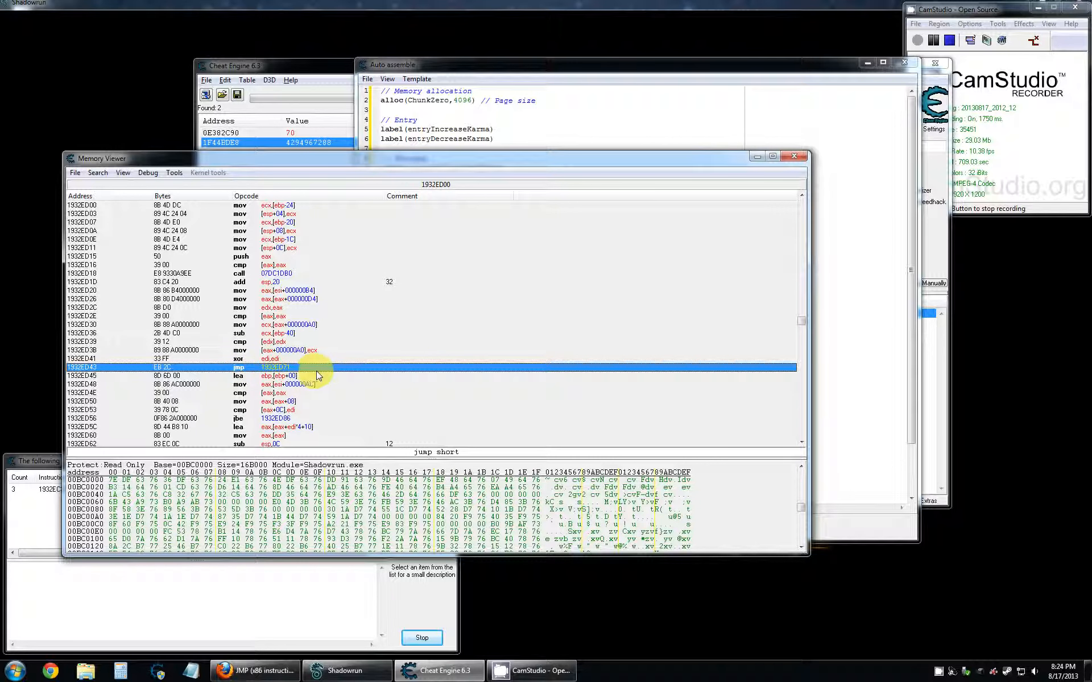
pyautogui.moveTo(221, 375)
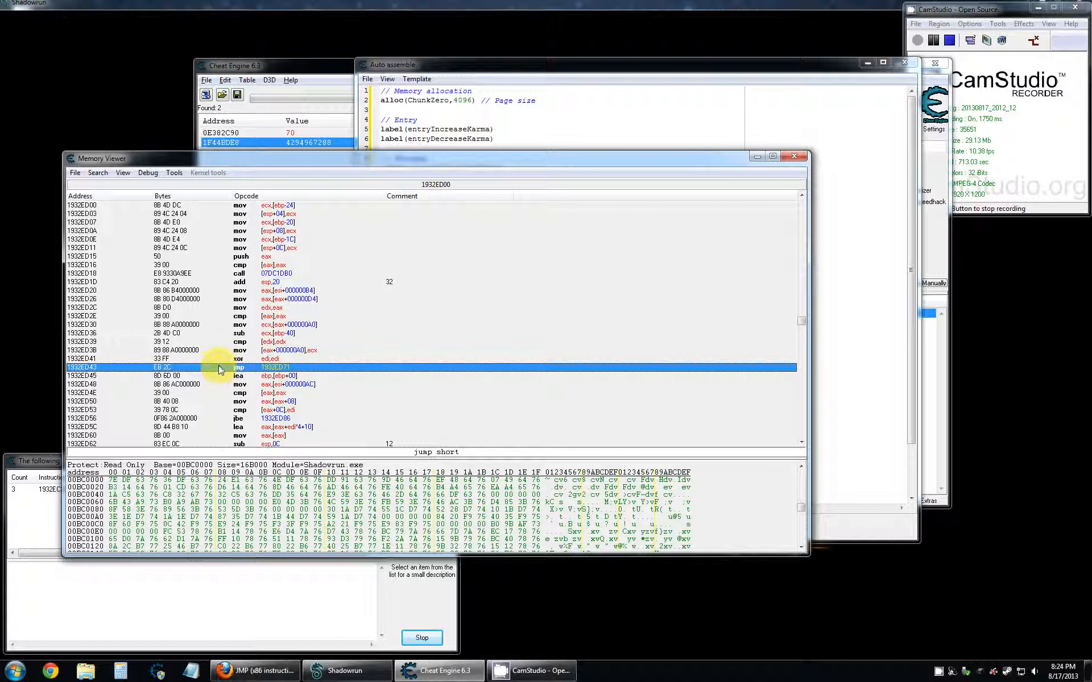
pyautogui.moveTo(251, 371)
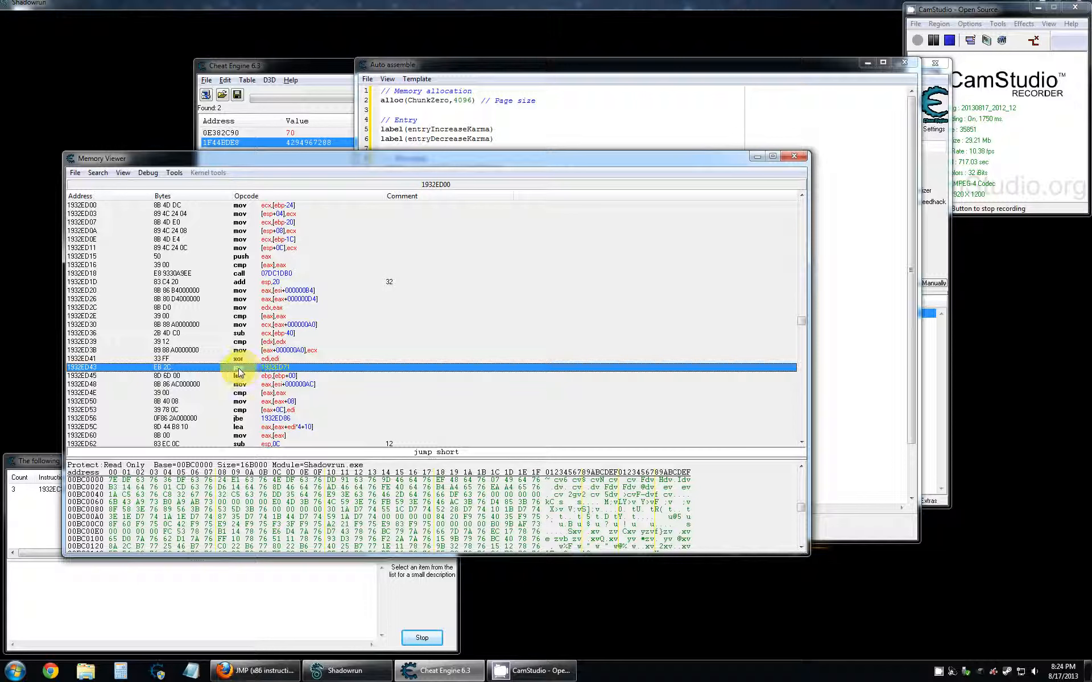
pyautogui.moveTo(226, 369)
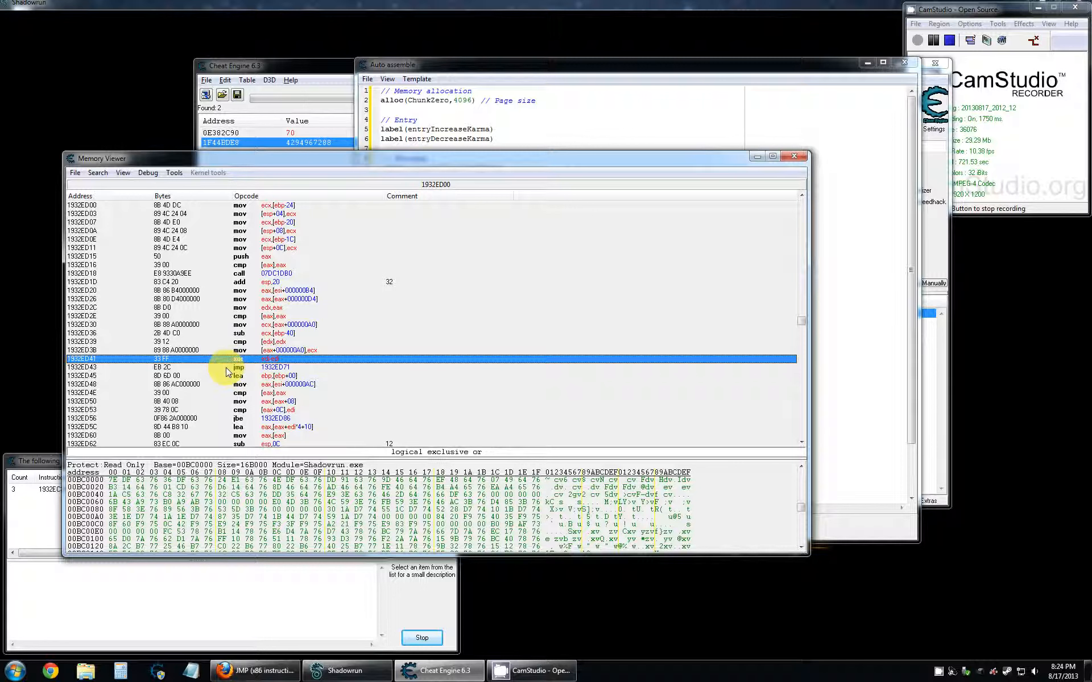
pyautogui.click(244, 367)
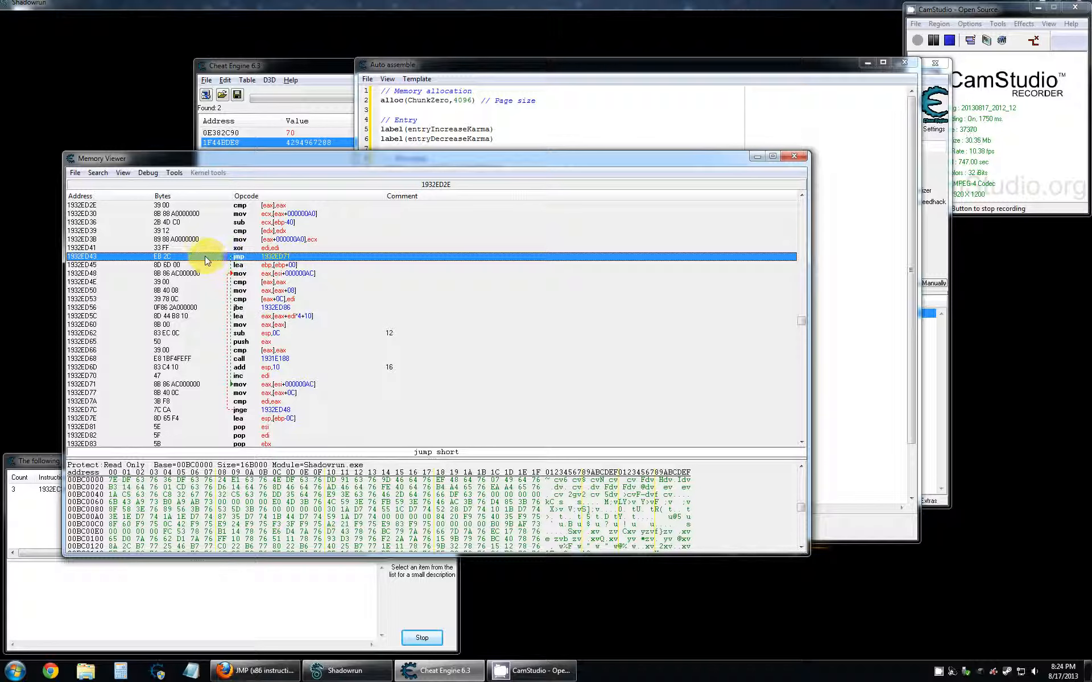
pyautogui.moveTo(207, 270)
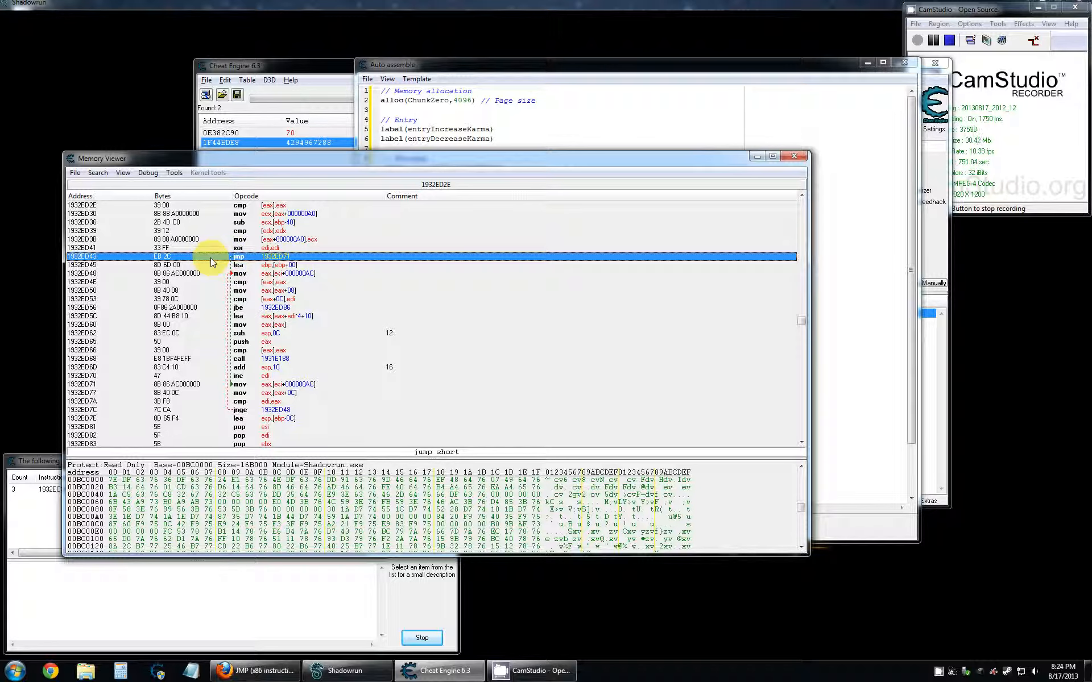
pyautogui.moveTo(232, 320)
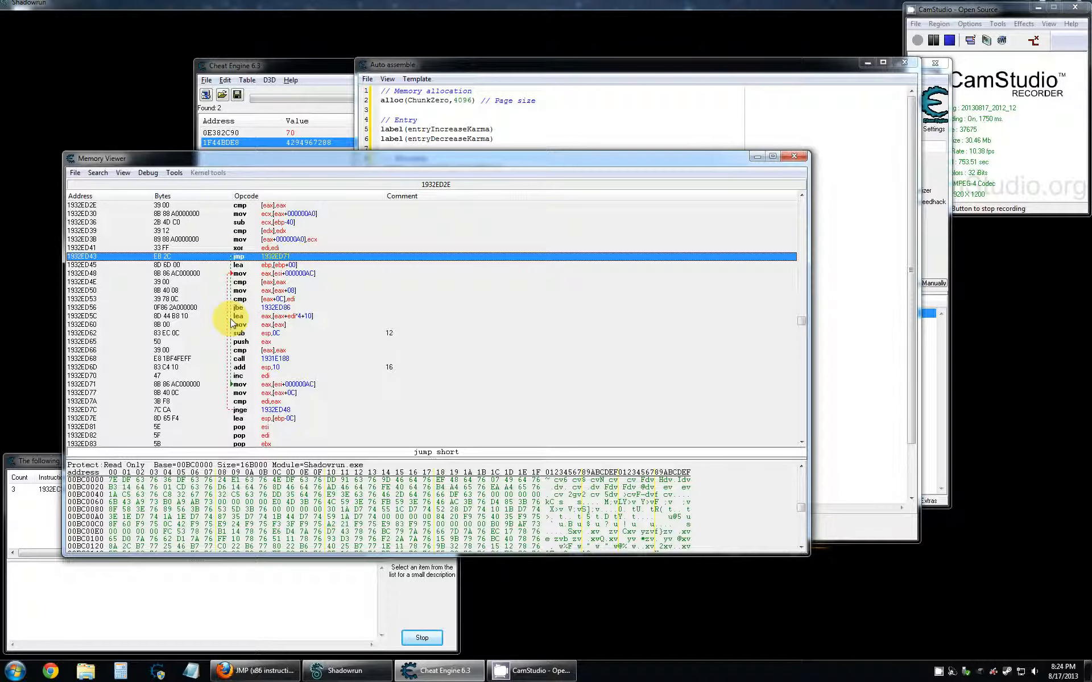
pyautogui.moveTo(247, 394)
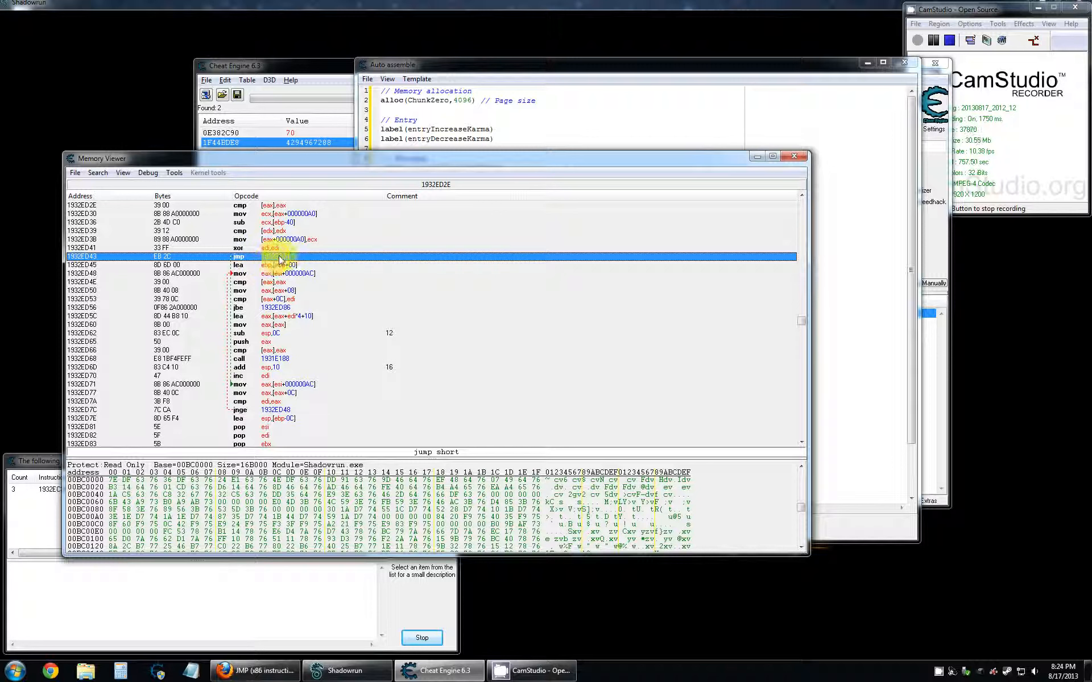
pyautogui.moveTo(244, 266)
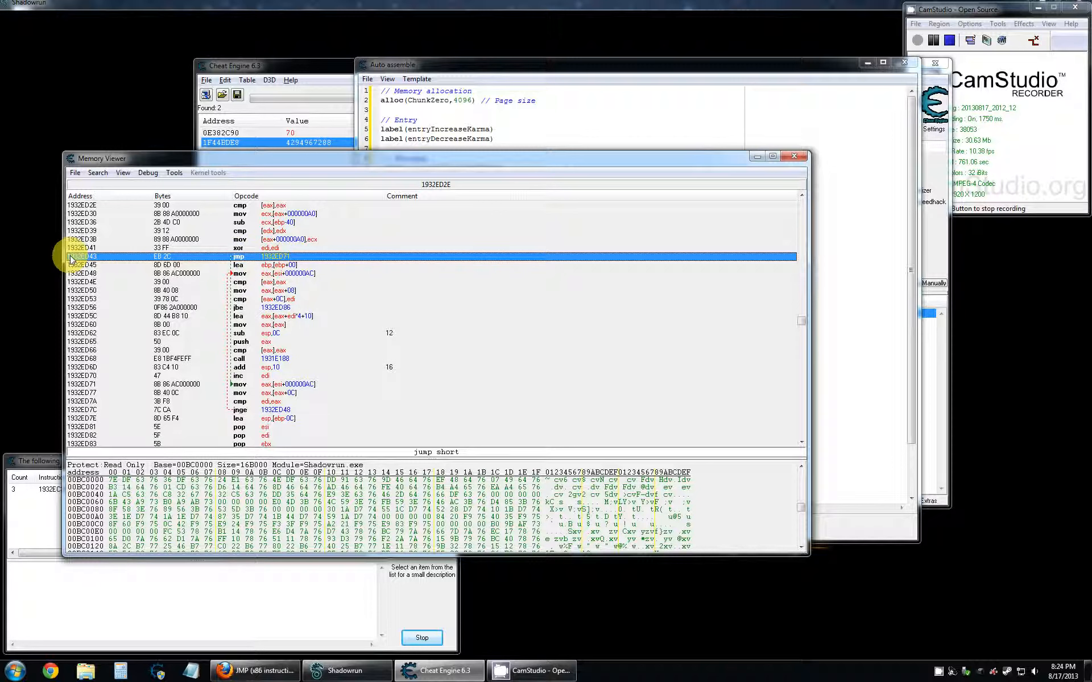
pyautogui.moveTo(124, 255)
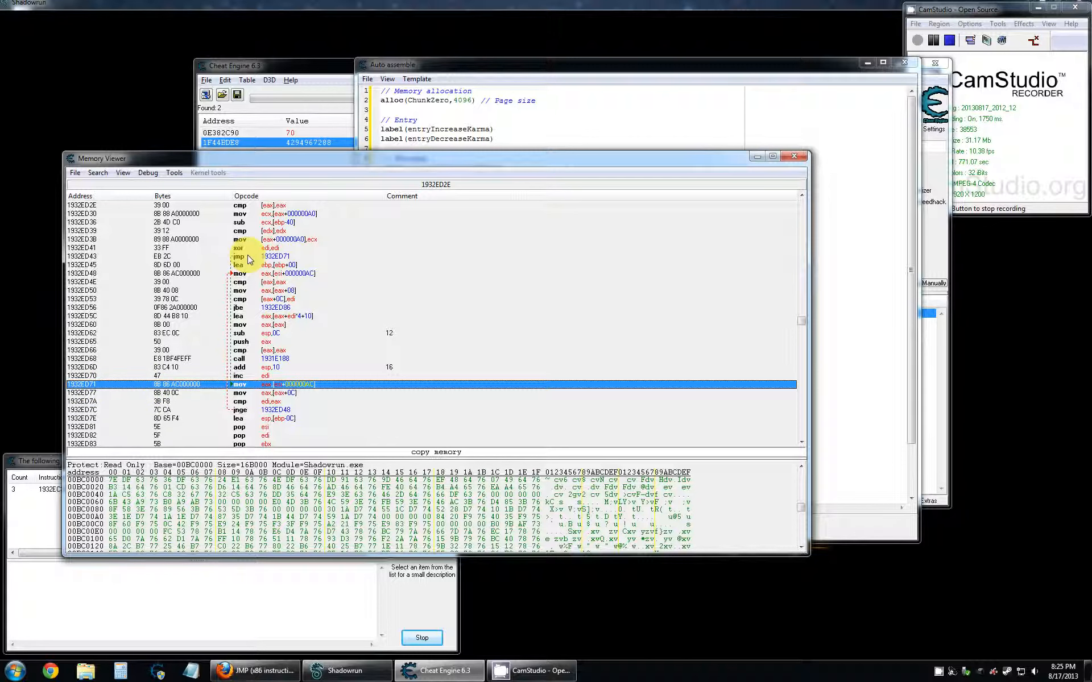
# Trace the short jump from 1932ED43 to 1932ED71, then to the jnge 1932ED48 at 1932ED7C.
pyautogui.click(240, 256)
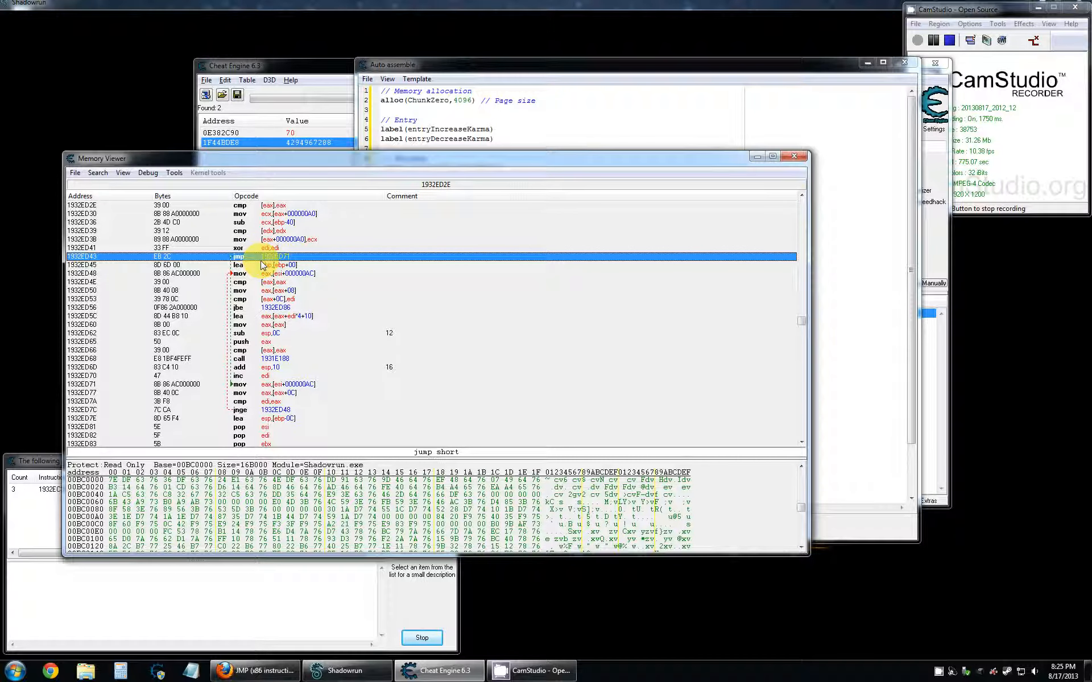
pyautogui.click(278, 385)
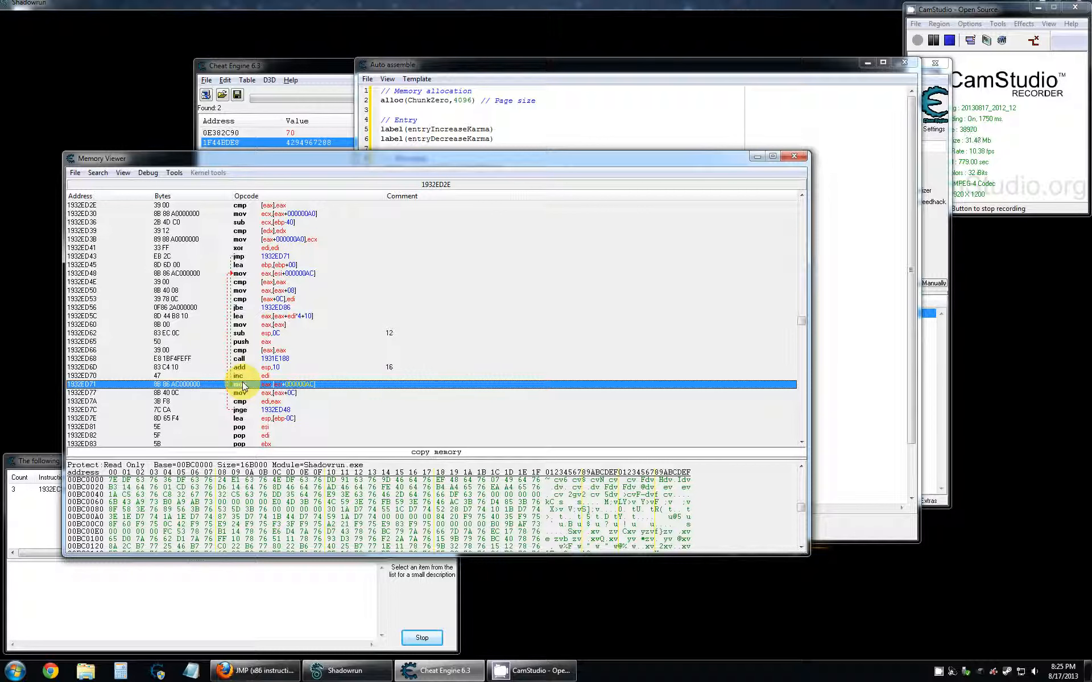
pyautogui.moveTo(255, 262)
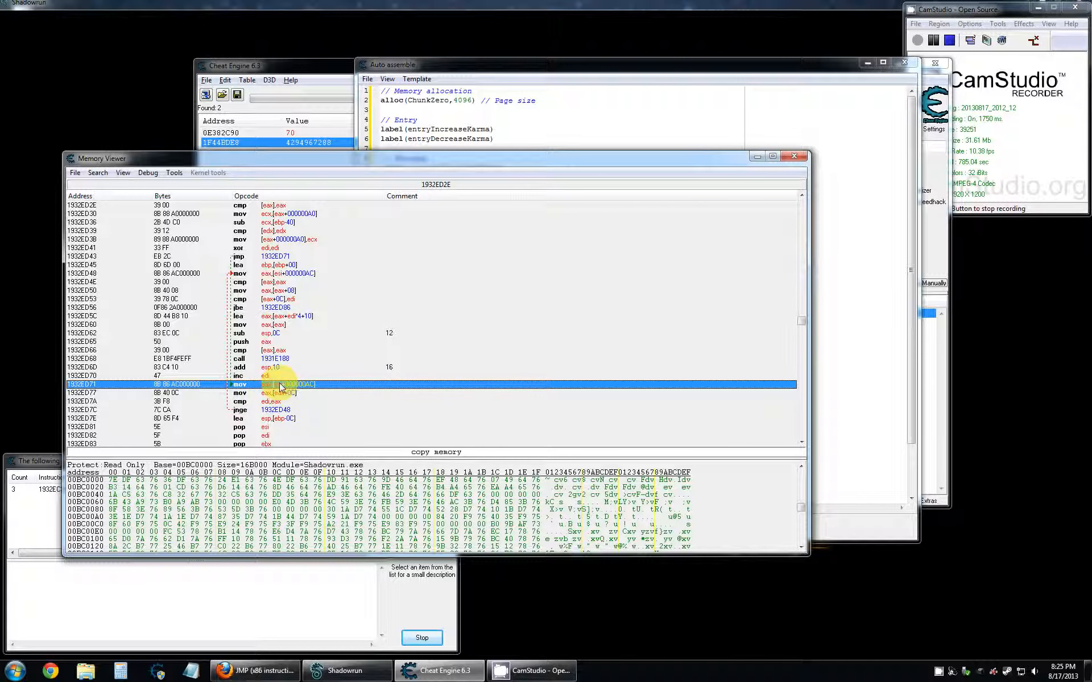
pyautogui.click(279, 393)
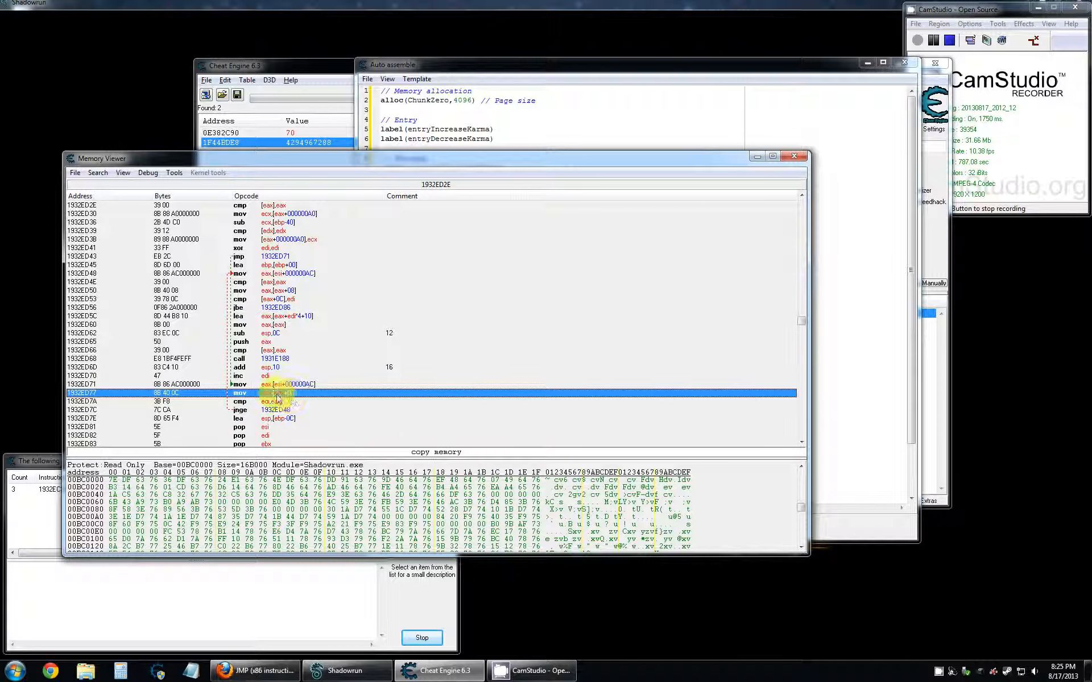
pyautogui.click(279, 402)
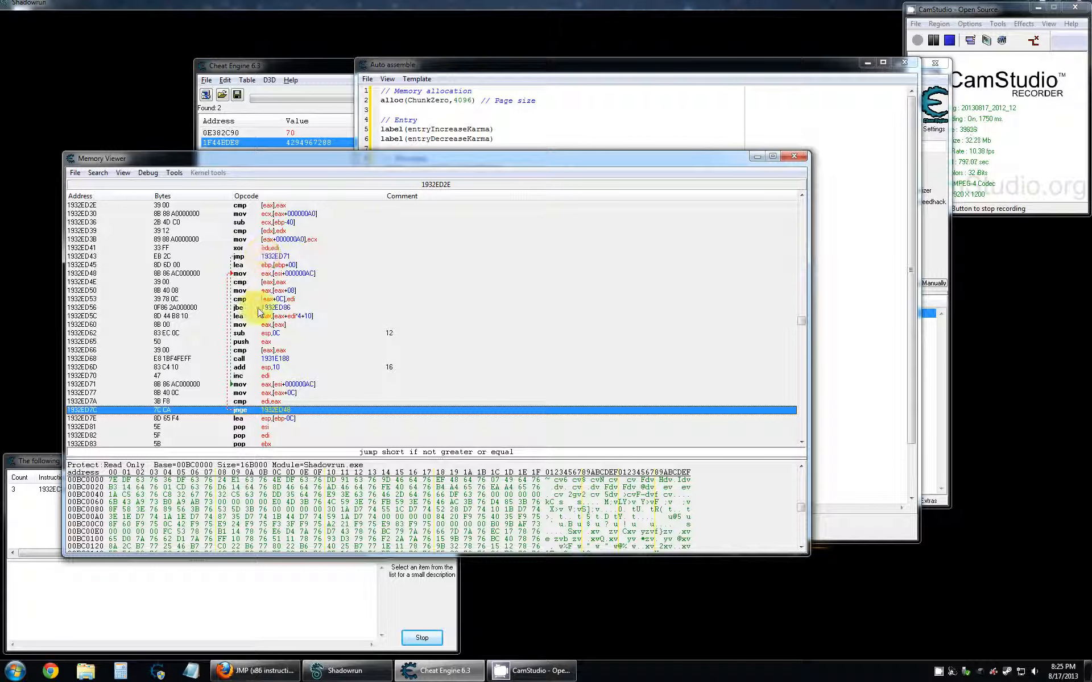
pyautogui.moveTo(261, 378)
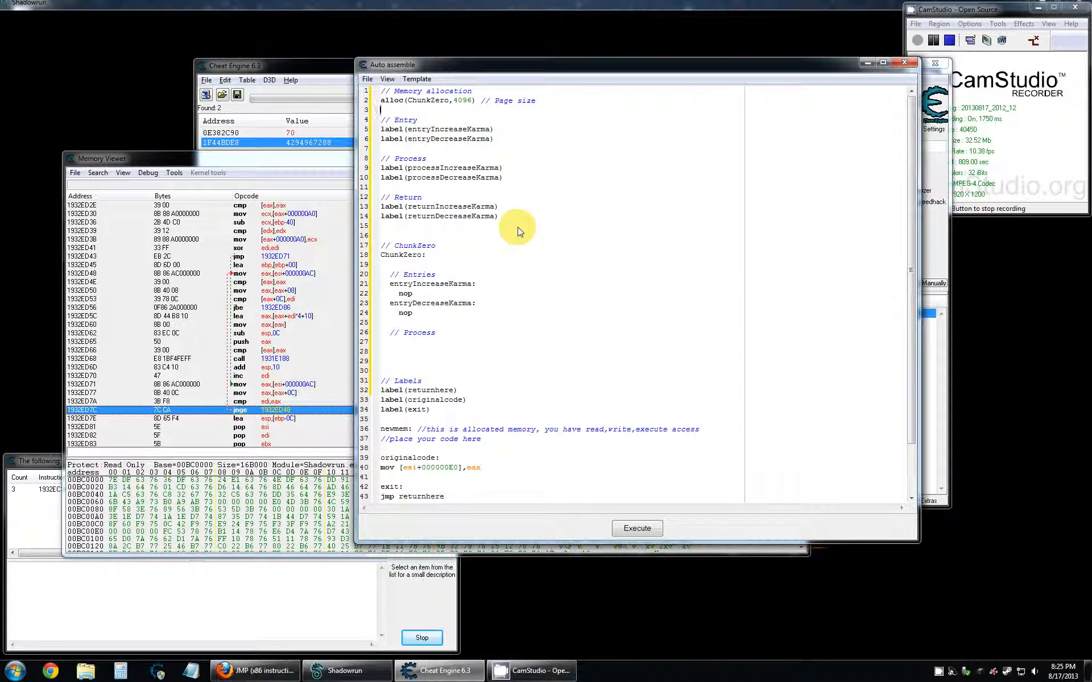
pyautogui.moveTo(234, 415)
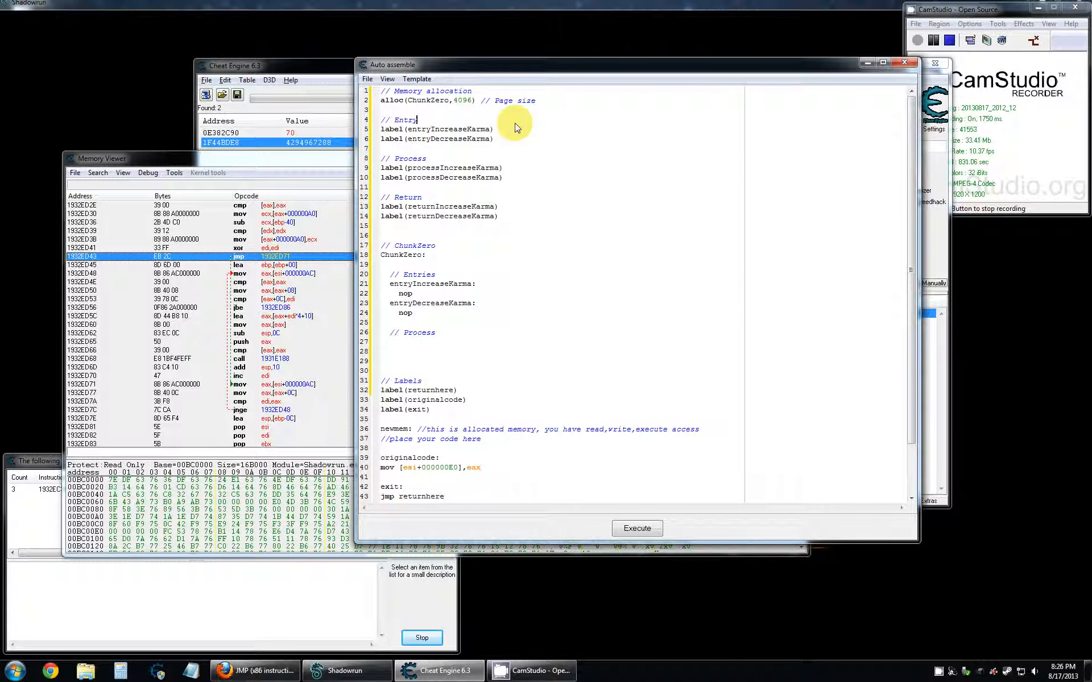
pyautogui.moveTo(513, 270)
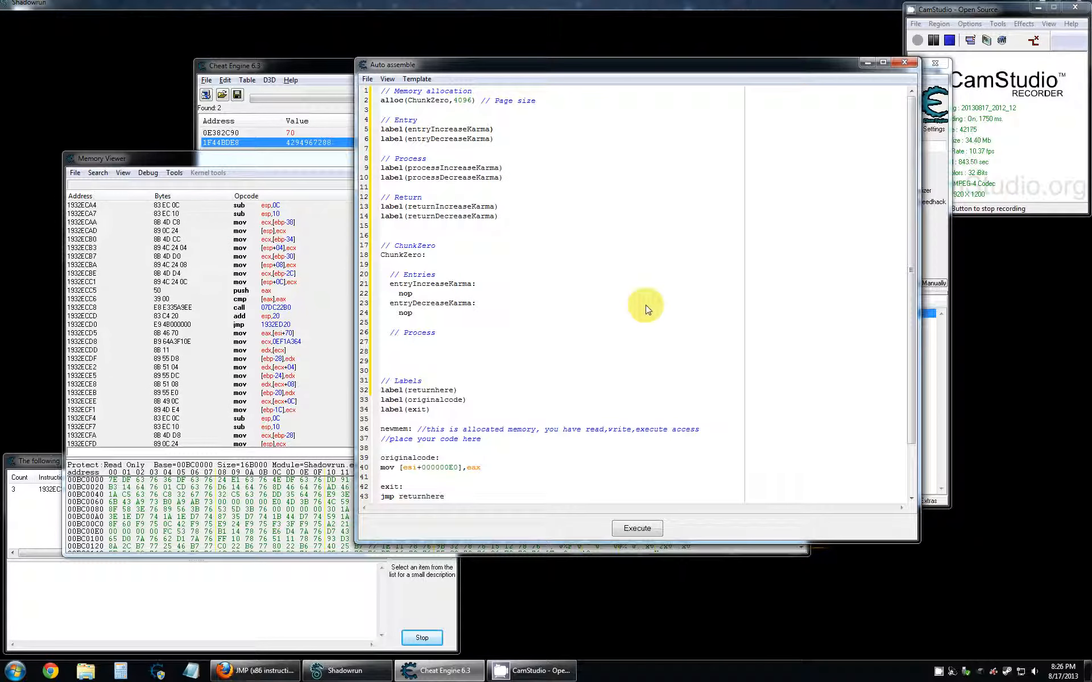
pyautogui.moveTo(268, 317)
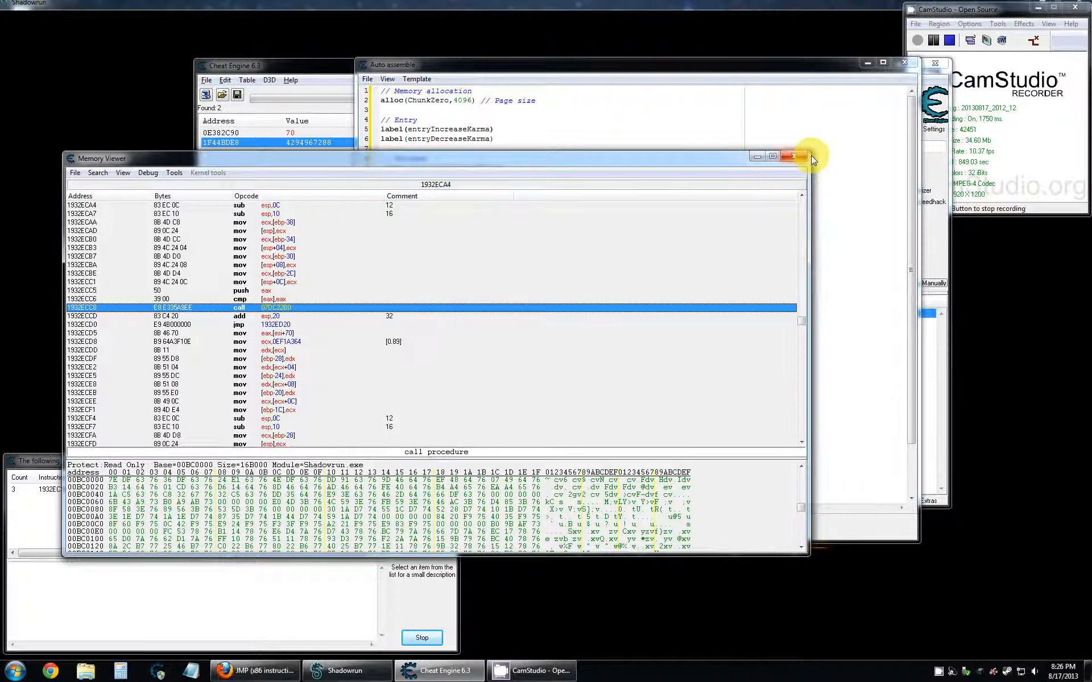
# Close the Memory Viewer and reopen it at the mov to [esi+E0] at 1932EC39.
pyautogui.click(790, 156)
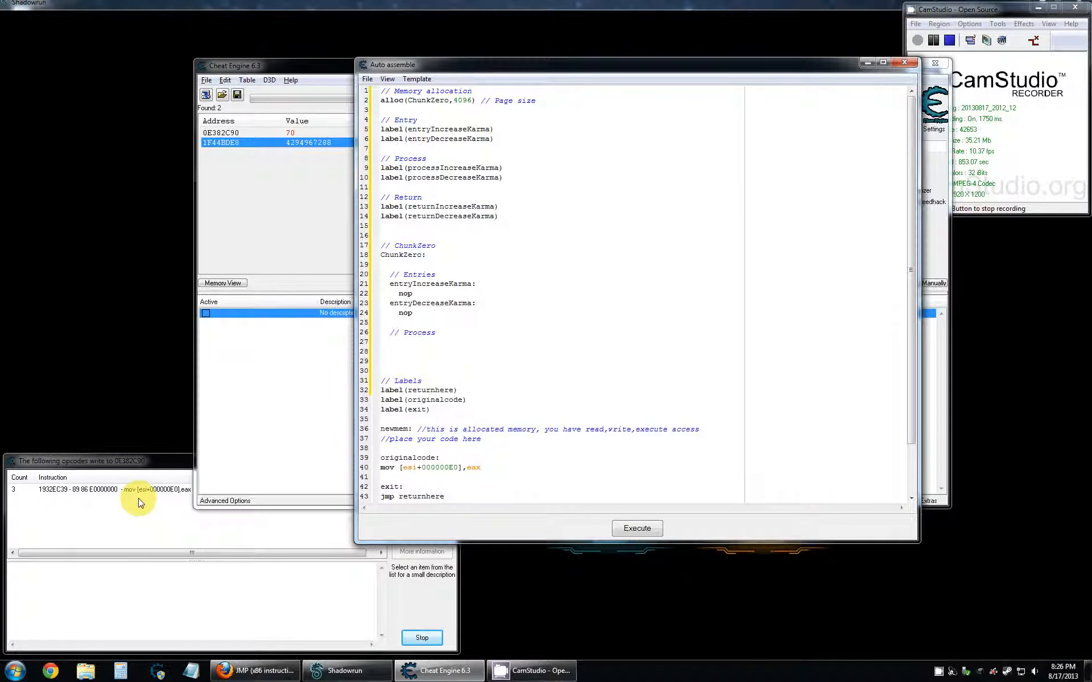
pyautogui.click(222, 282)
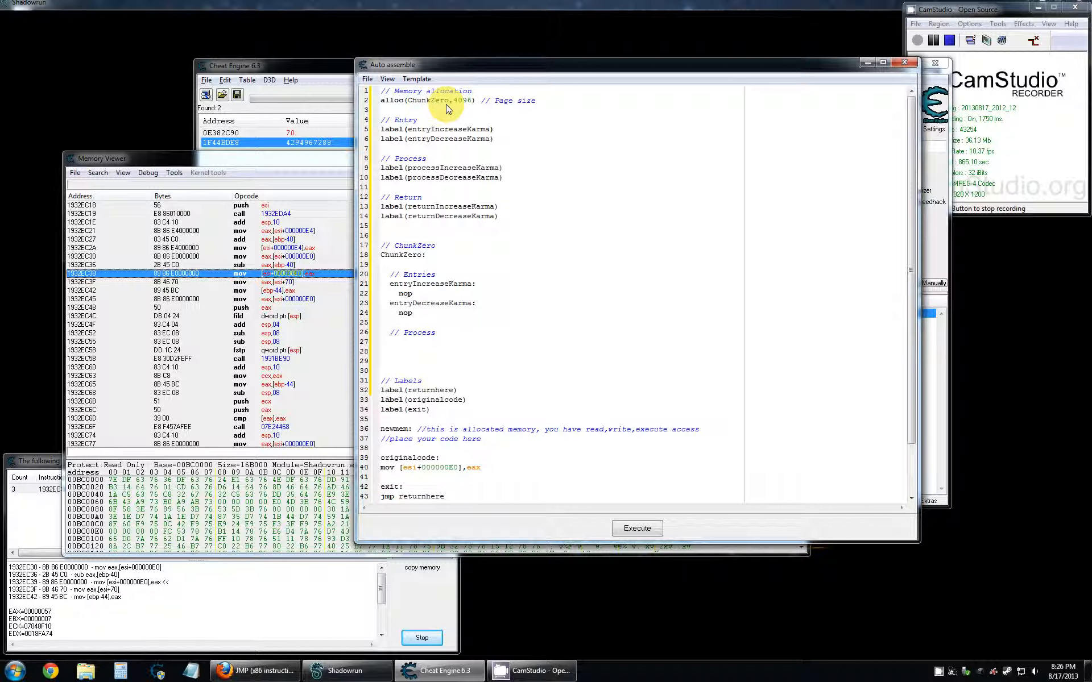
pyautogui.moveTo(434, 113)
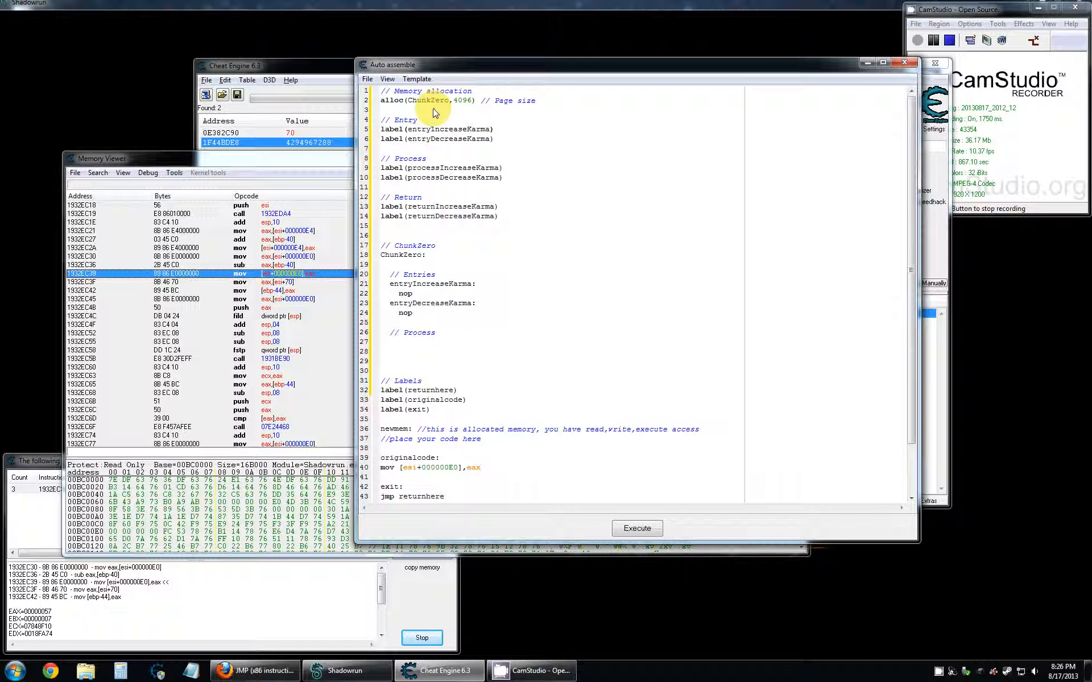
pyautogui.moveTo(531, 407)
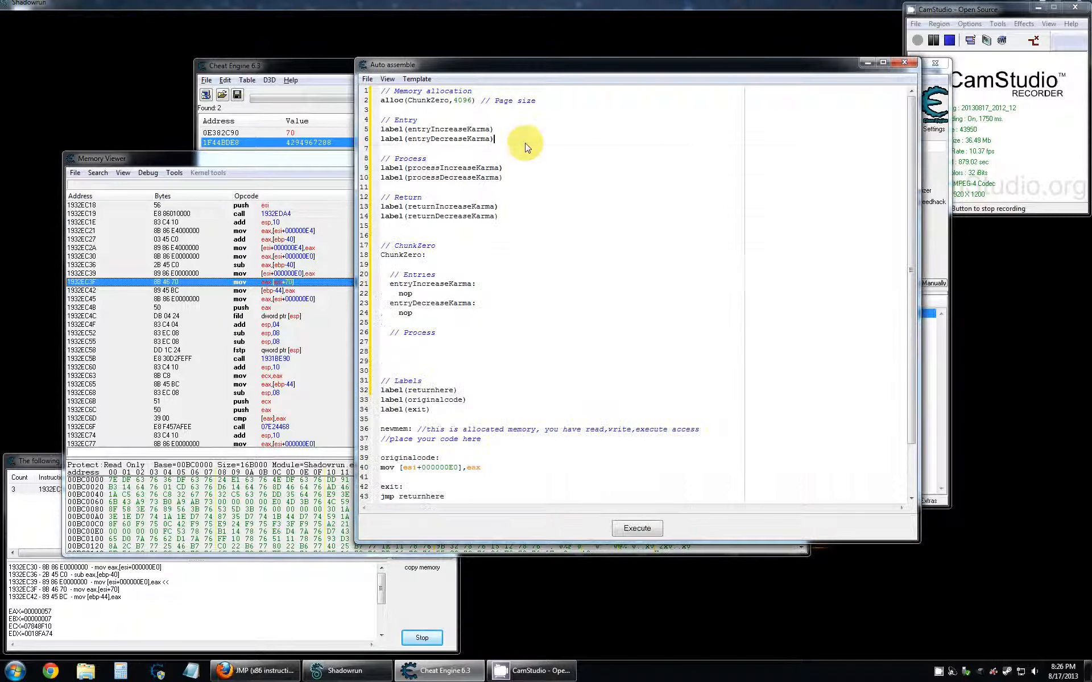
pyautogui.moveTo(894, 190)
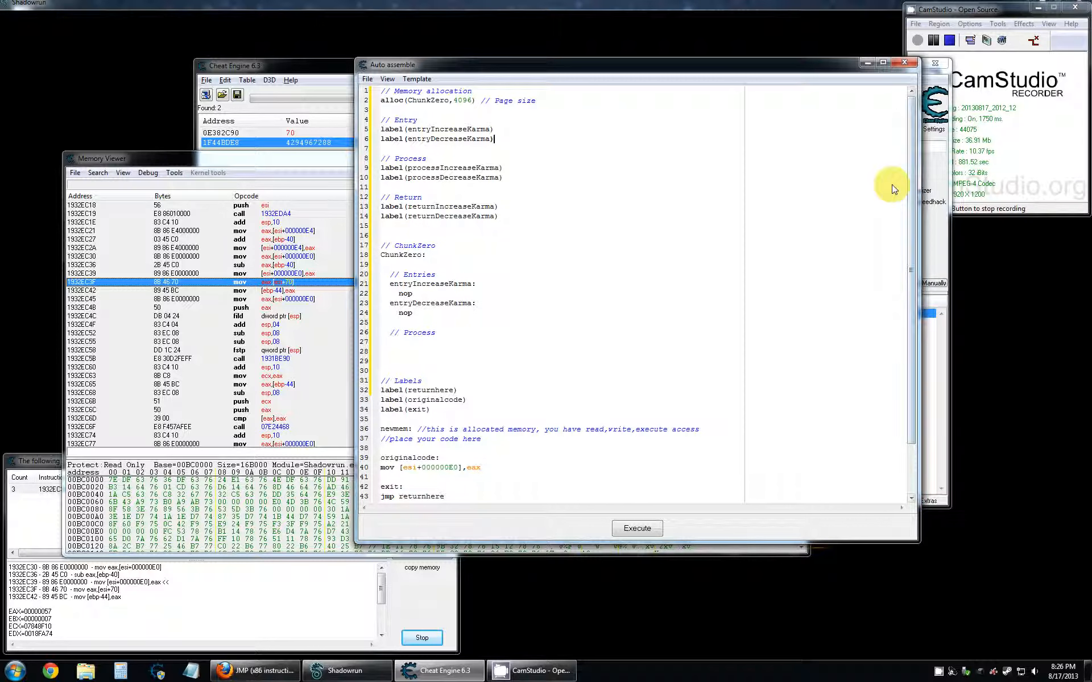